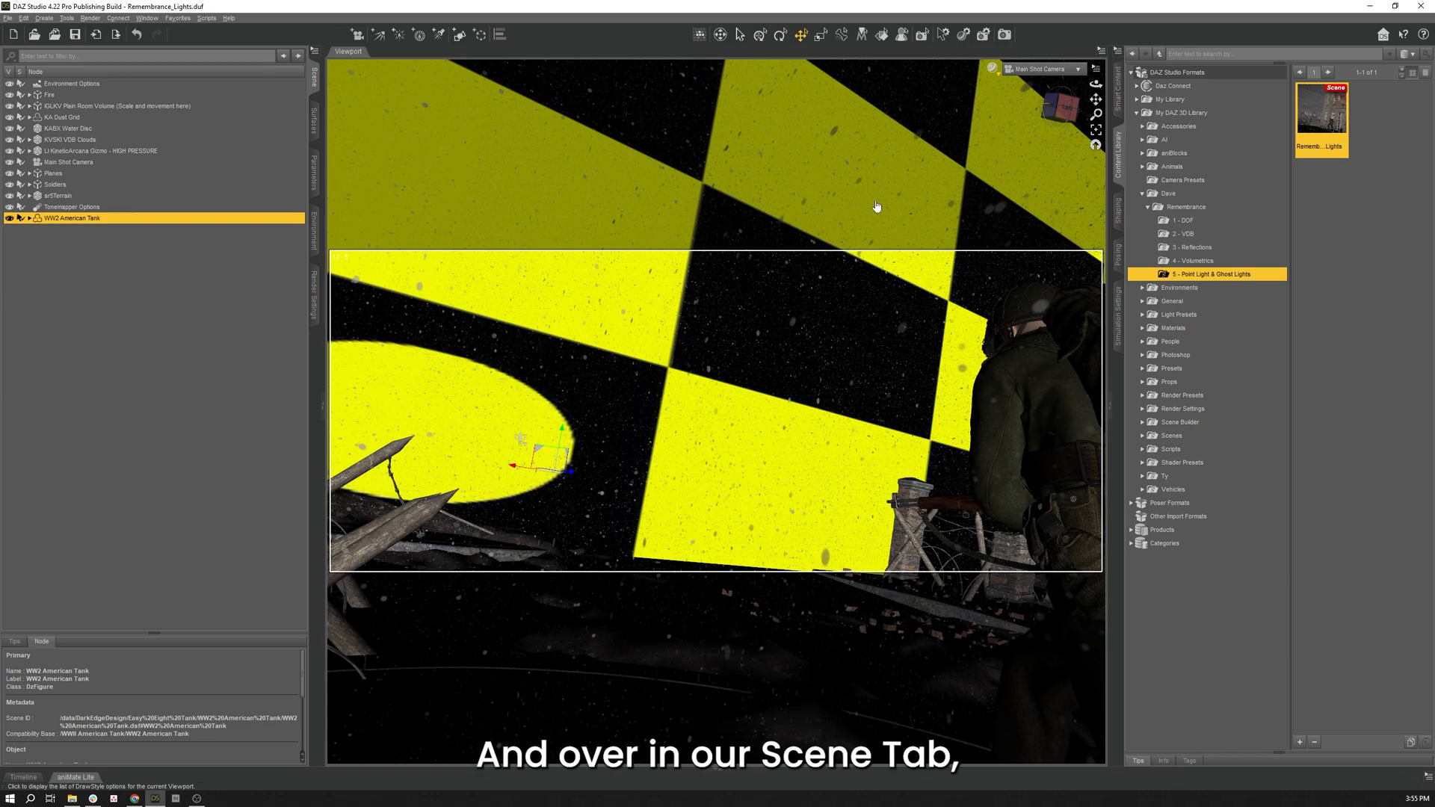
mouse_move(193, 184)
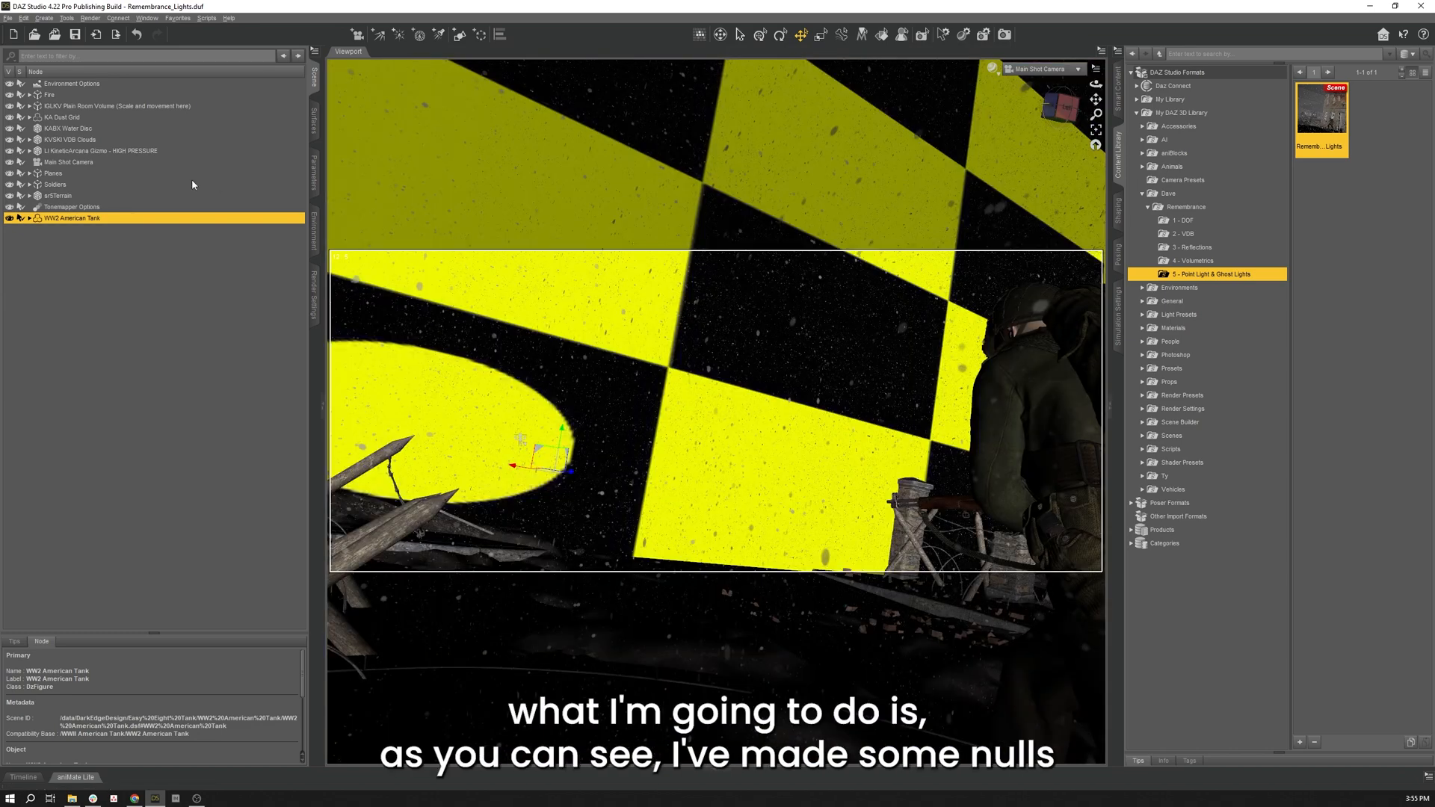
mouse_move(73, 102)
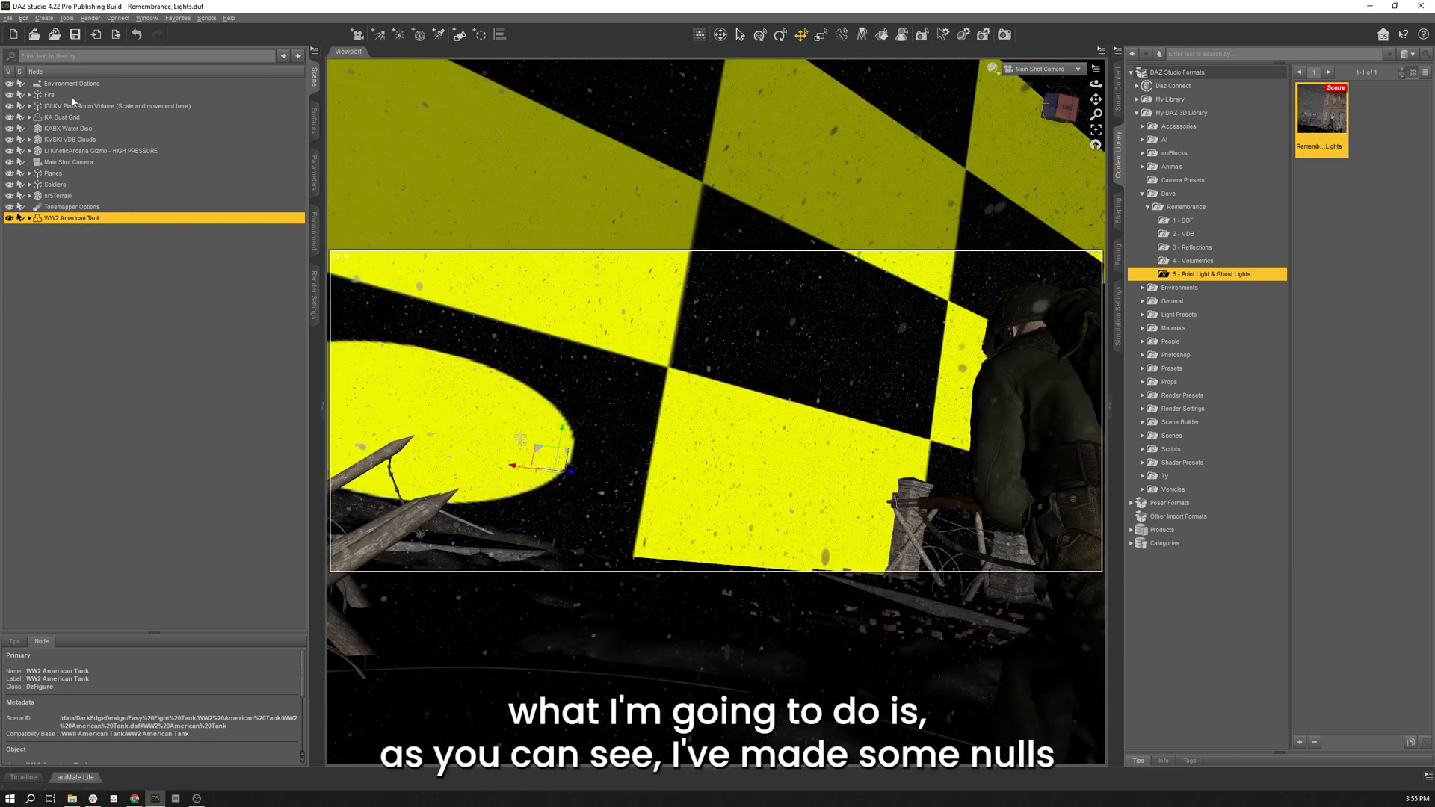
Expand the Fire group, then hide the Water Disc, VDB Clouds and Planes nodes.
click(43, 18)
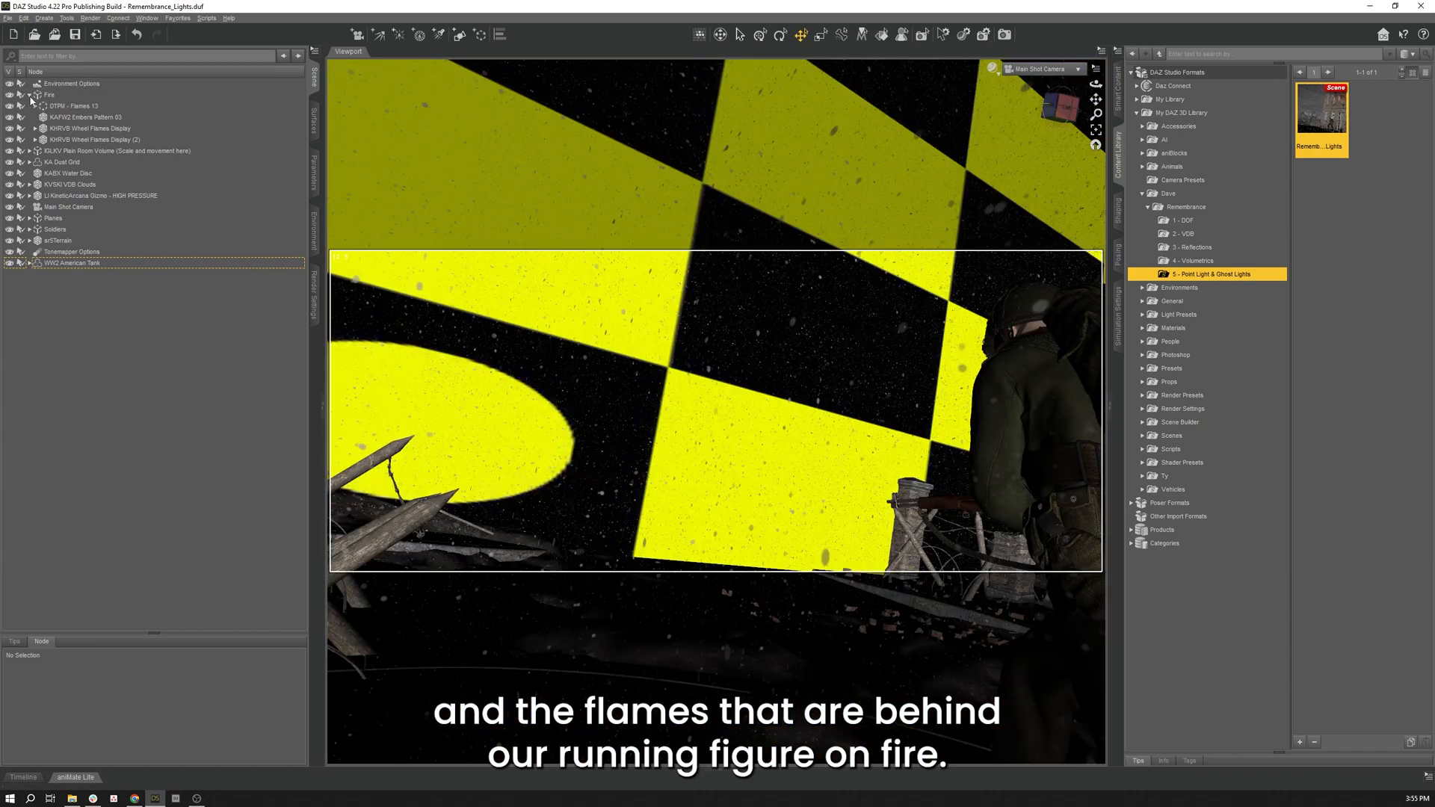
click(21, 94)
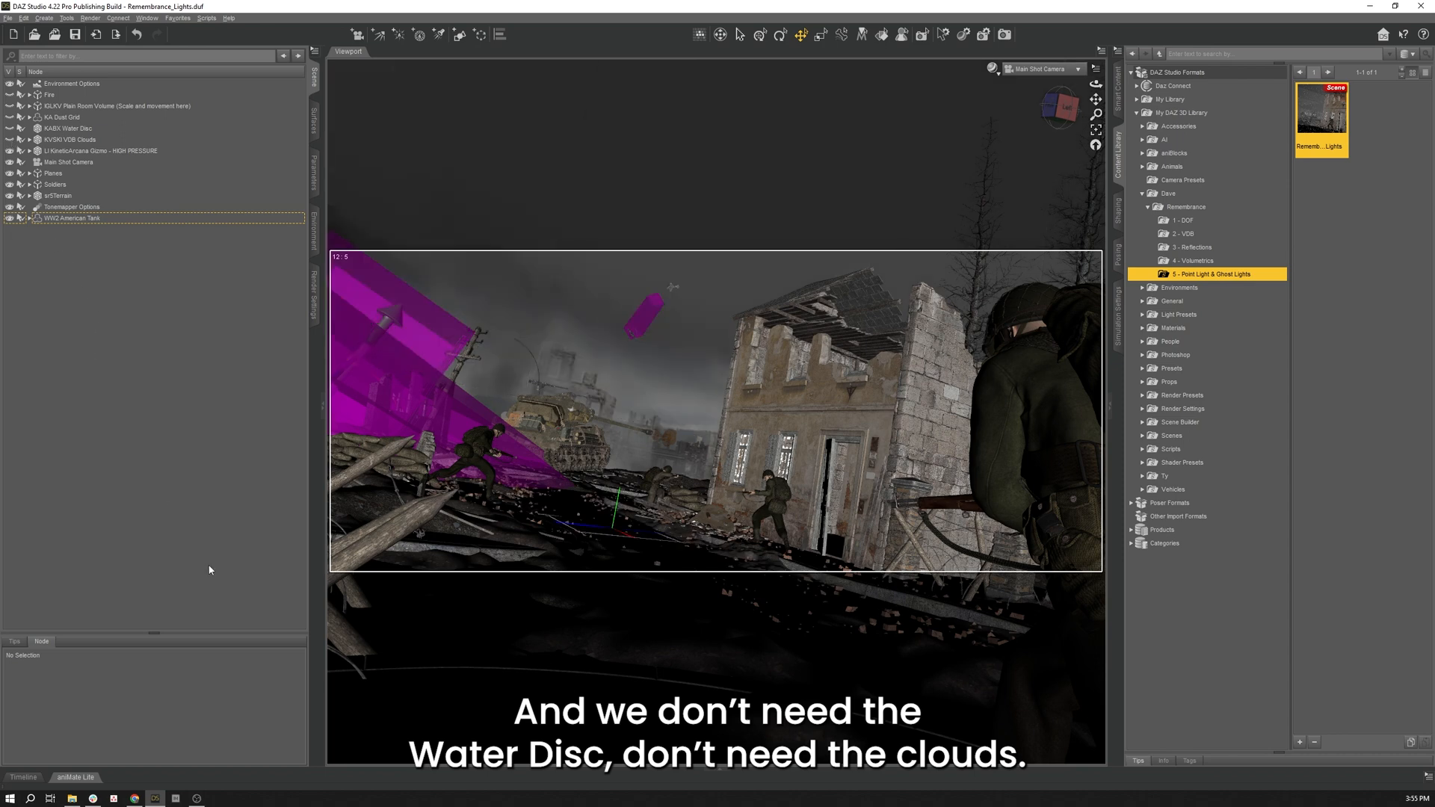
mouse_move(83, 175)
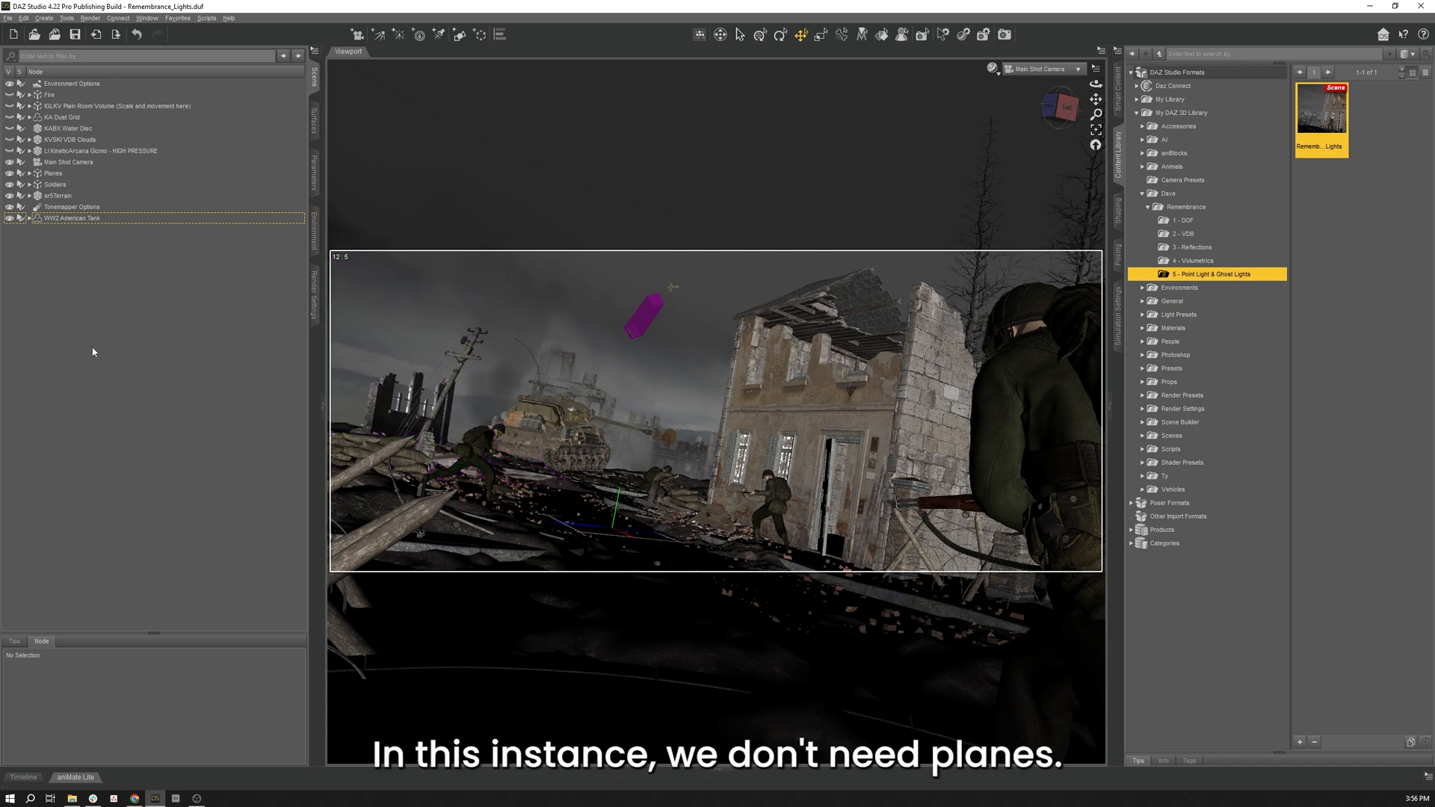
mouse_move(11, 178)
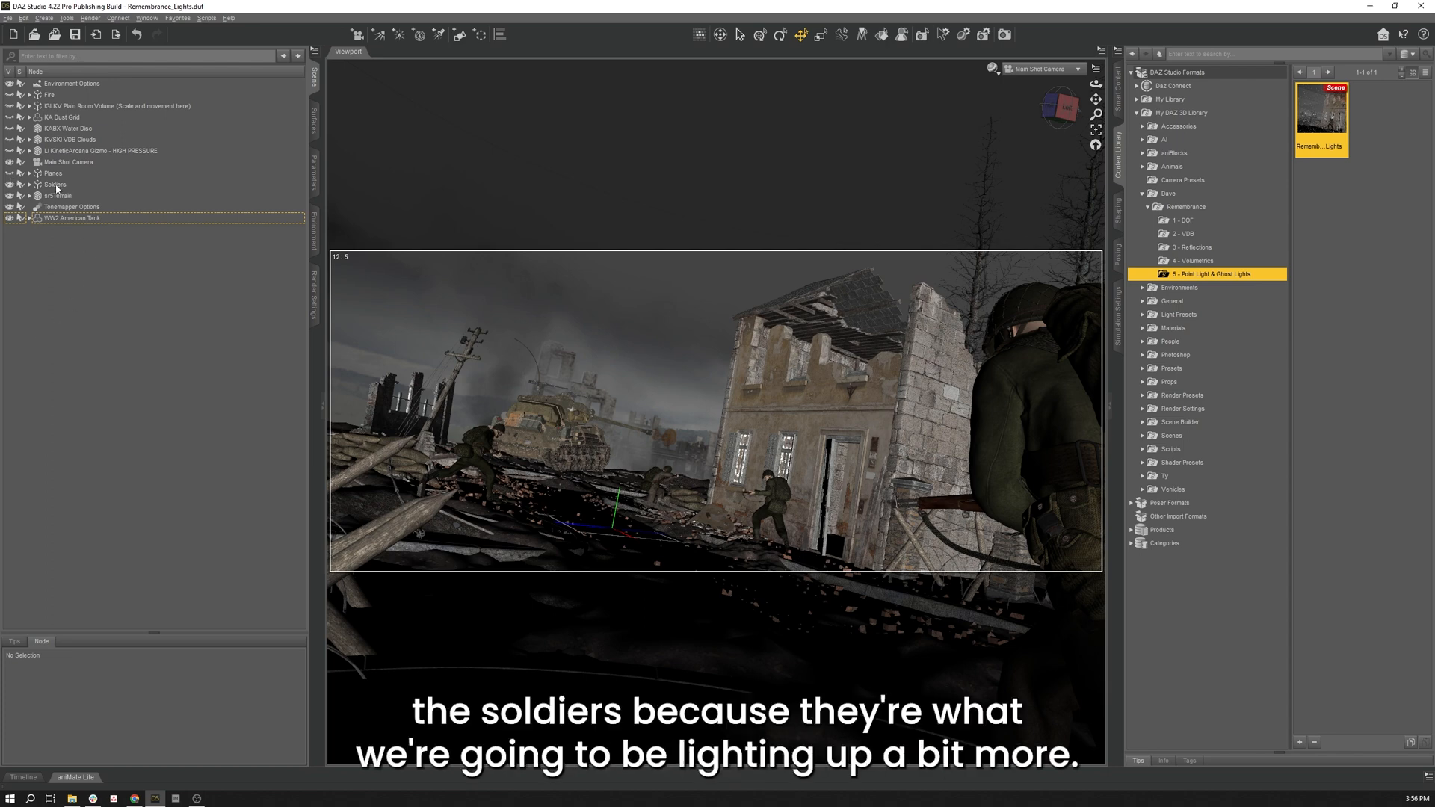
mouse_move(91, 212)
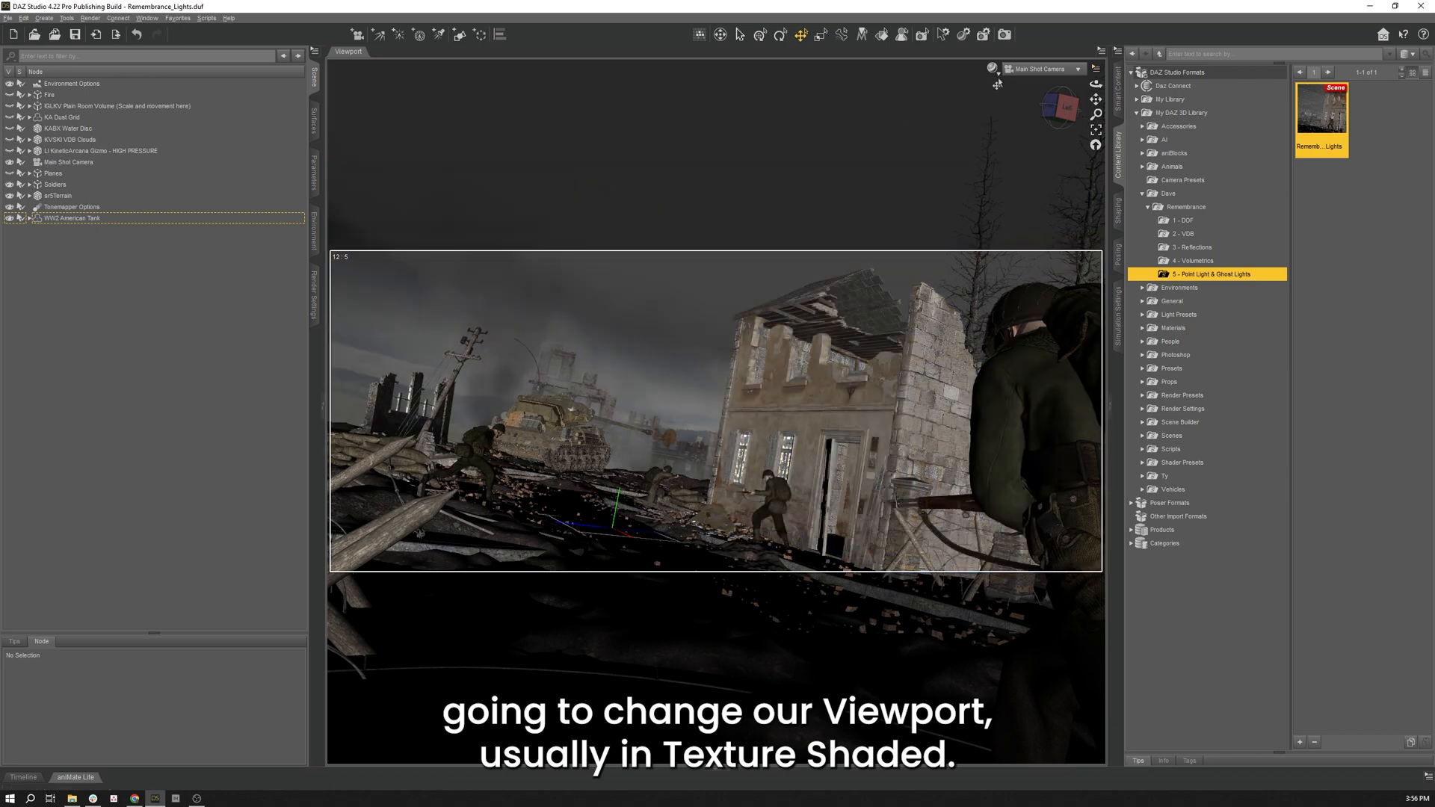
Switch the viewport draw style from Texture Shaded to Filament (PBR).
click(992, 70)
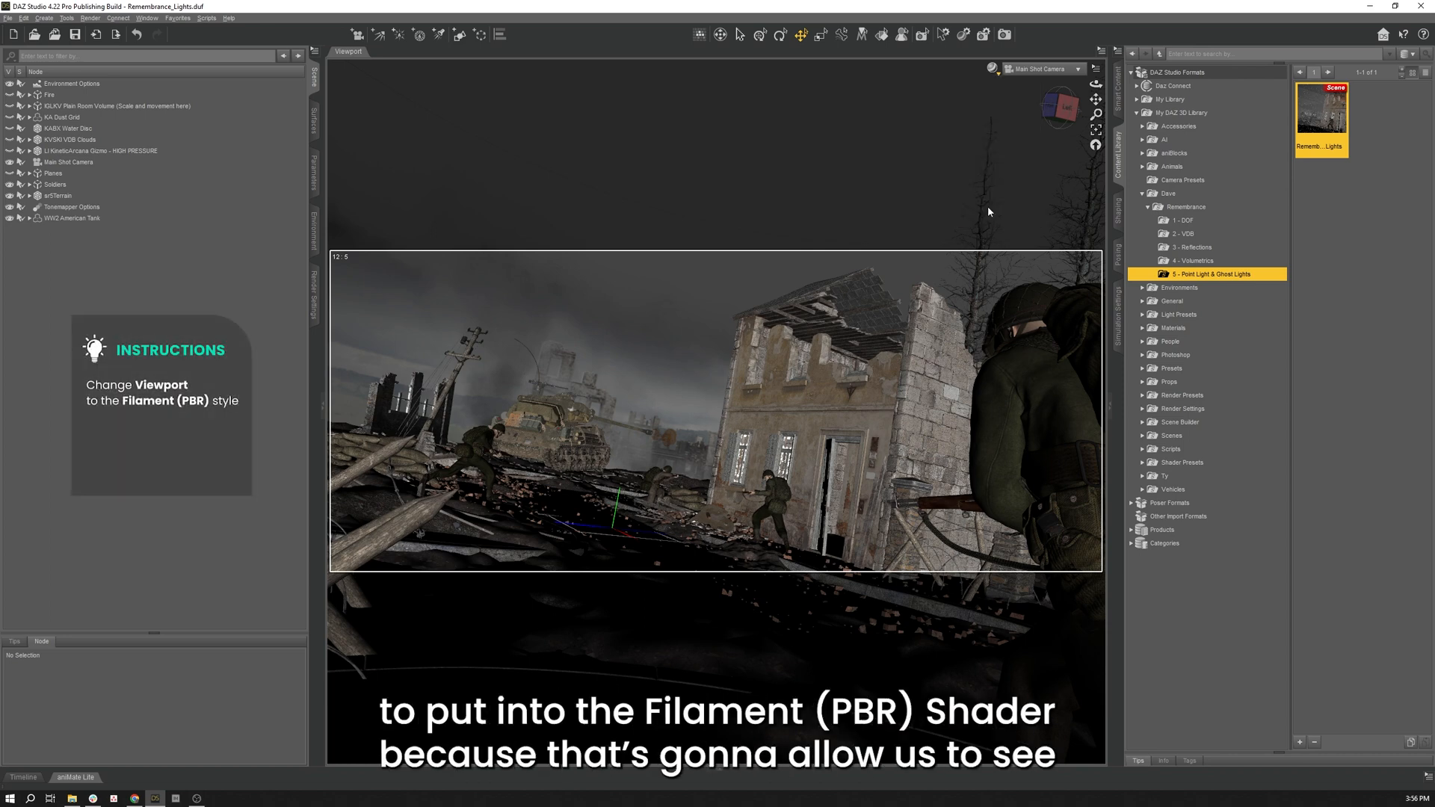
mouse_move(84, 421)
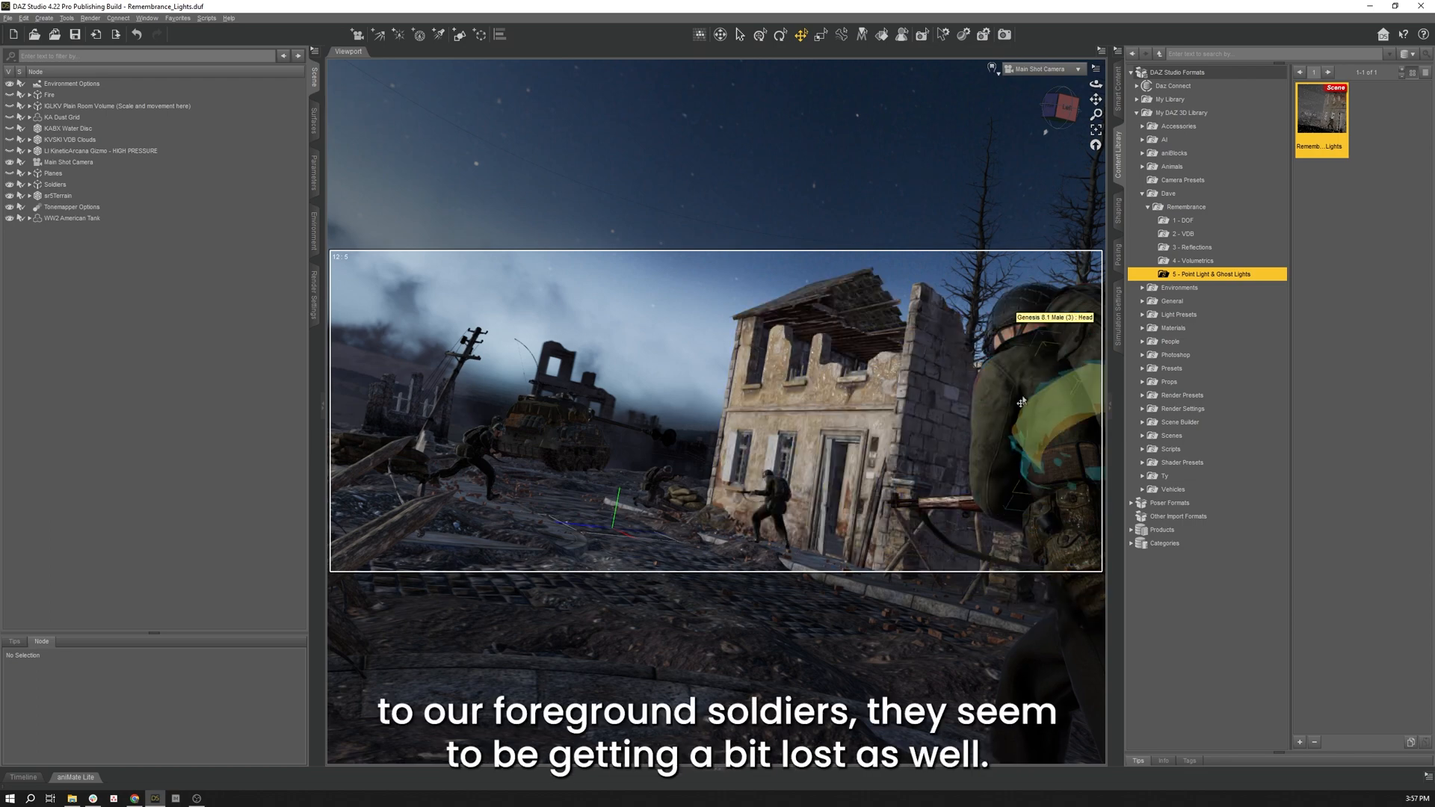
mouse_move(1025, 414)
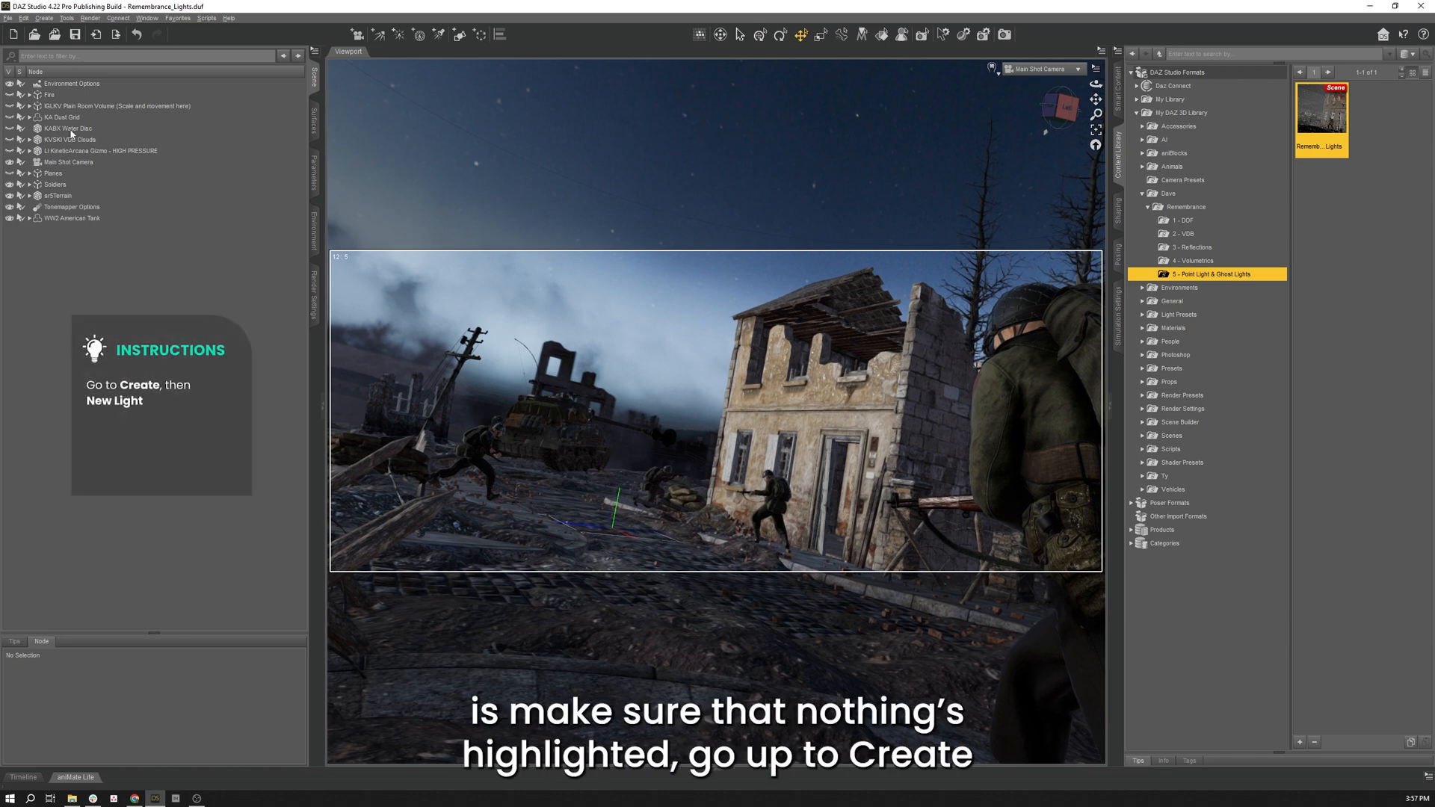
Create a new point light with name and label 'Tank Light' and accept it.
click(43, 18)
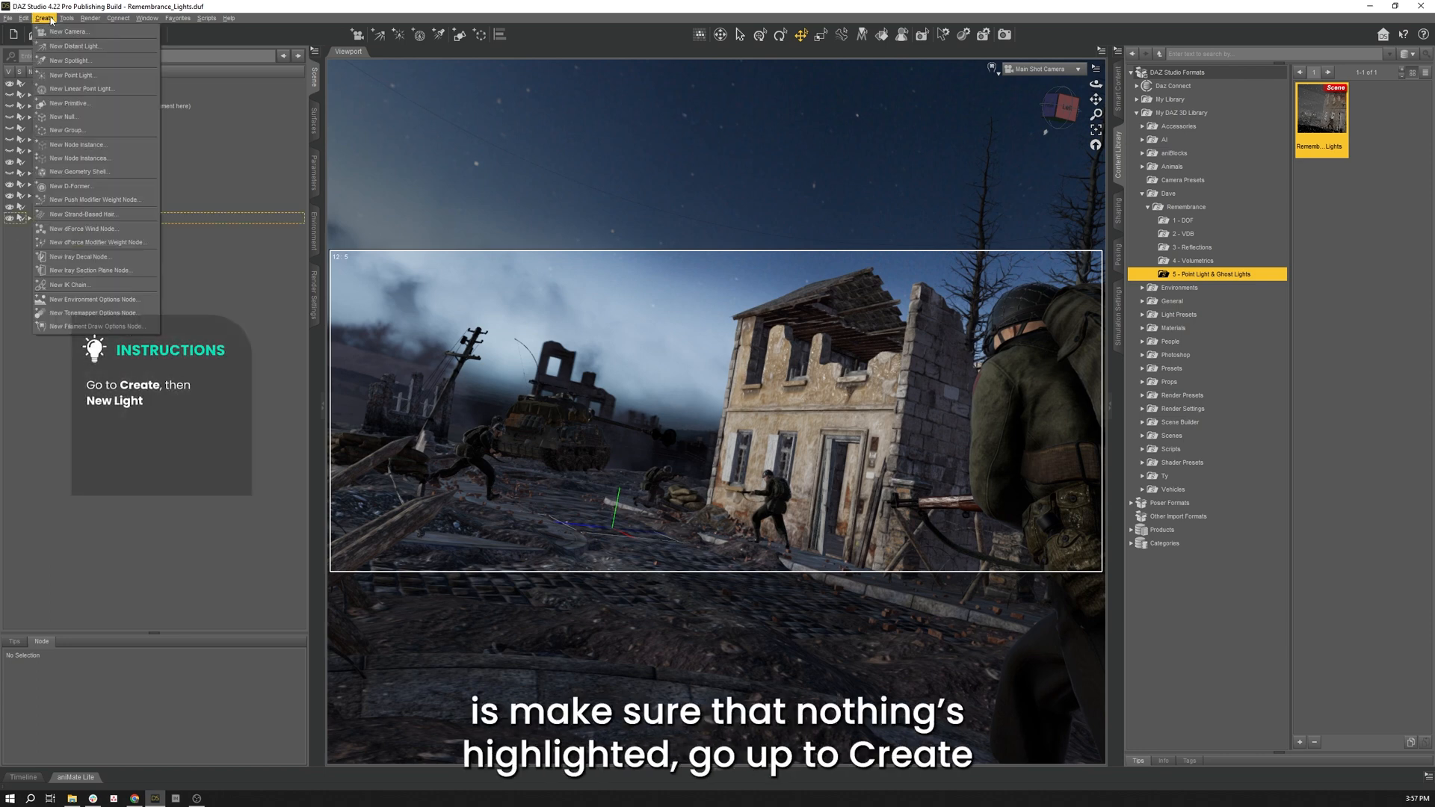
mouse_move(80, 88)
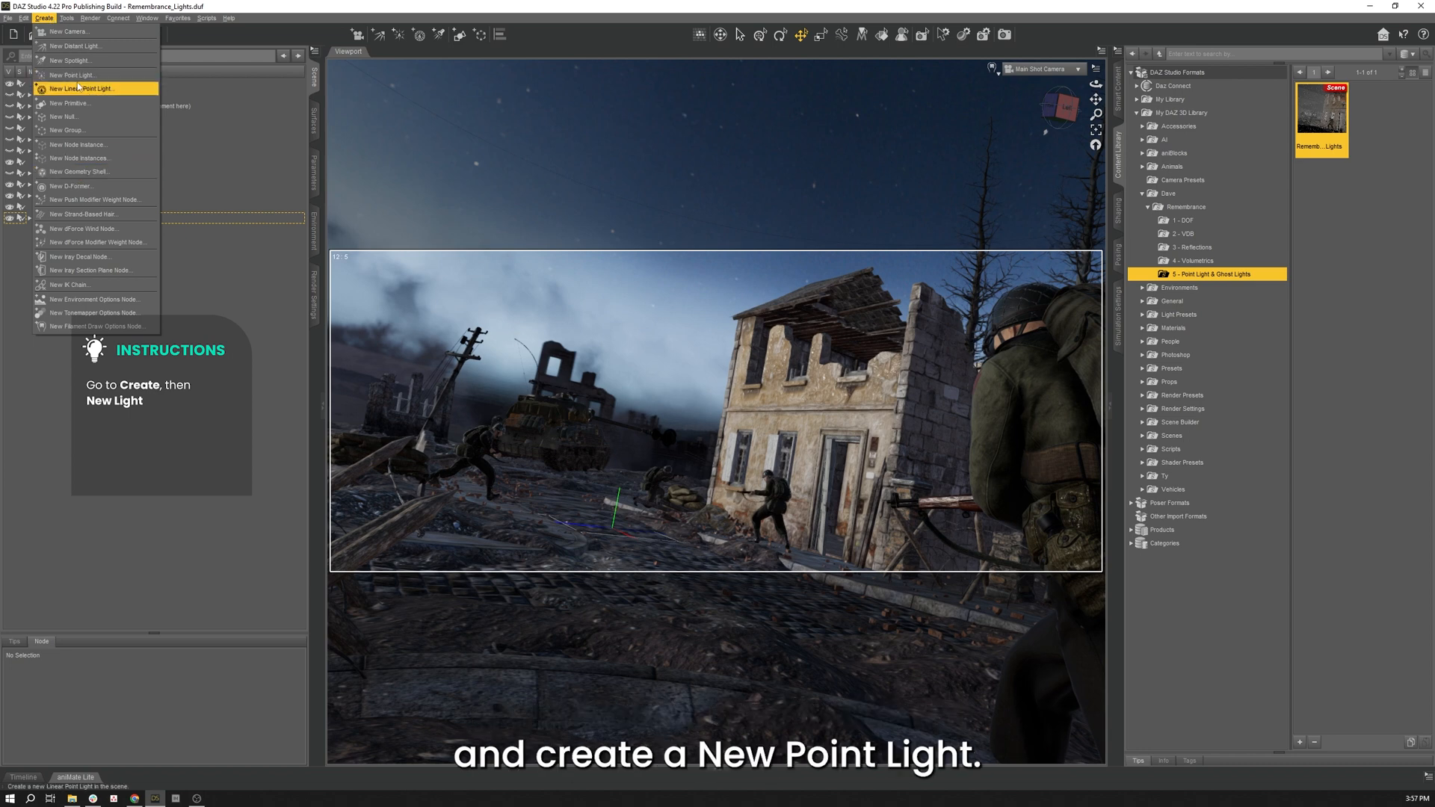
click(72, 75)
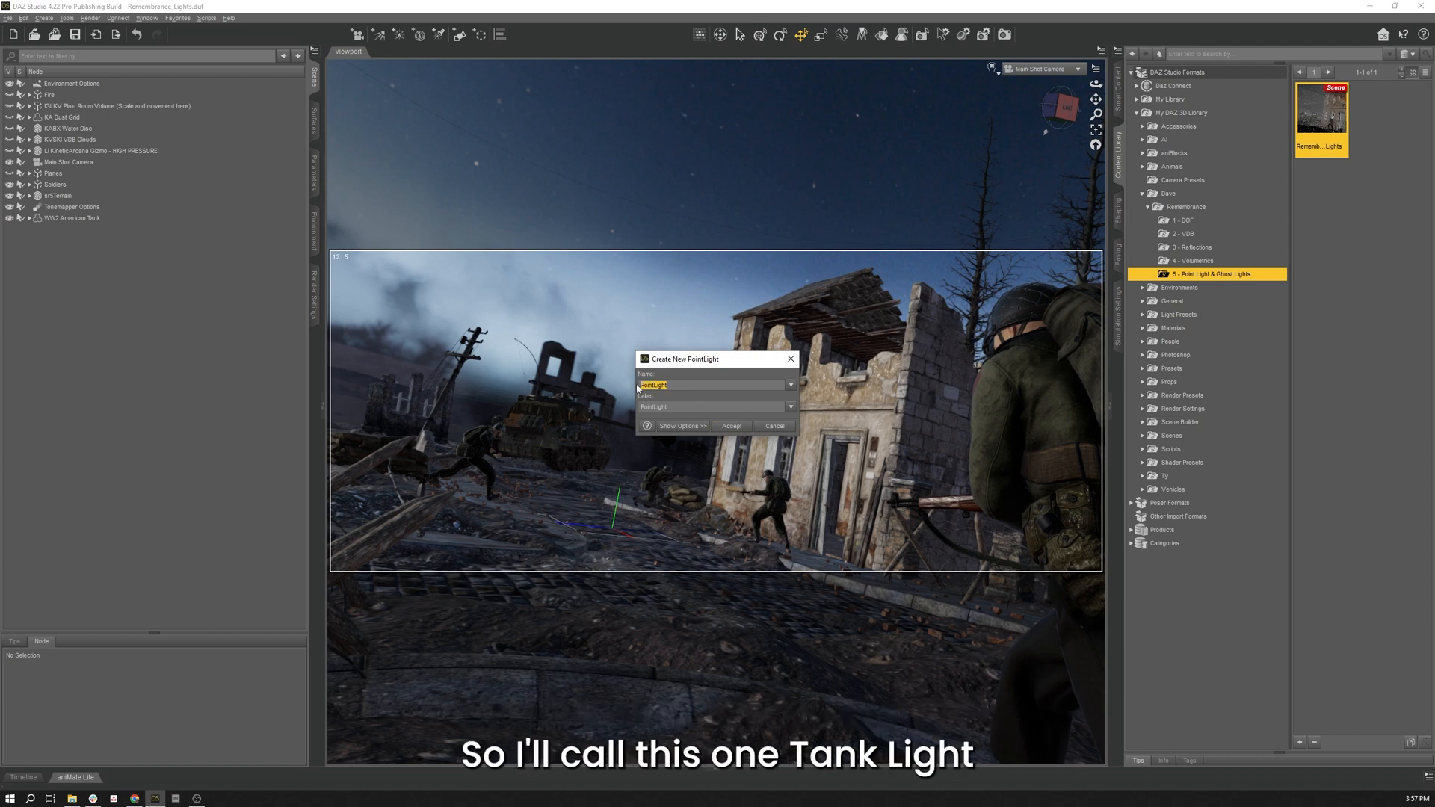
text(Tank Light)
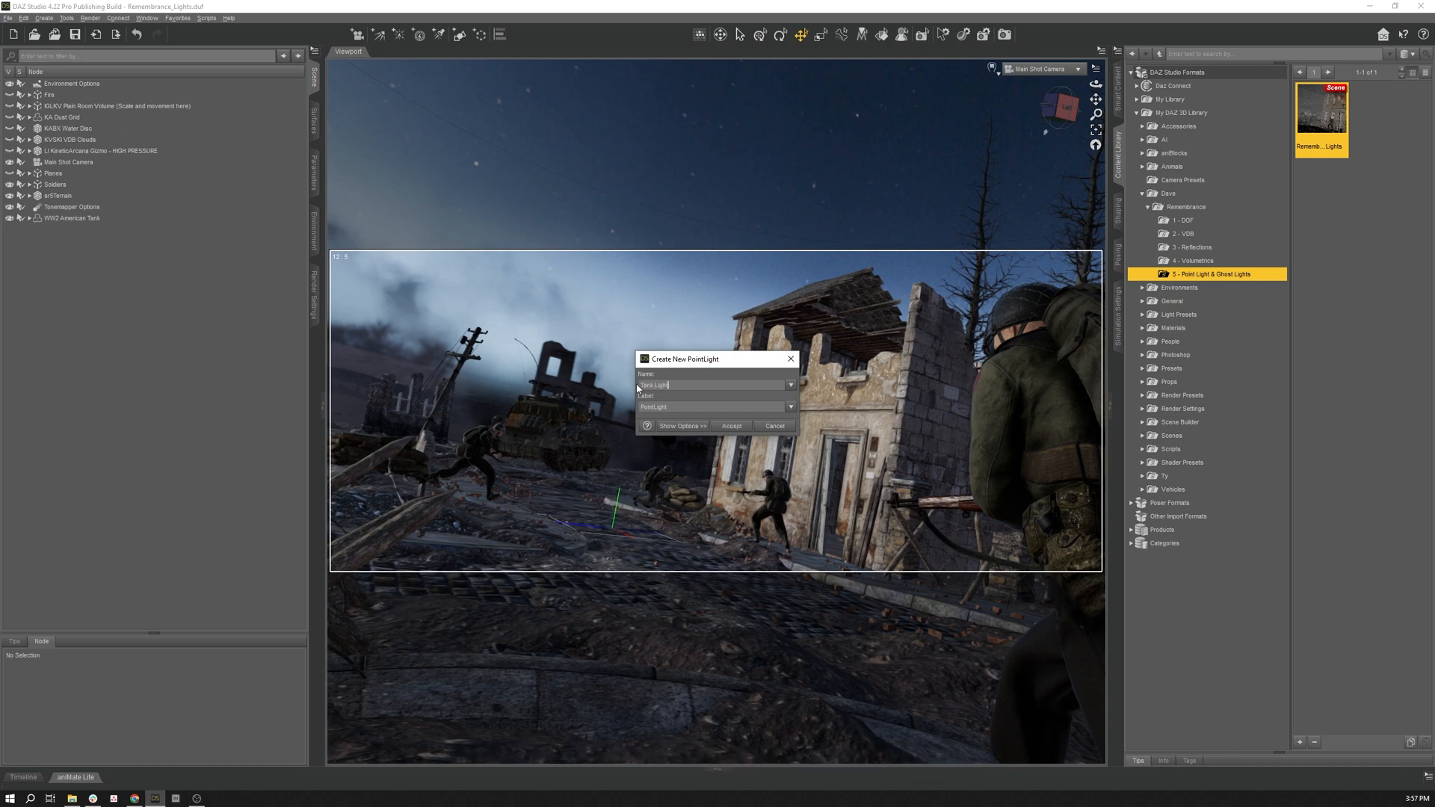
triple_click(714, 407)
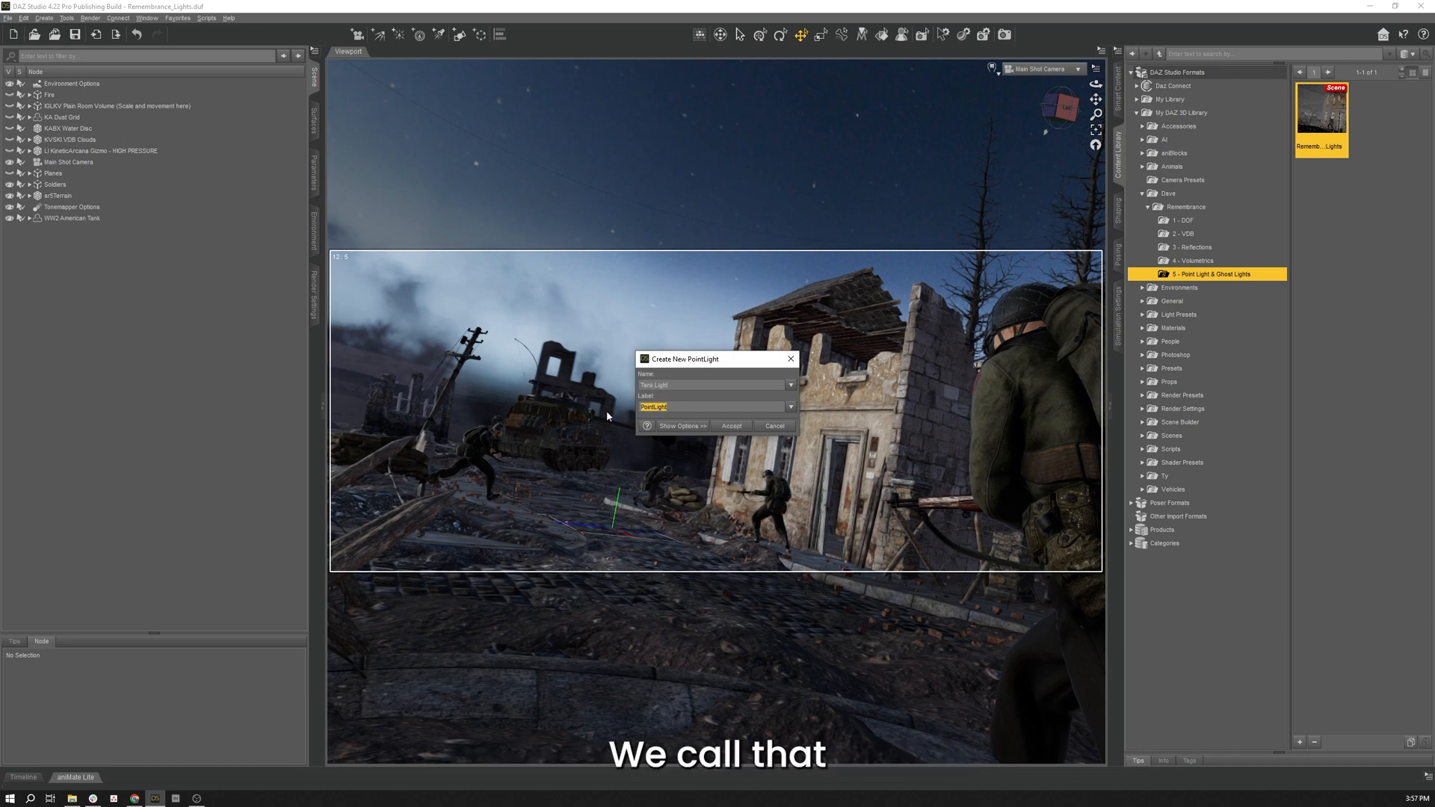
text(Tank Light)
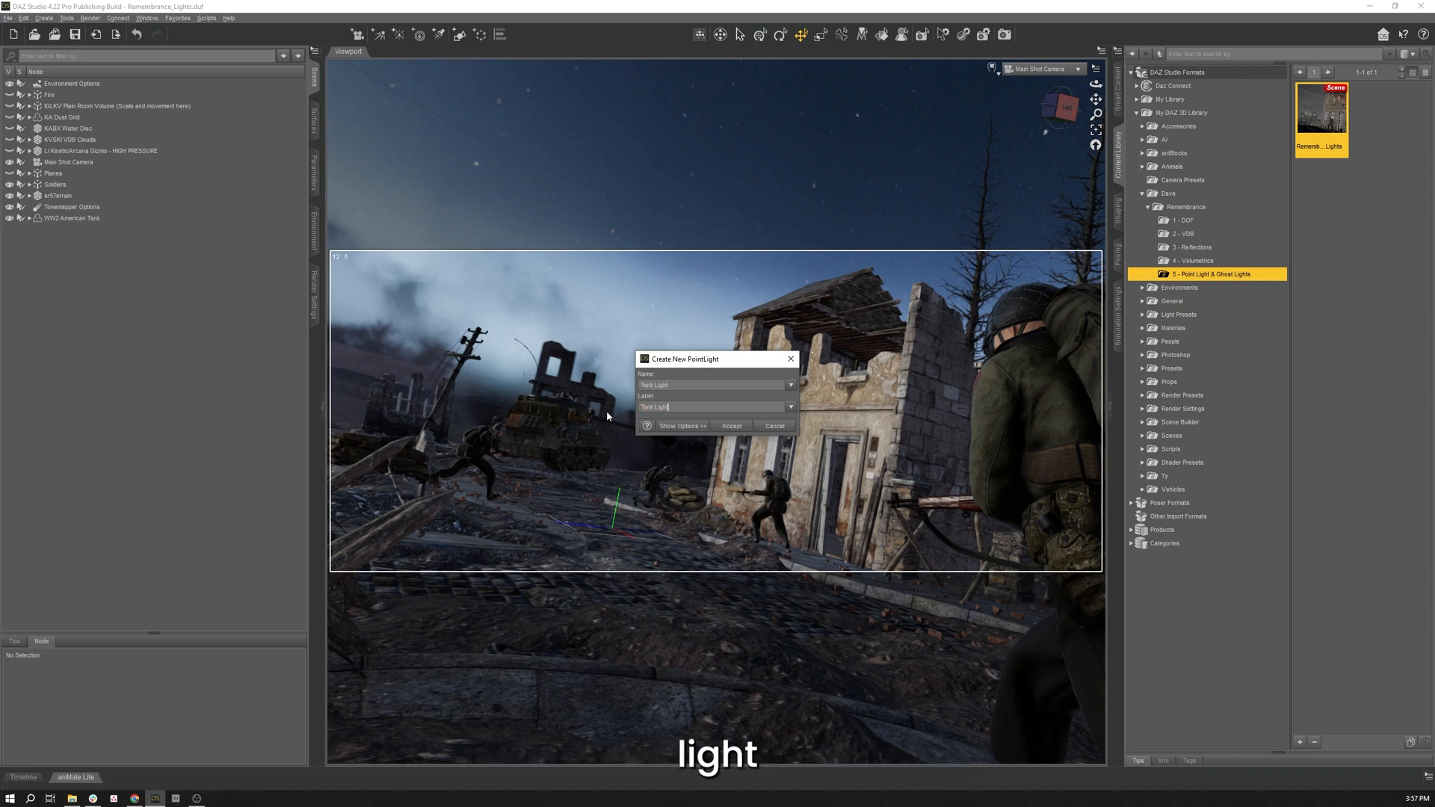
click(731, 426)
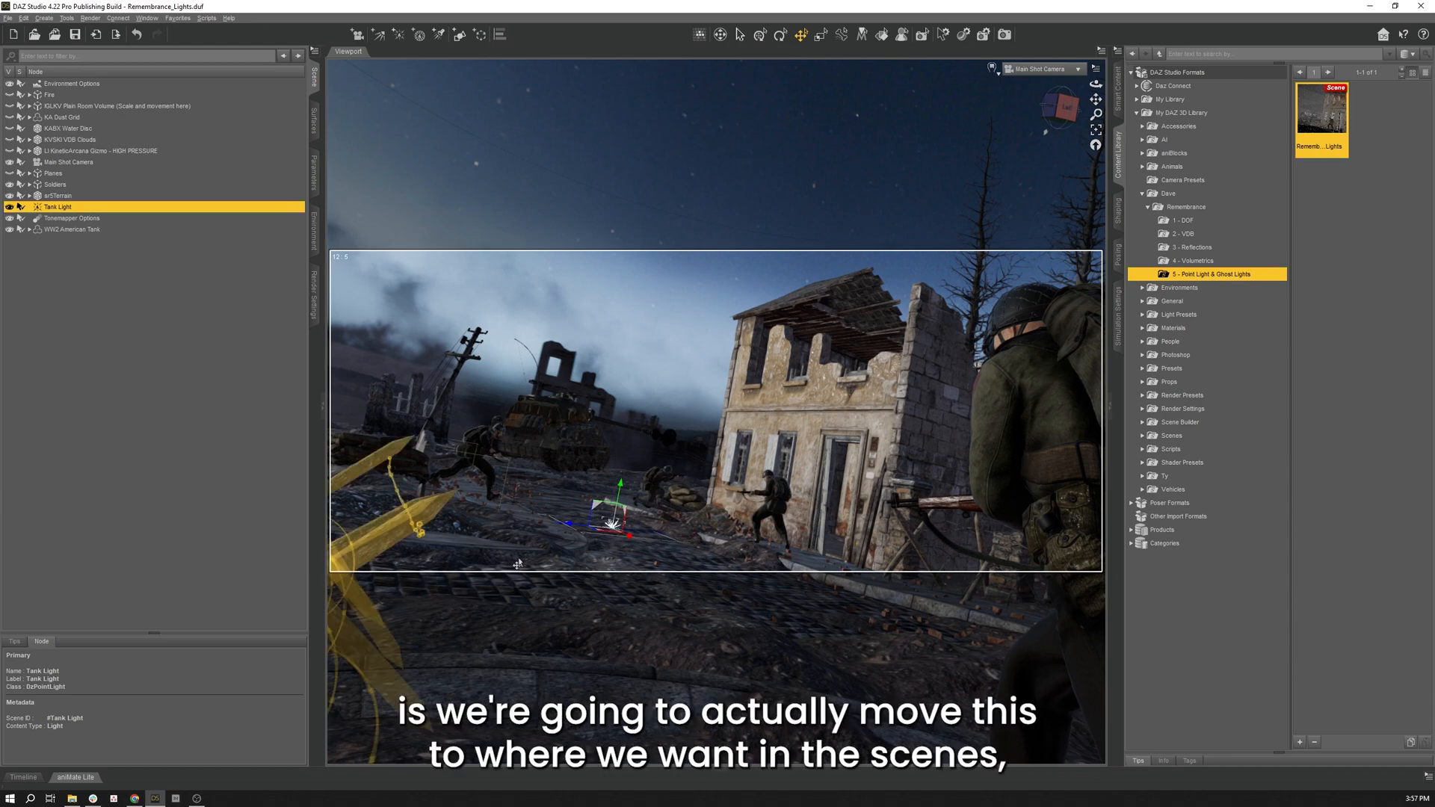
mouse_move(1078, 72)
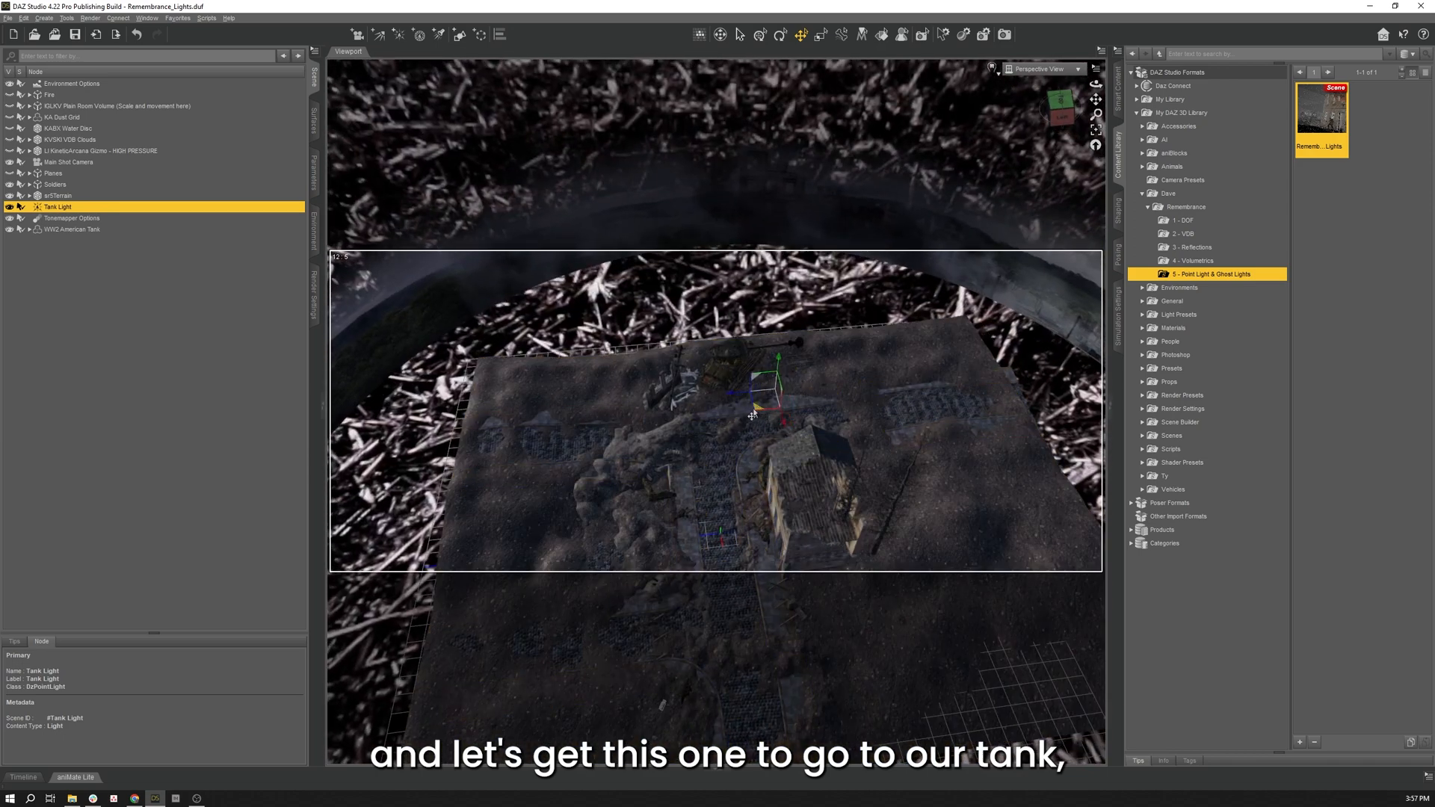
Return the viewport to the Main Shot Camera after placing the light at the tank.
click(1074, 68)
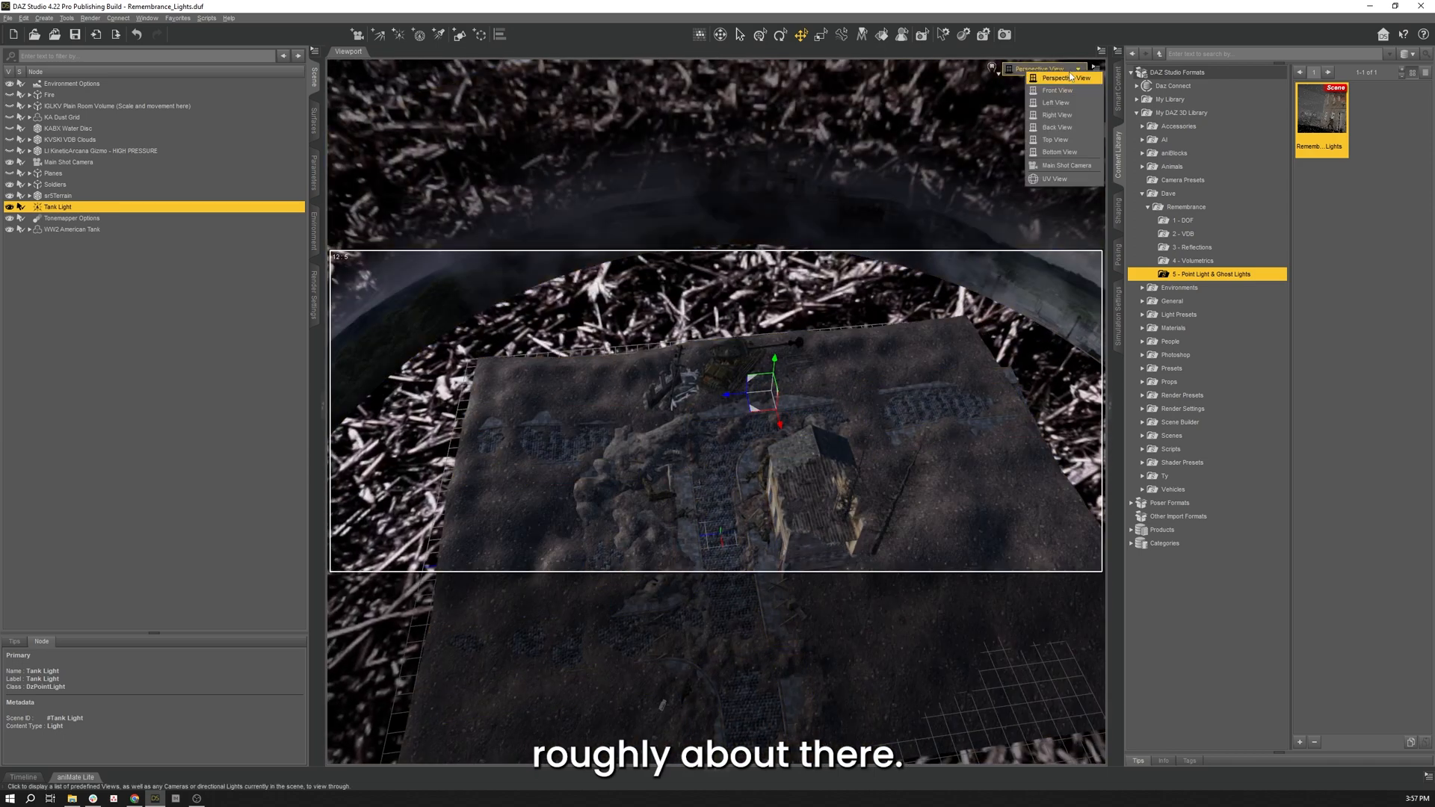
click(1065, 166)
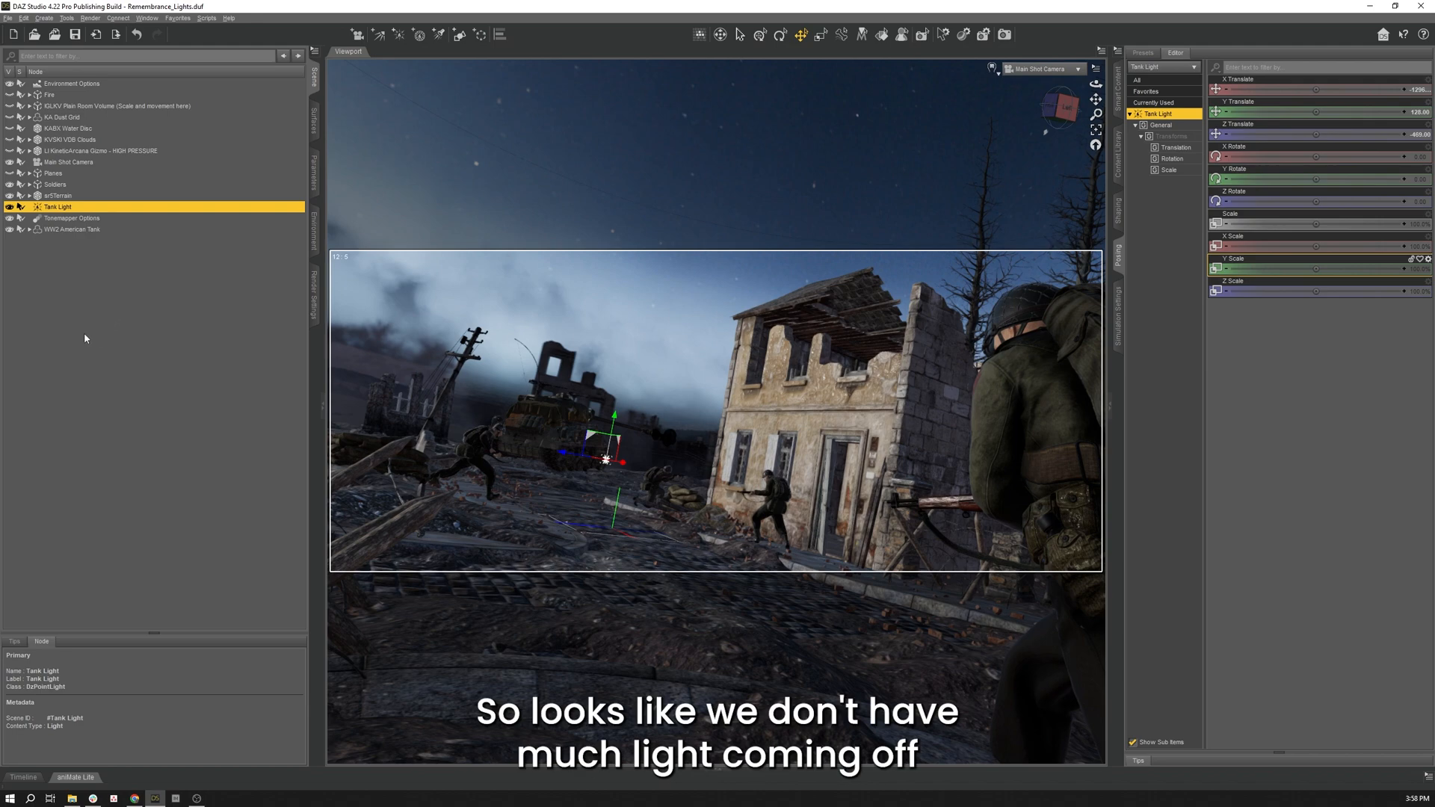
mouse_move(582, 469)
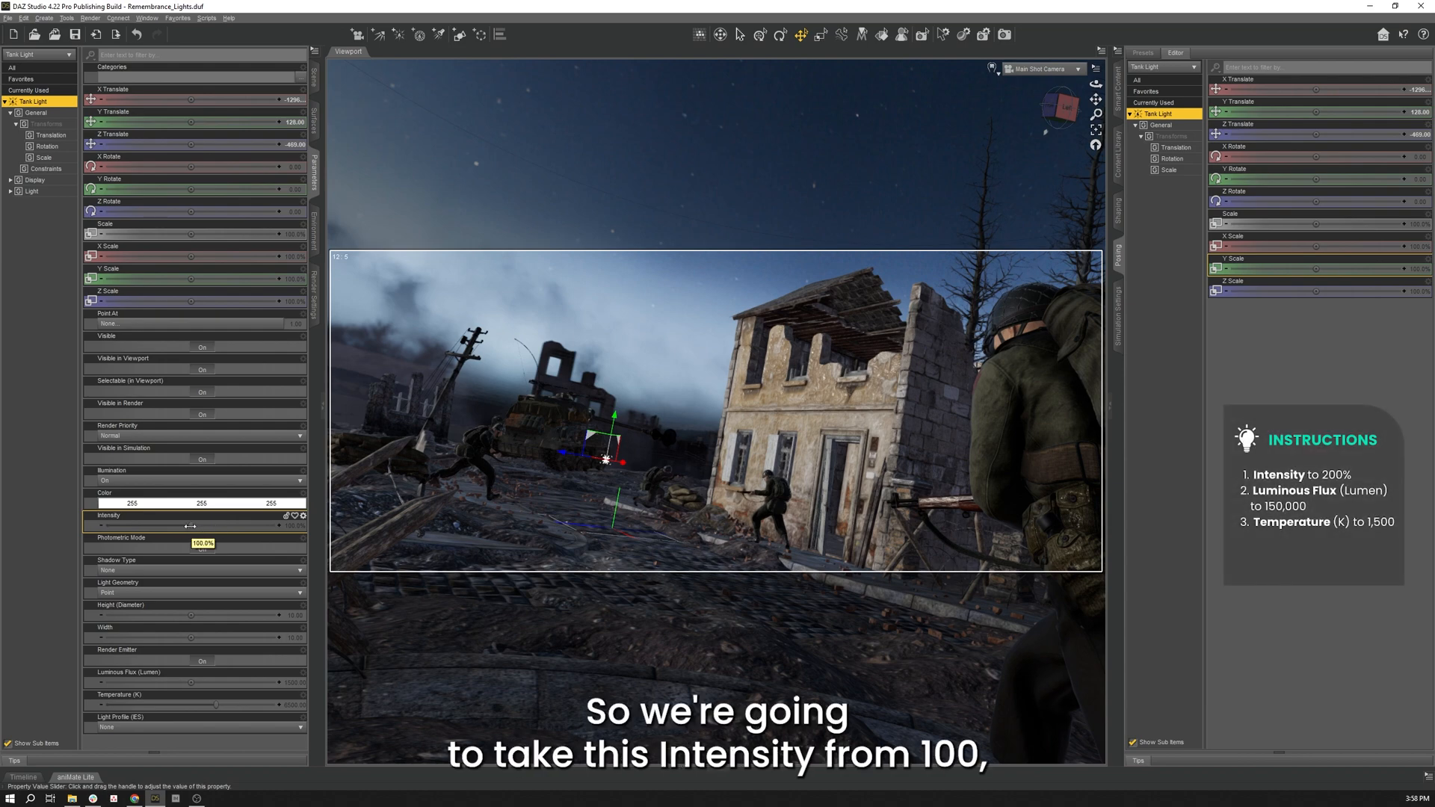
Raise Tank Light intensity to 200% and set its temperature to 1500 K.
drag(192, 525, 306, 525)
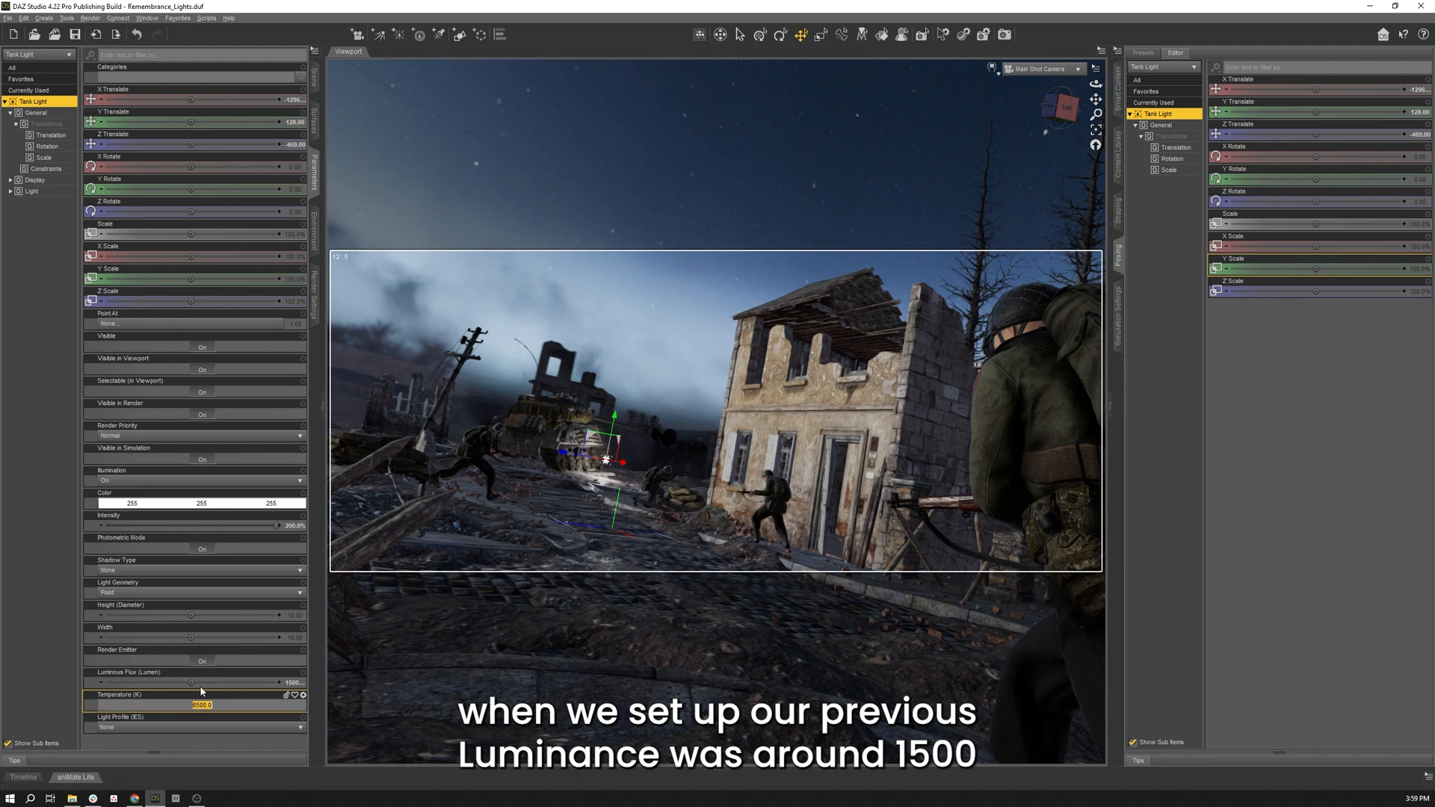
text(1500)
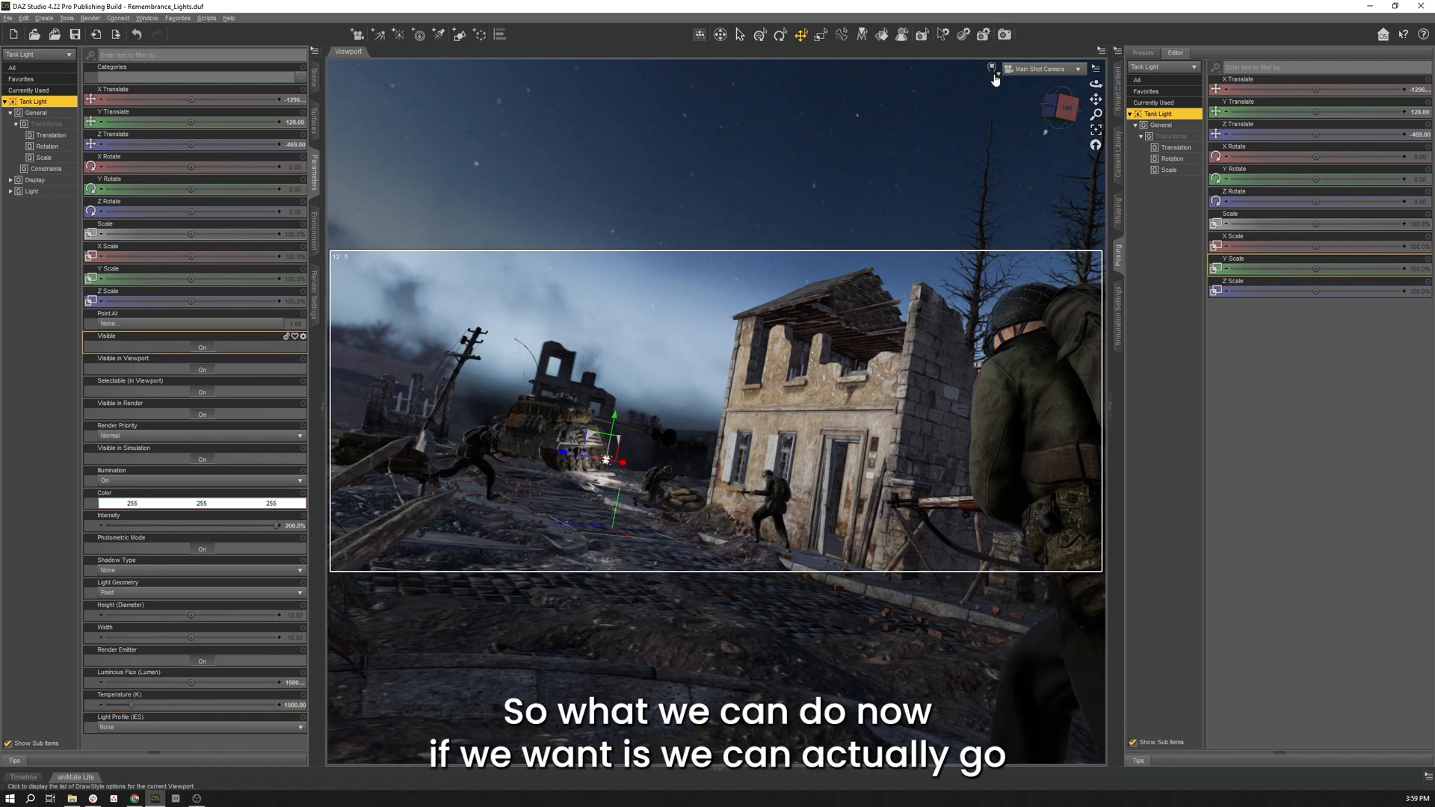
Switch the viewport draw style to NVIDIA Iray for a live render preview.
click(993, 69)
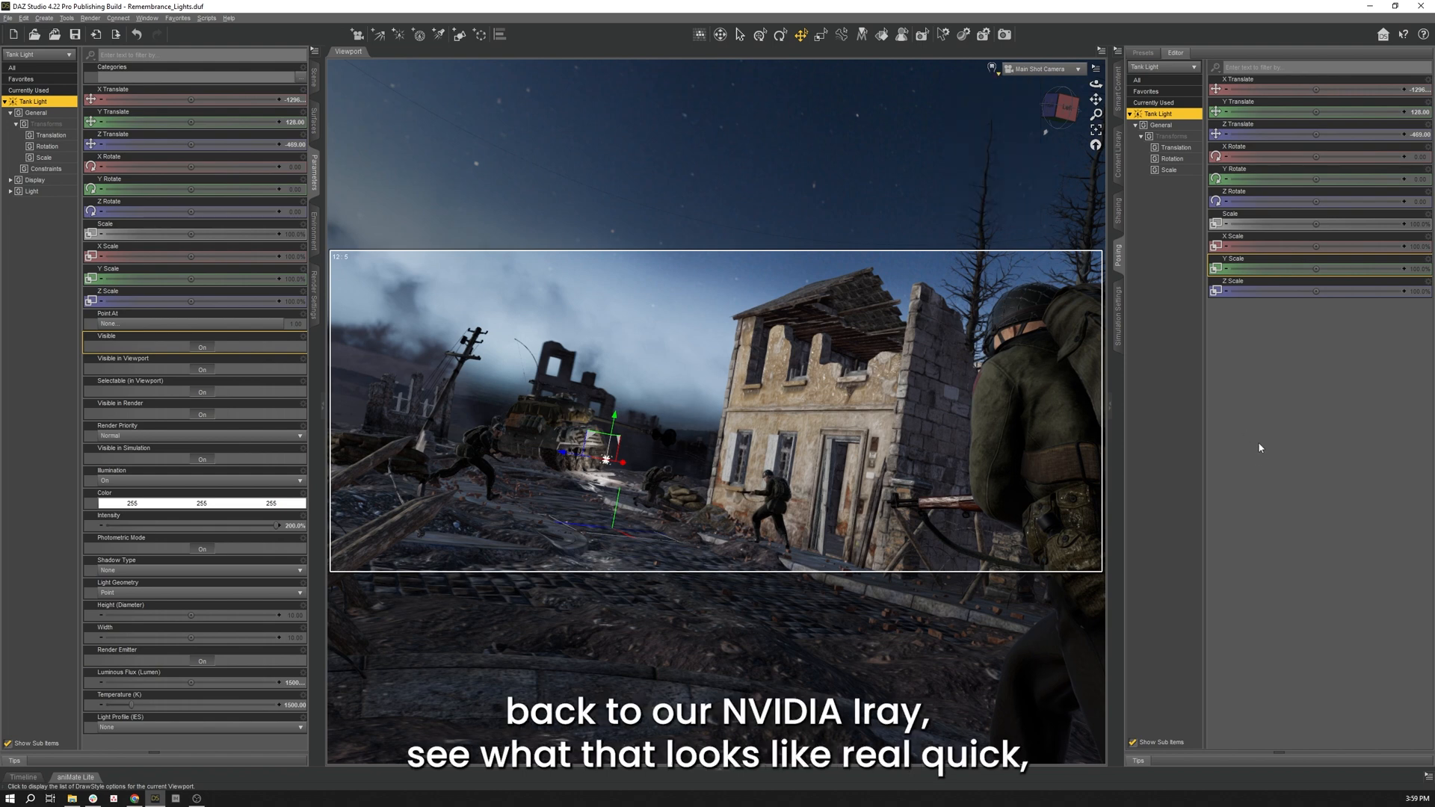
mouse_move(1257, 435)
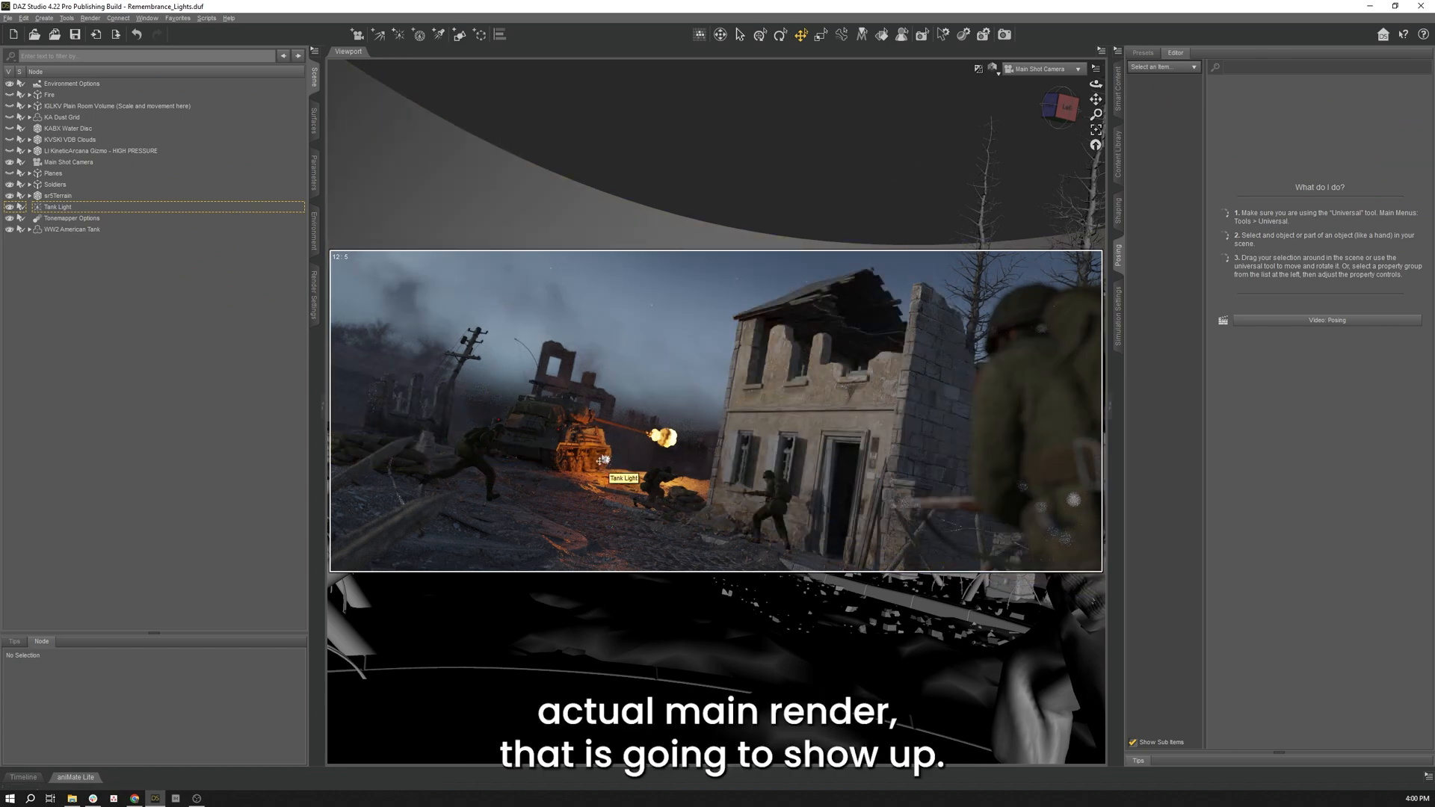
Set Tank Light's Render Emitter to Off so it acts as a ghost light.
click(58, 206)
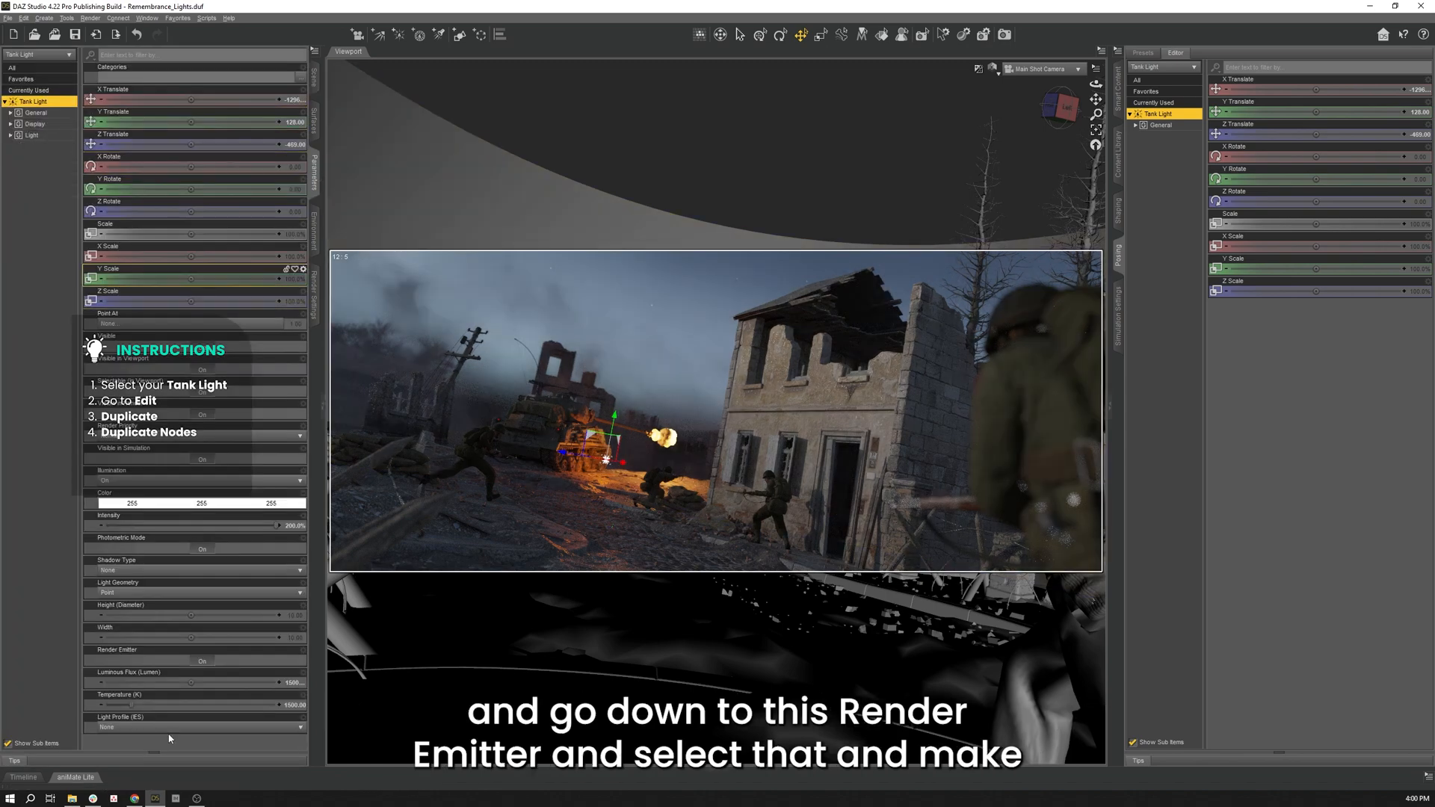
mouse_move(202, 650)
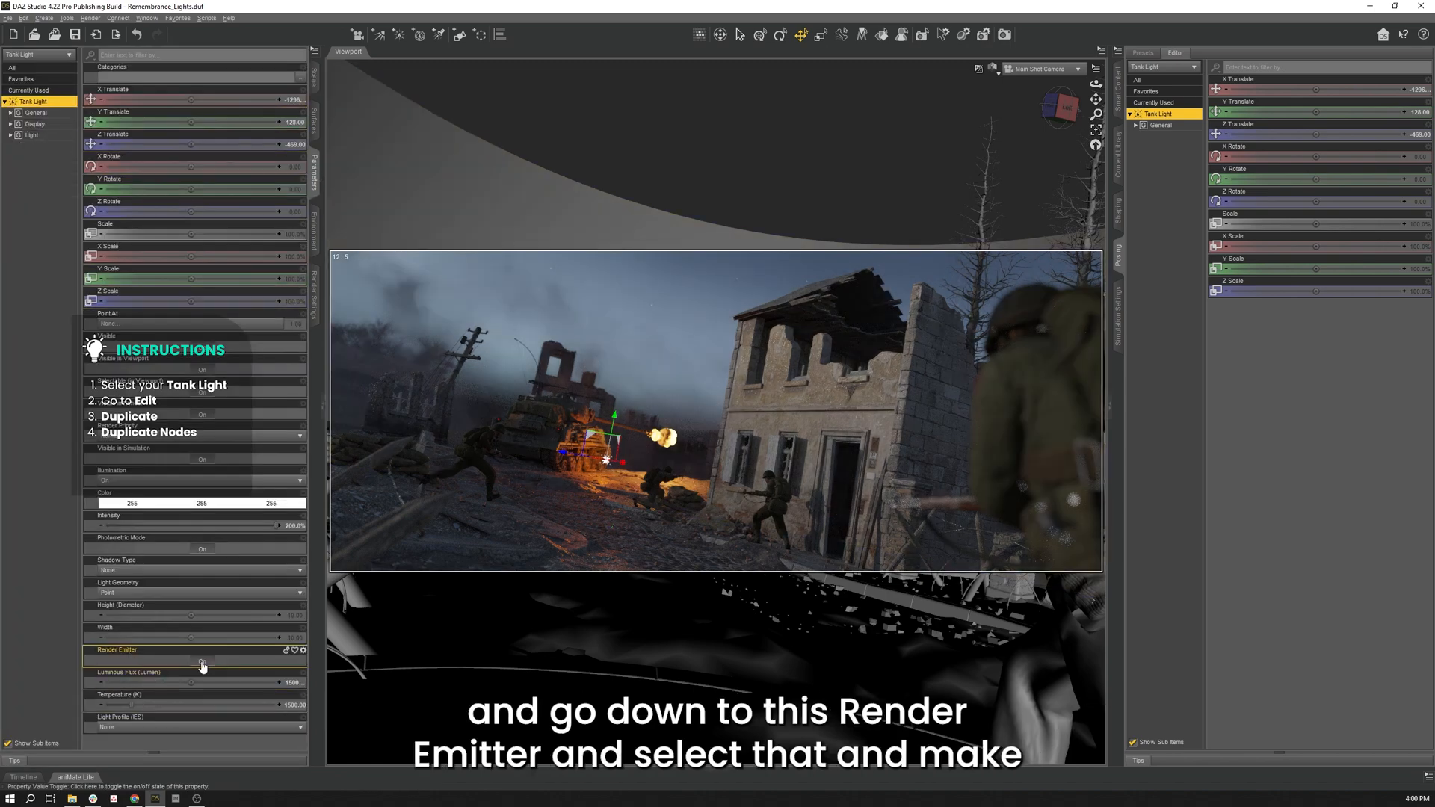
click(202, 660)
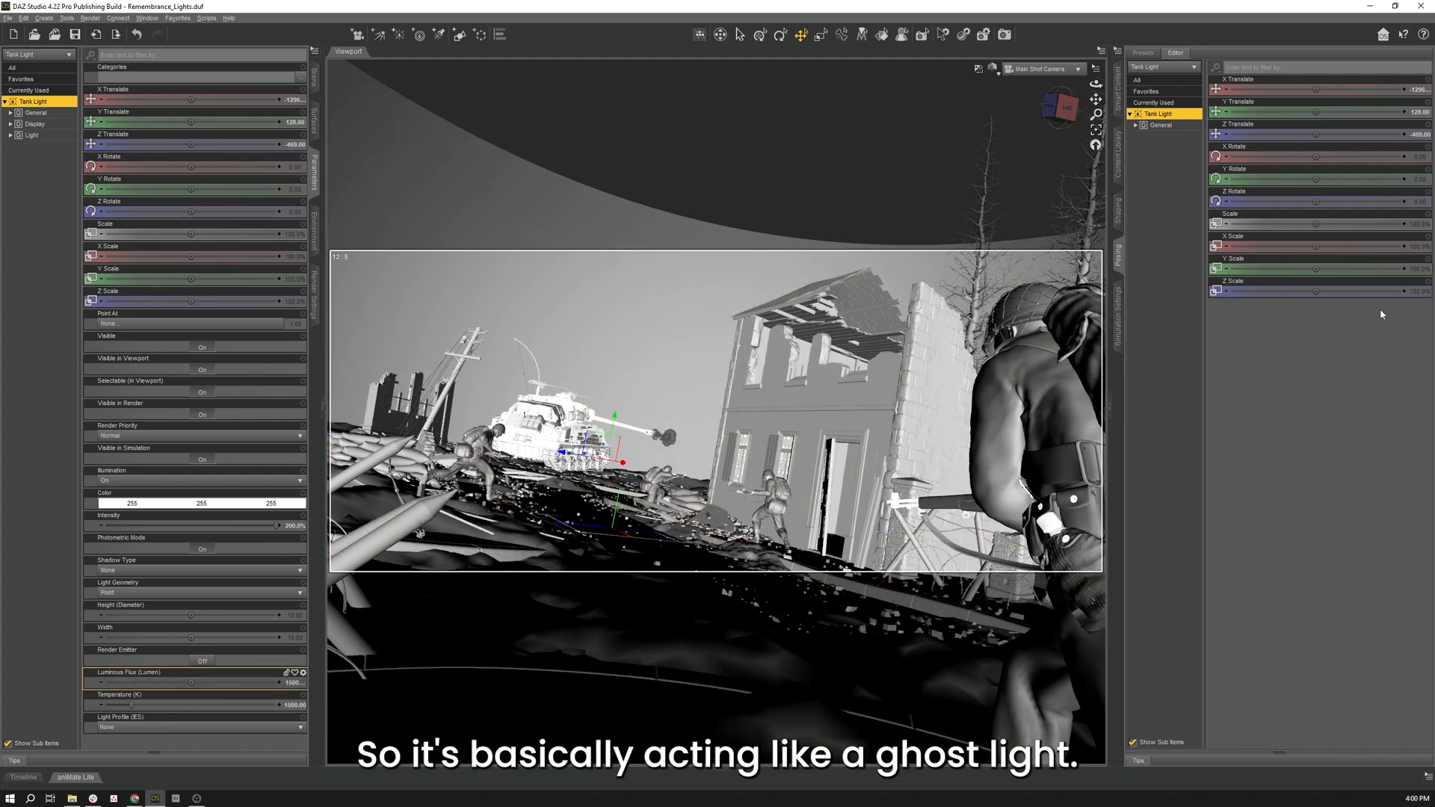
click(992, 69)
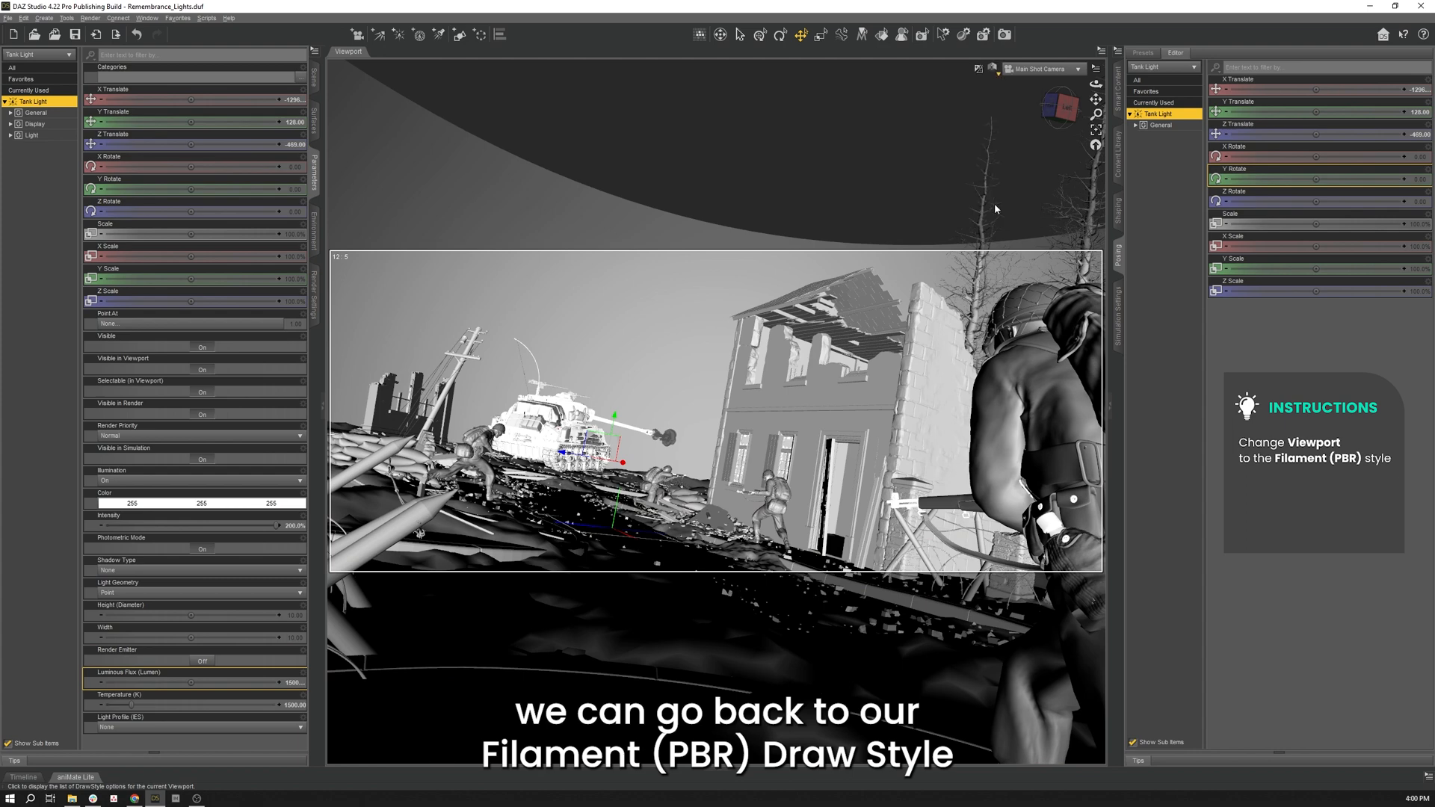
mouse_move(1171, 369)
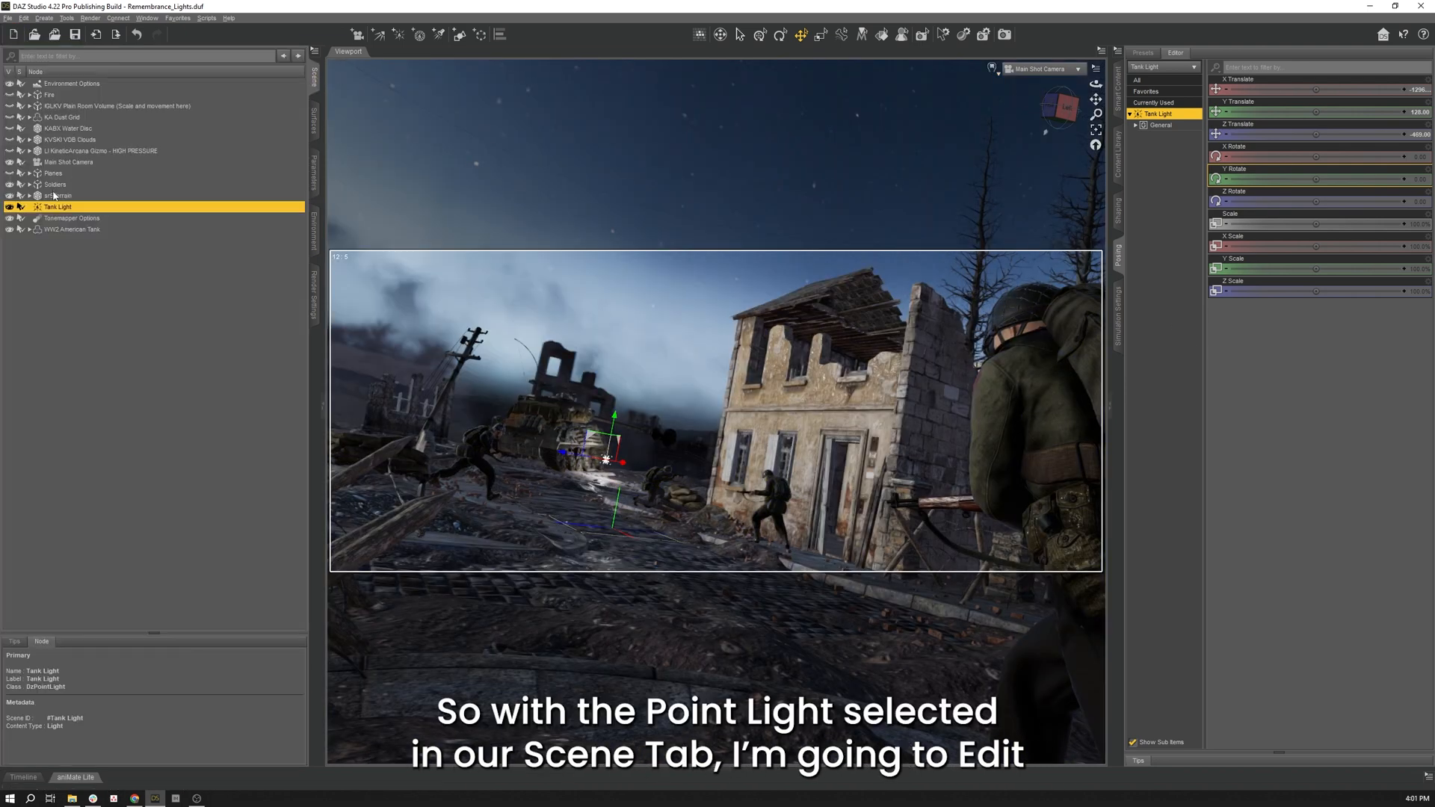
Duplicate Tank Light and select the copy, Tank Light (2).
click(22, 18)
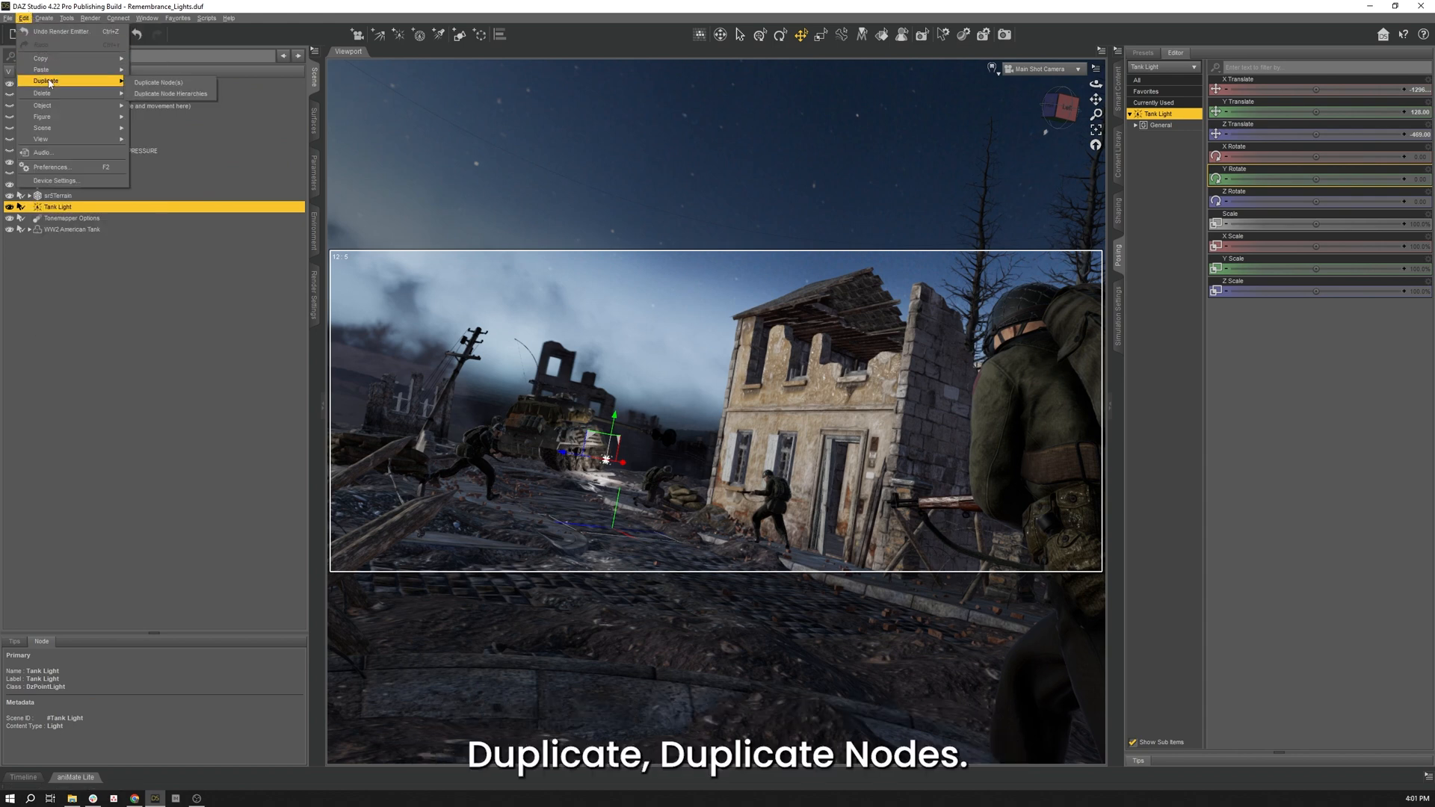
click(154, 81)
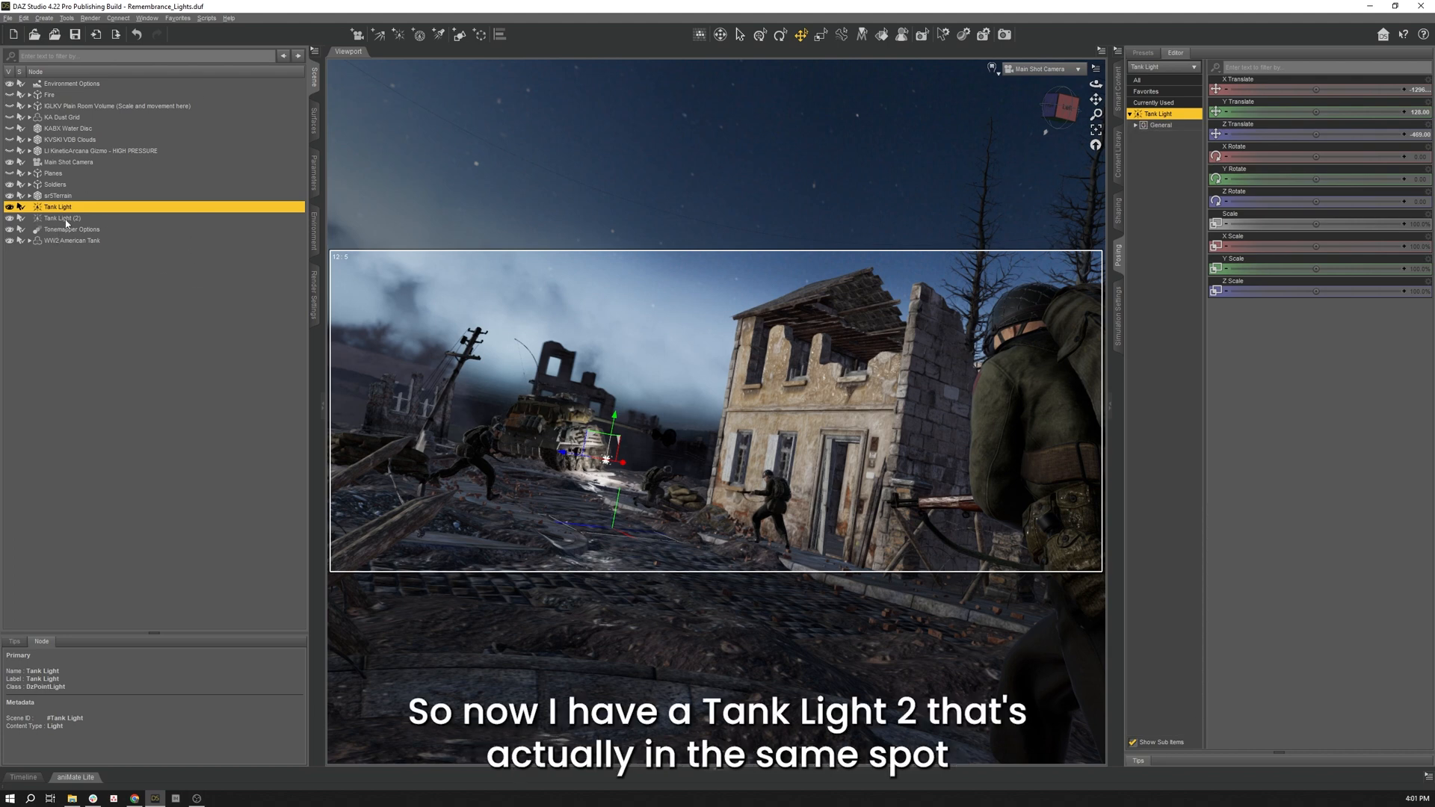
click(60, 218)
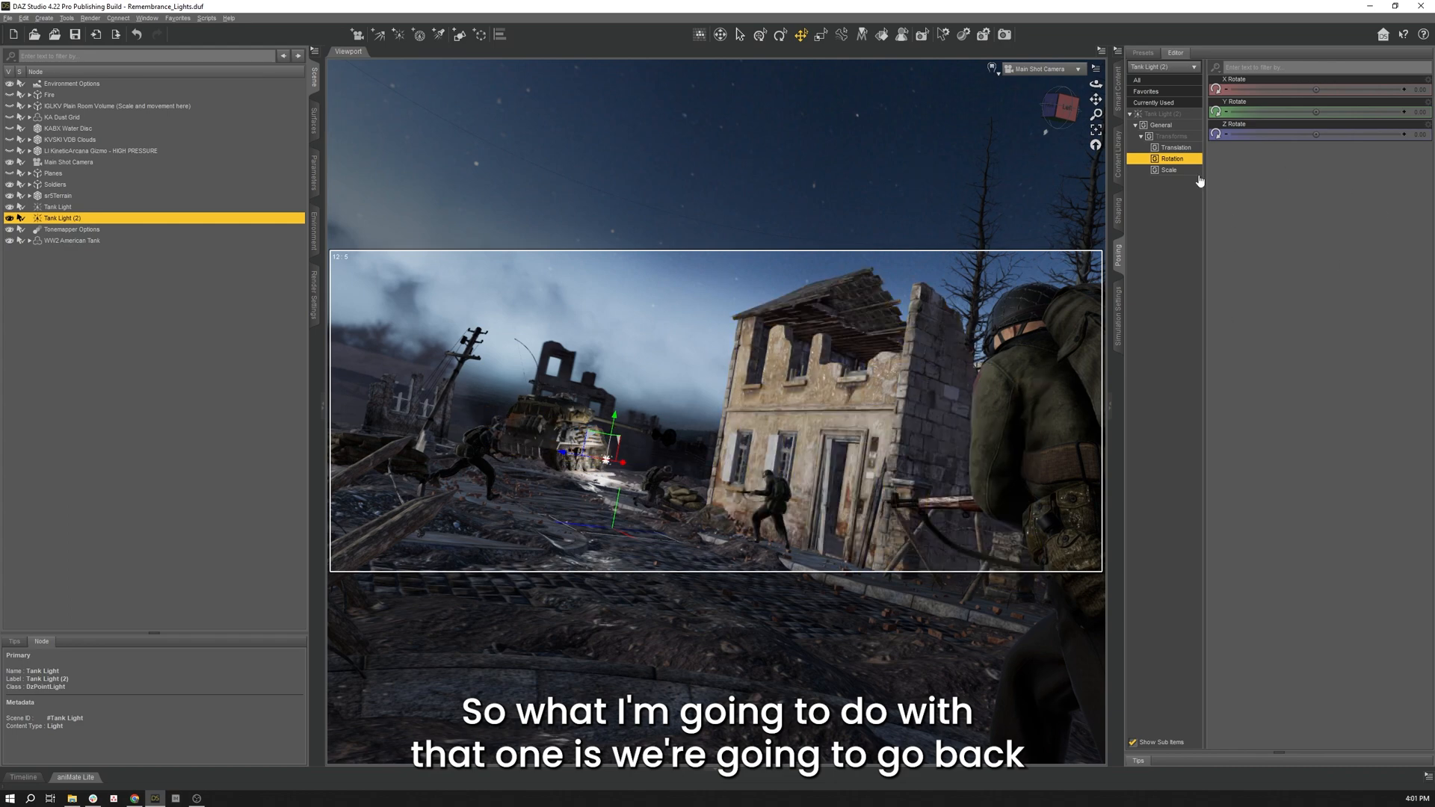
Reposition the duplicate near the runner in Perspective View and return to Main Shot Camera.
click(1043, 69)
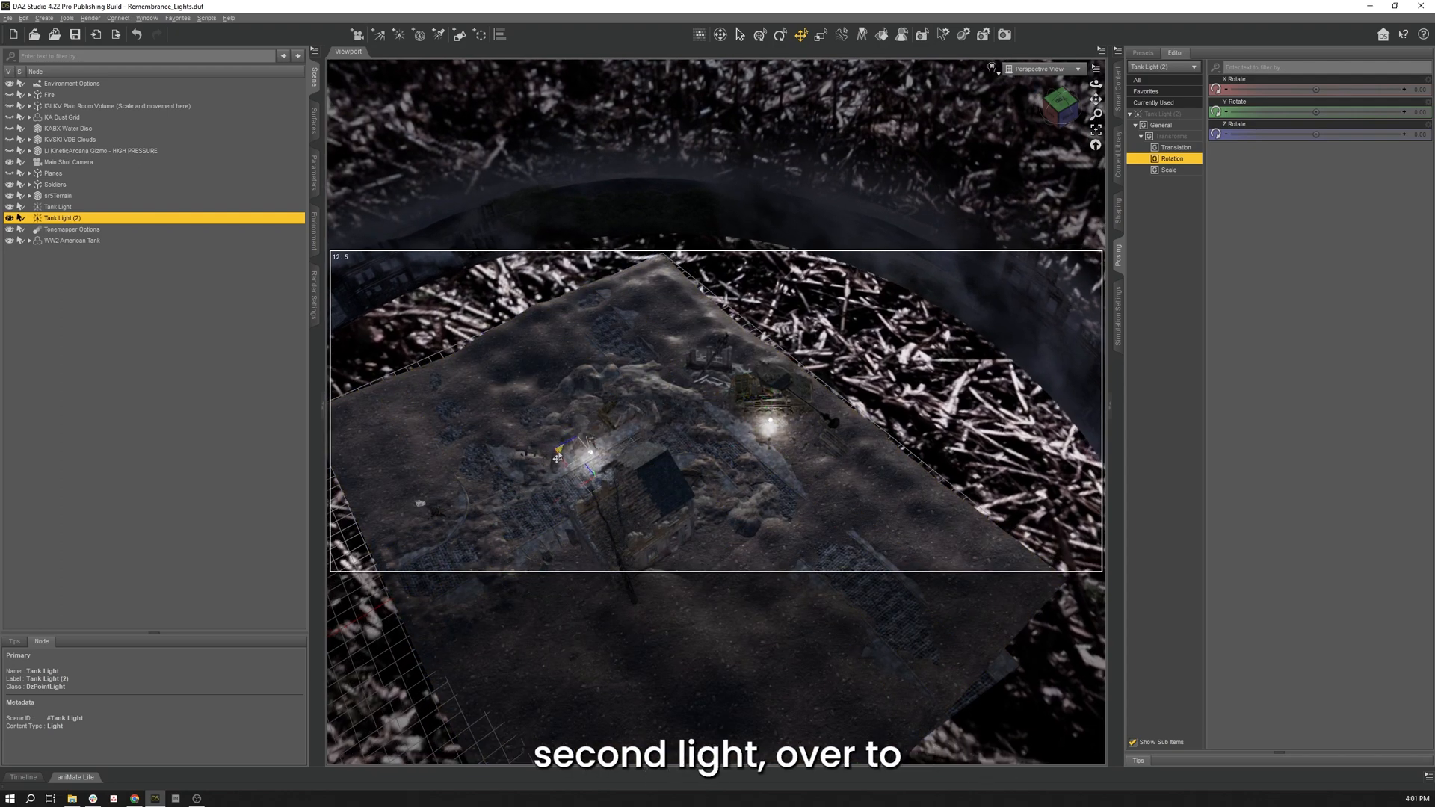
click(1079, 69)
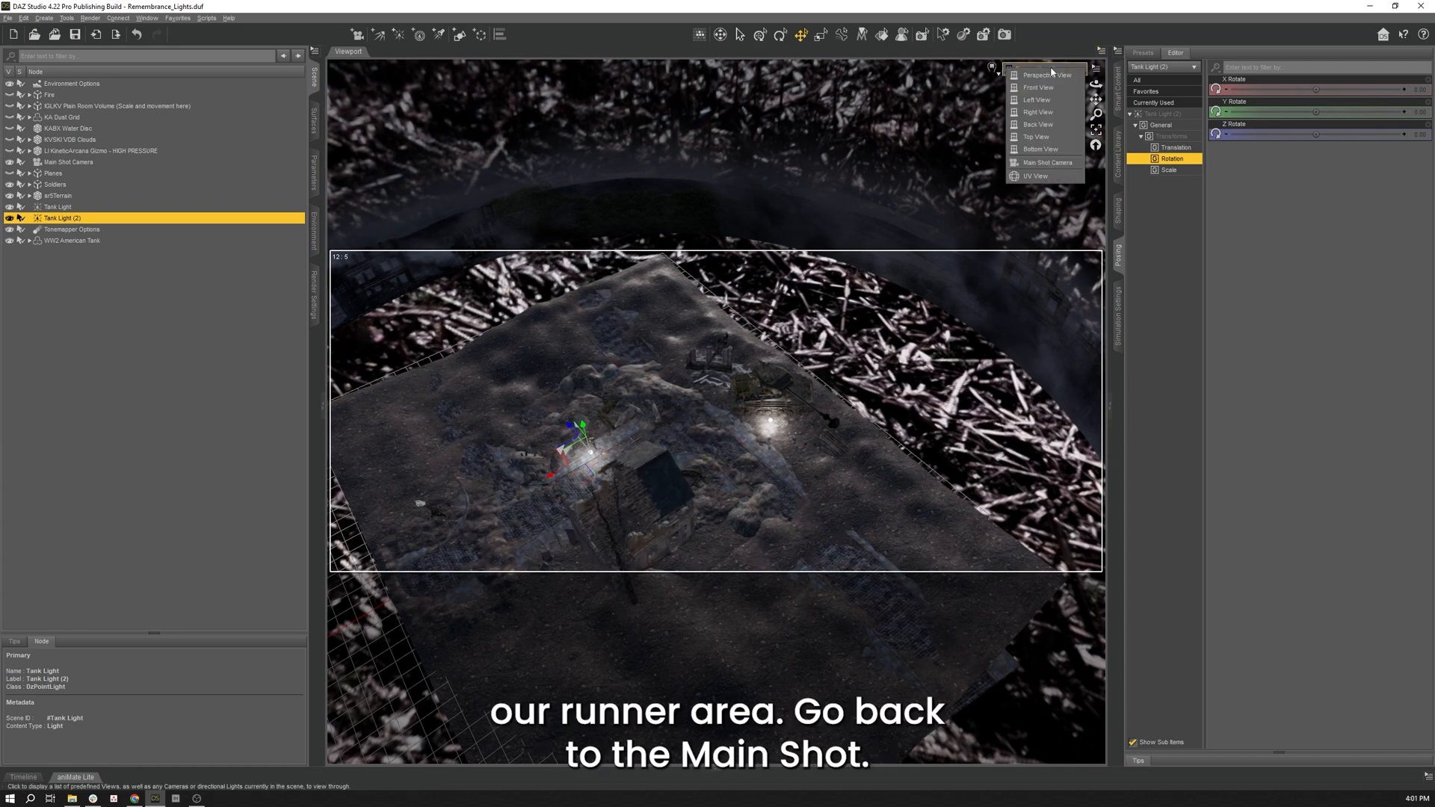
click(1048, 163)
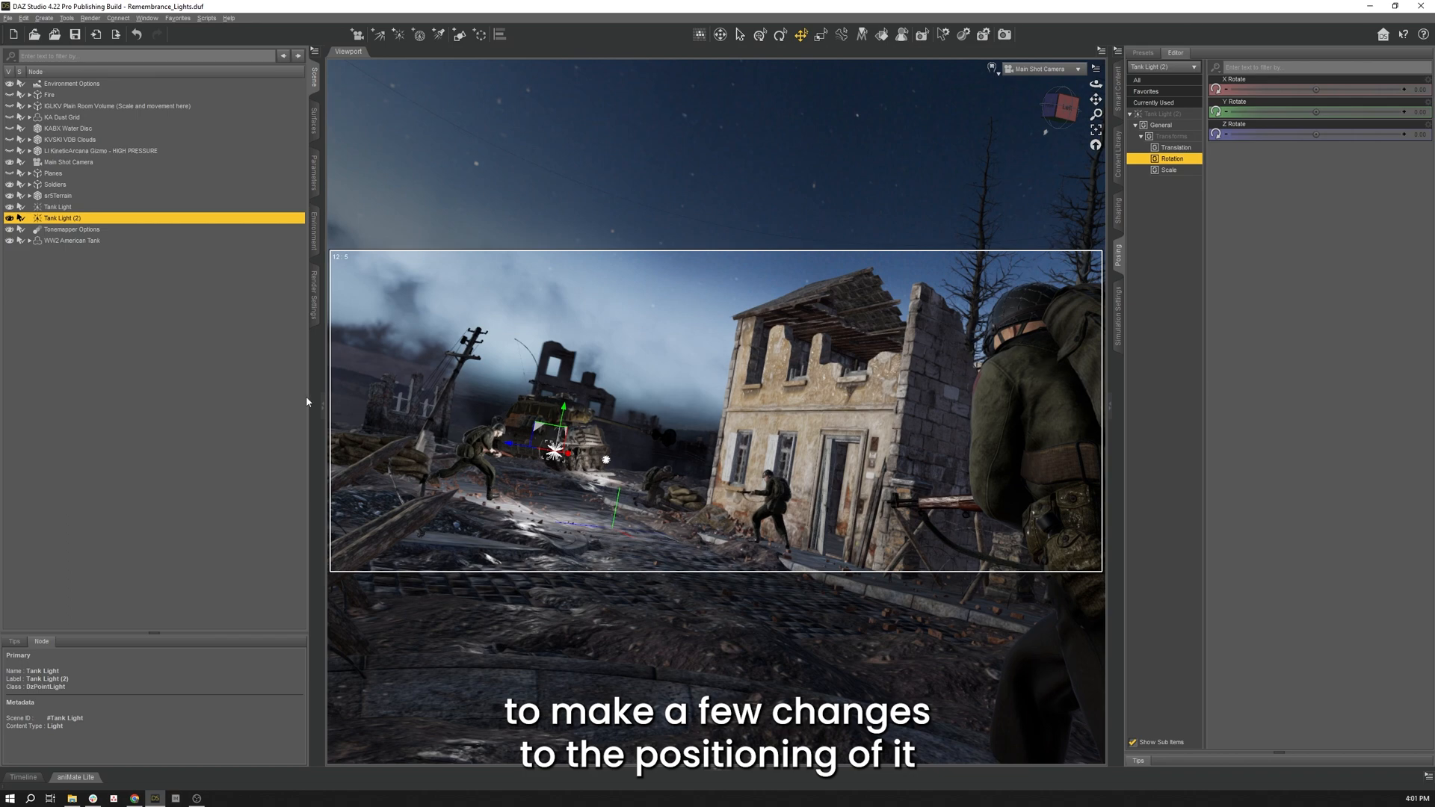
mouse_move(323, 402)
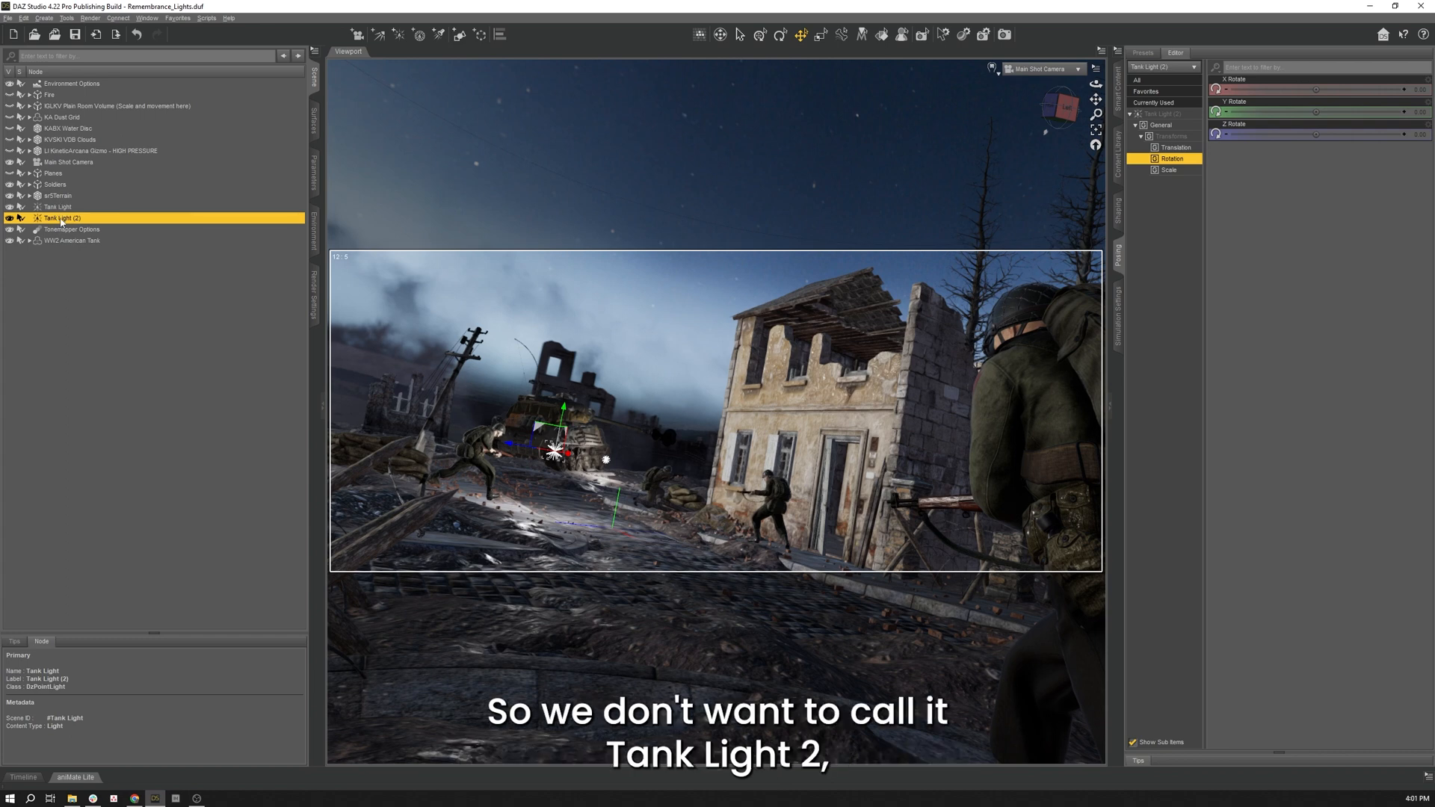
Rename Tank Light (2) to Runner Light and set its translate to -81, 137, 163.
double_click(61, 219)
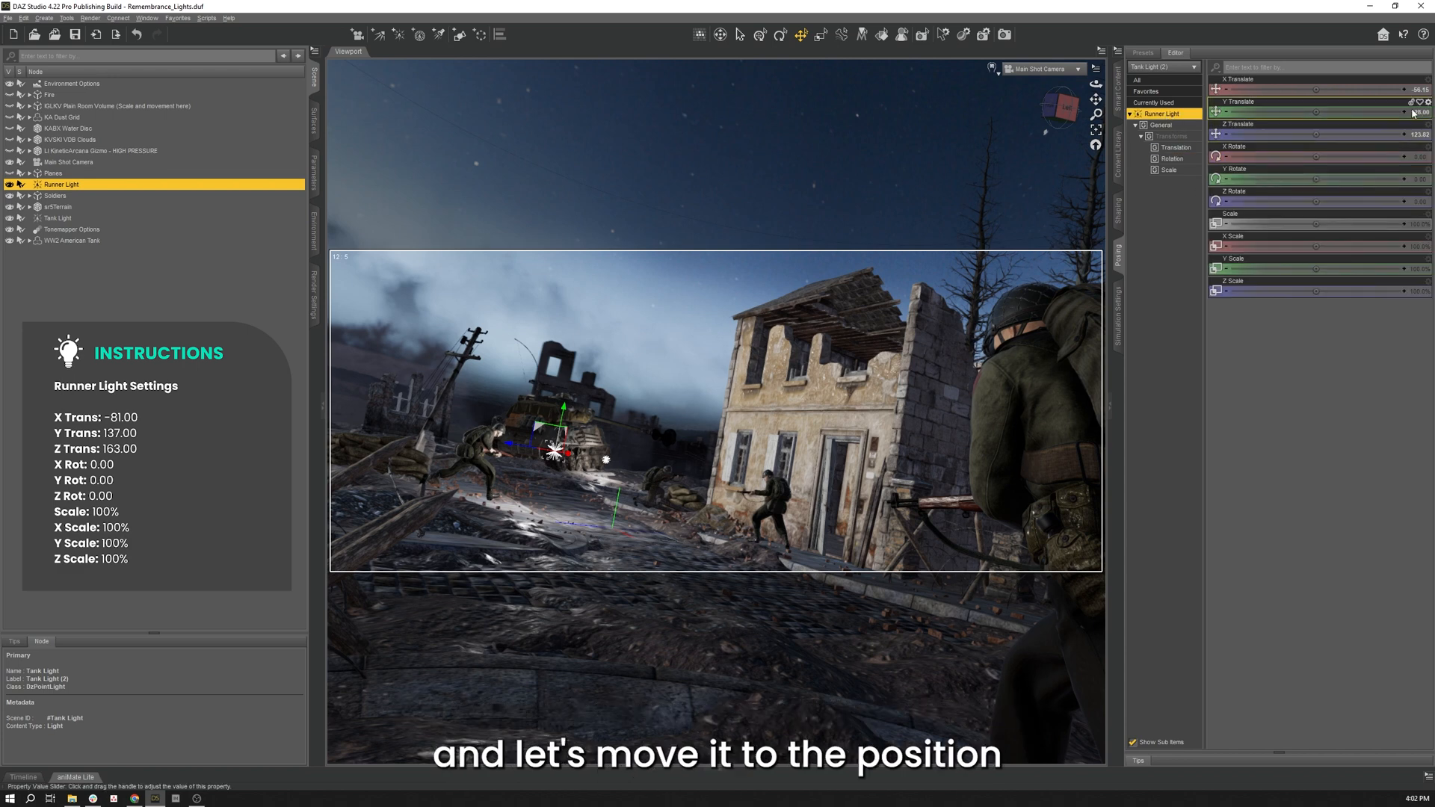
mouse_move(1417, 102)
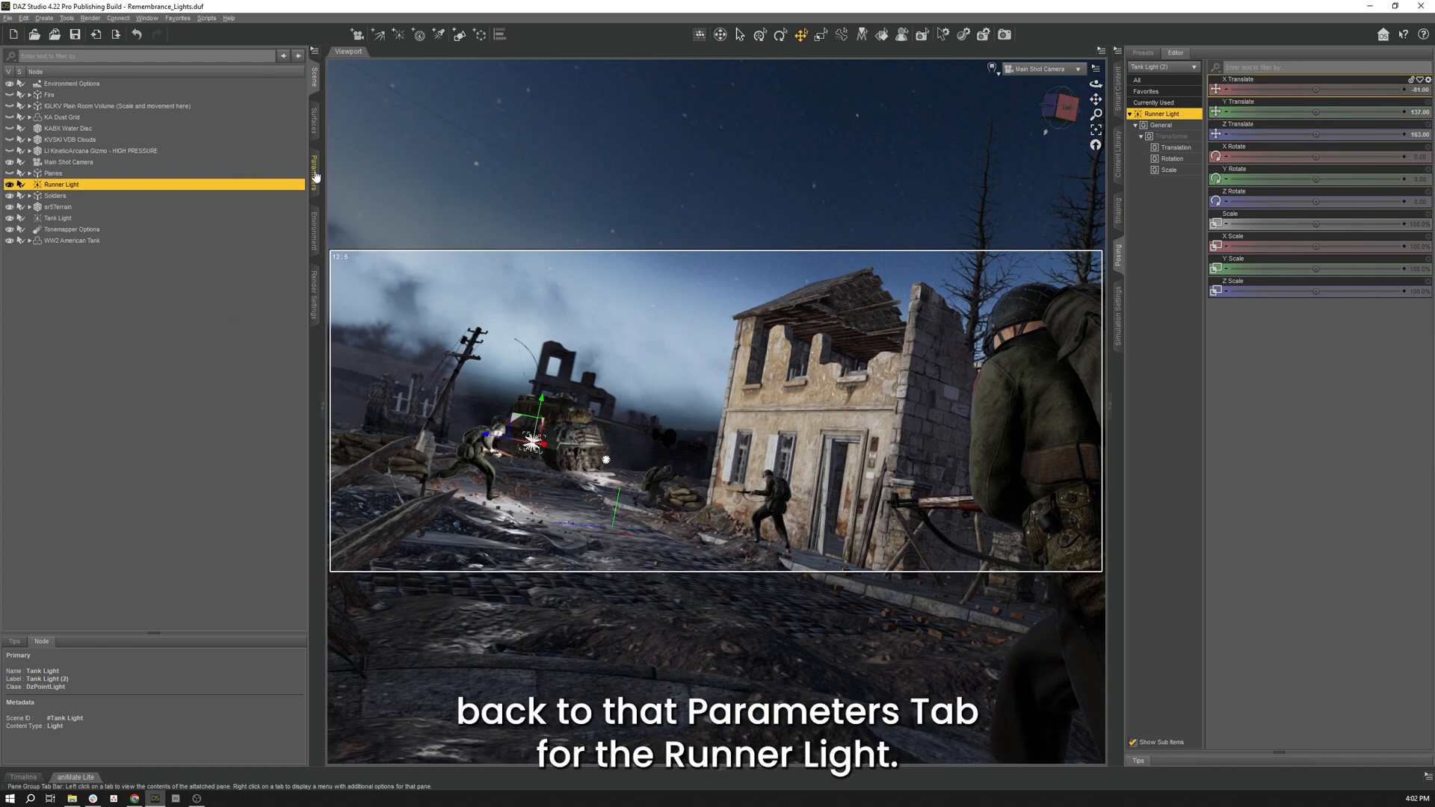
click(315, 164)
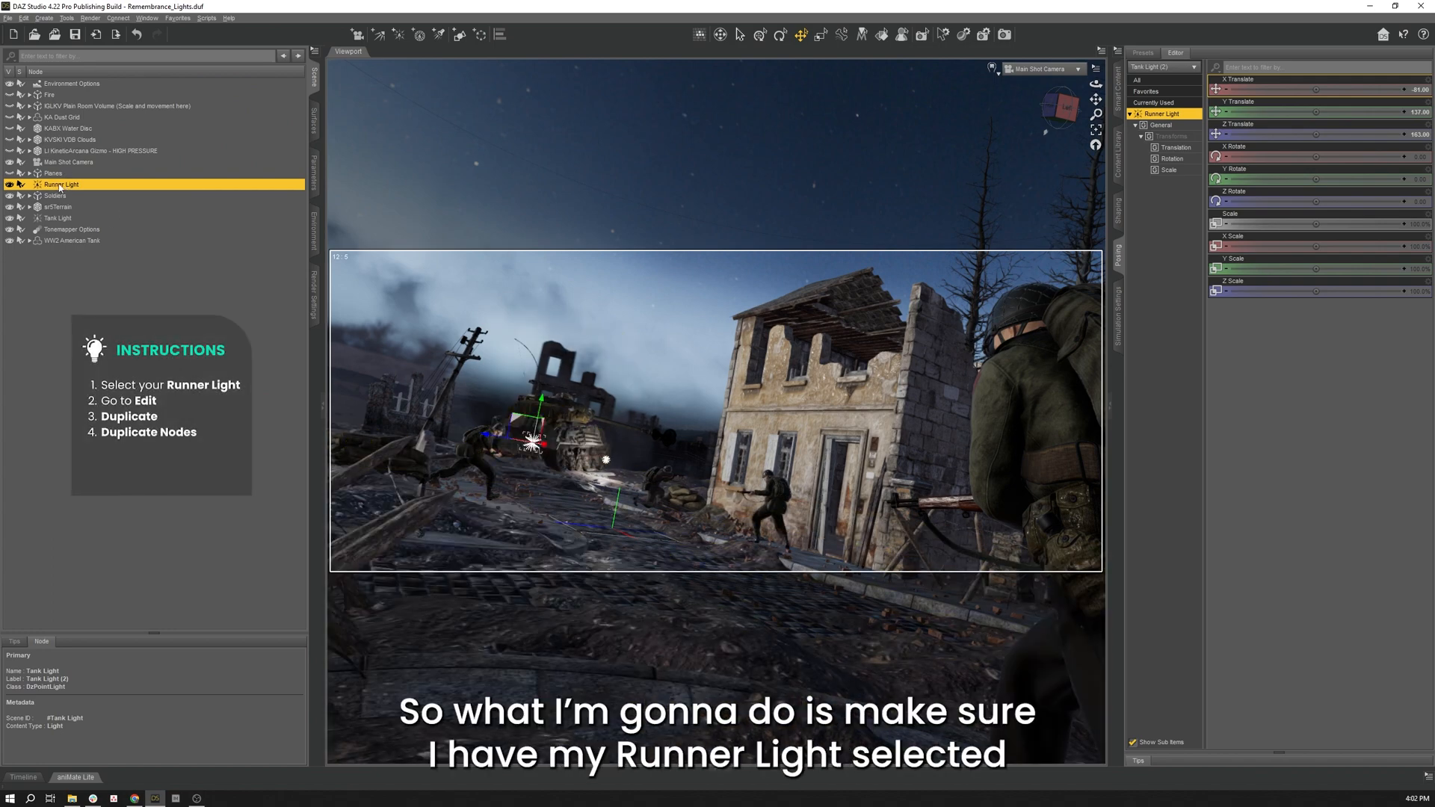
Duplicate Runner Light and rename the copy 'Foreground Light'.
click(22, 18)
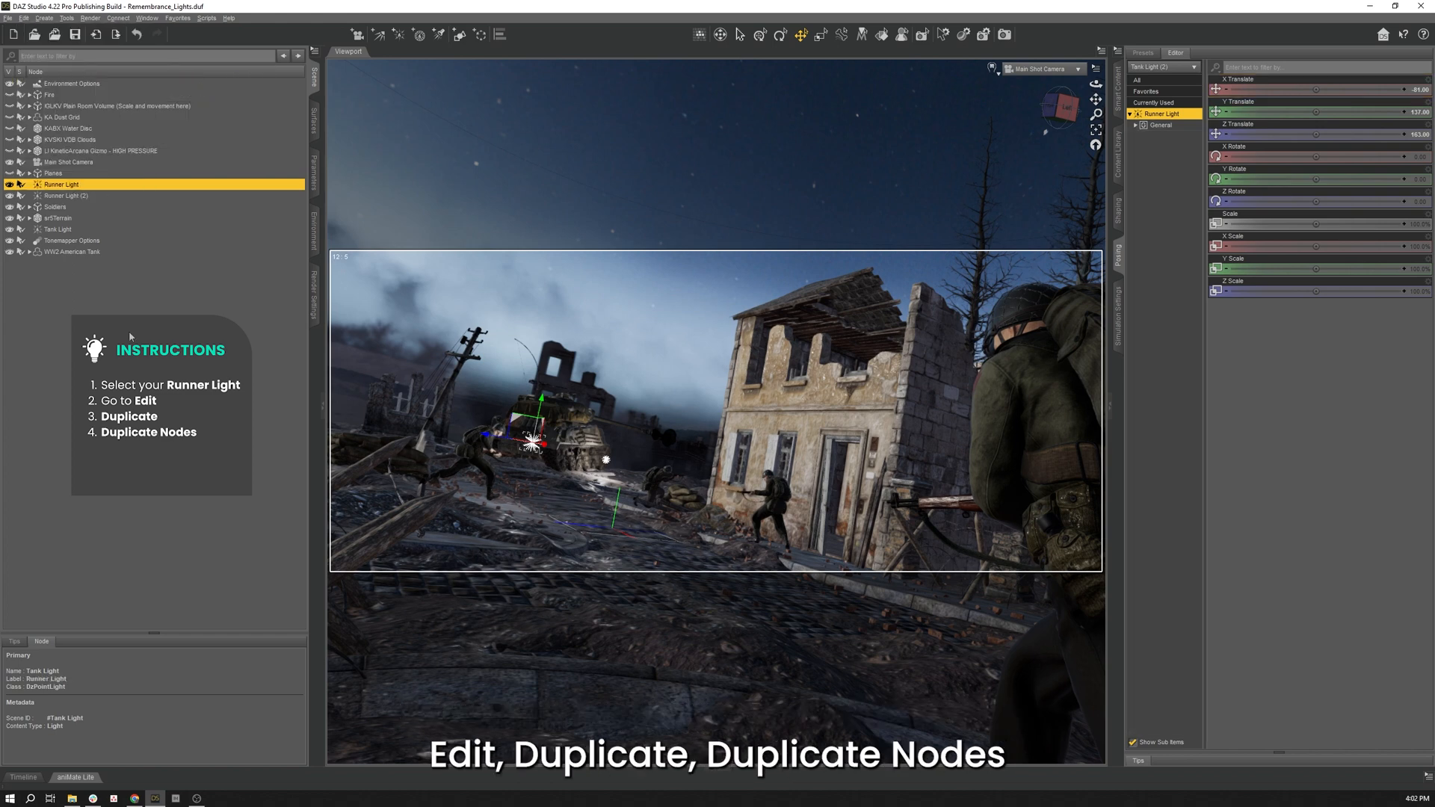
click(65, 195)
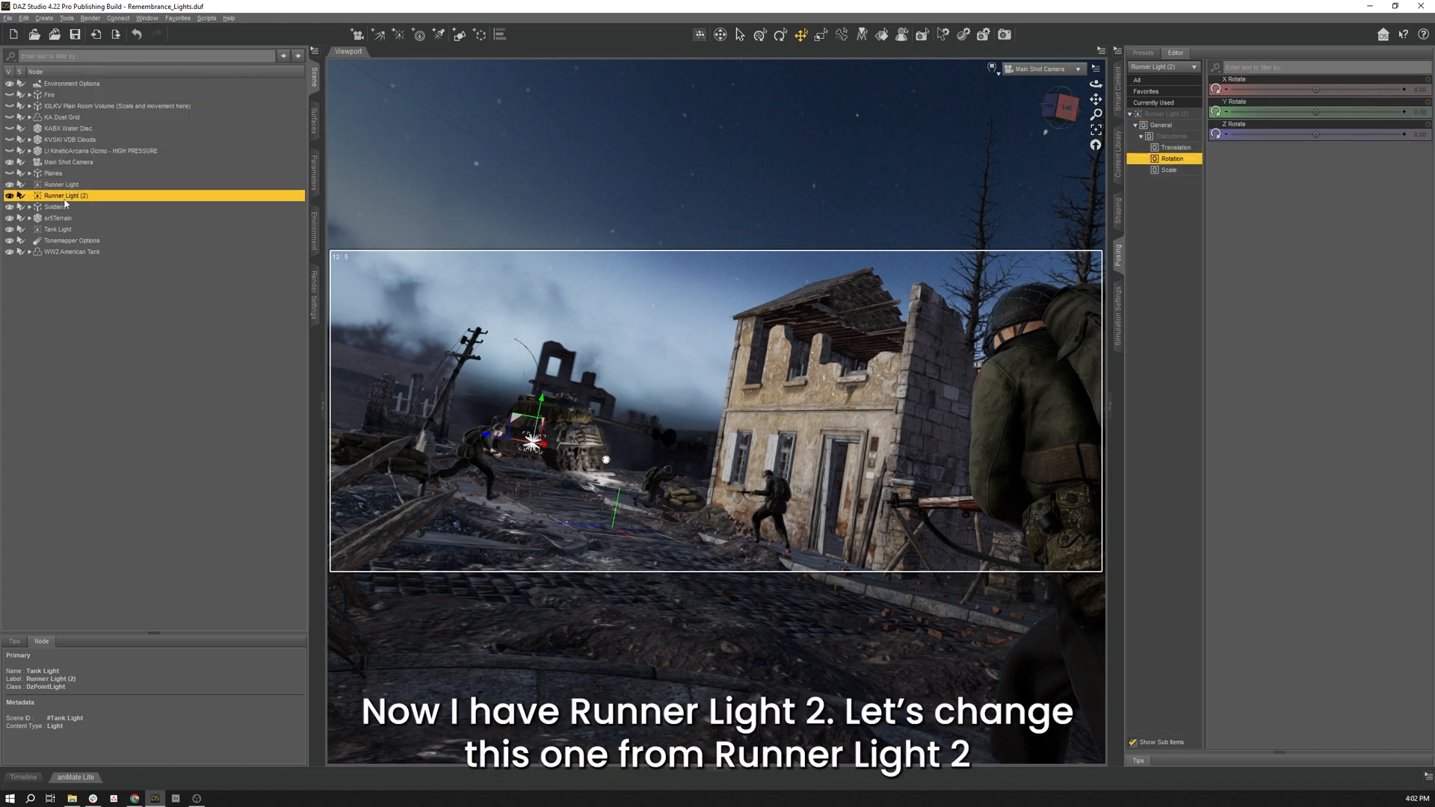
double_click(64, 195)
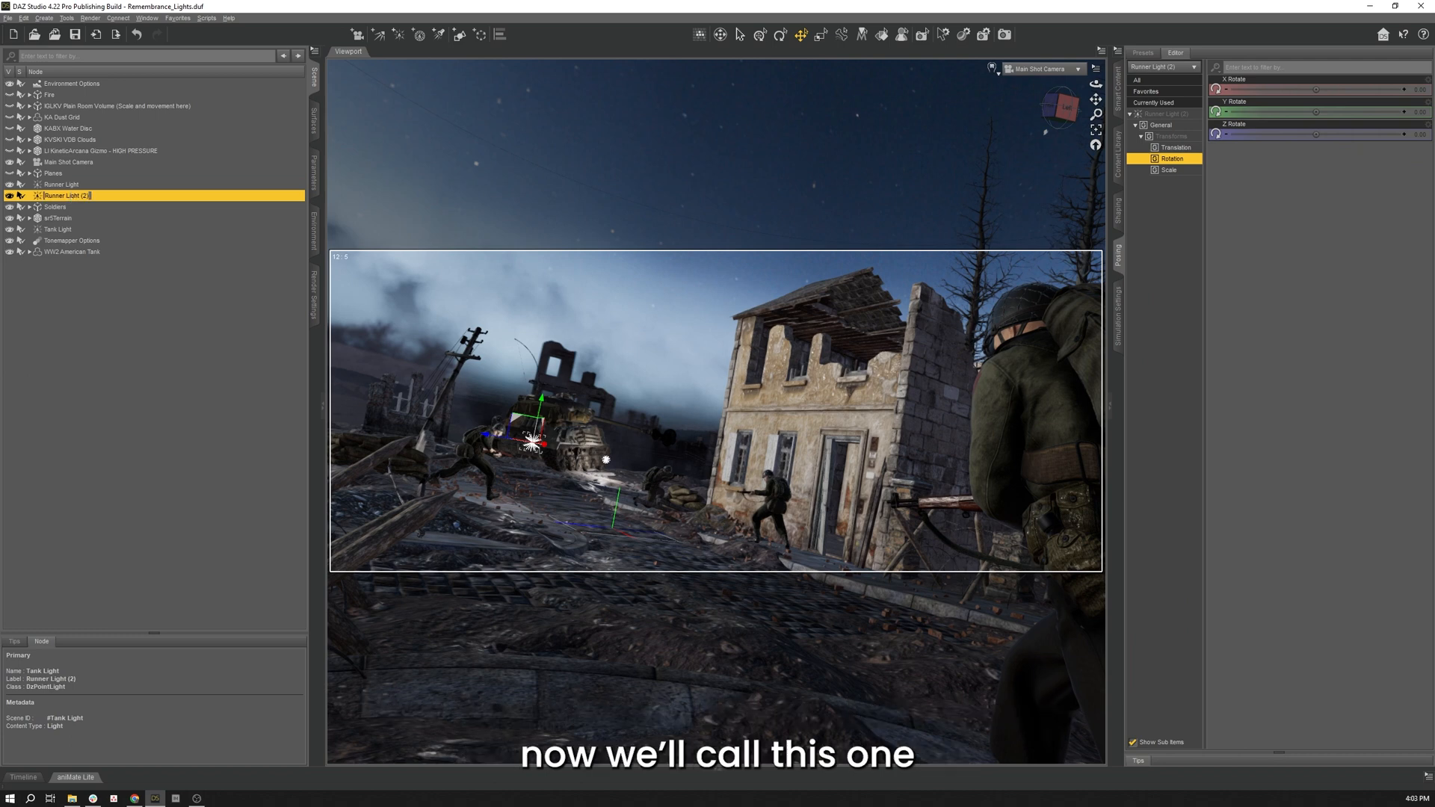
text(Foreground)
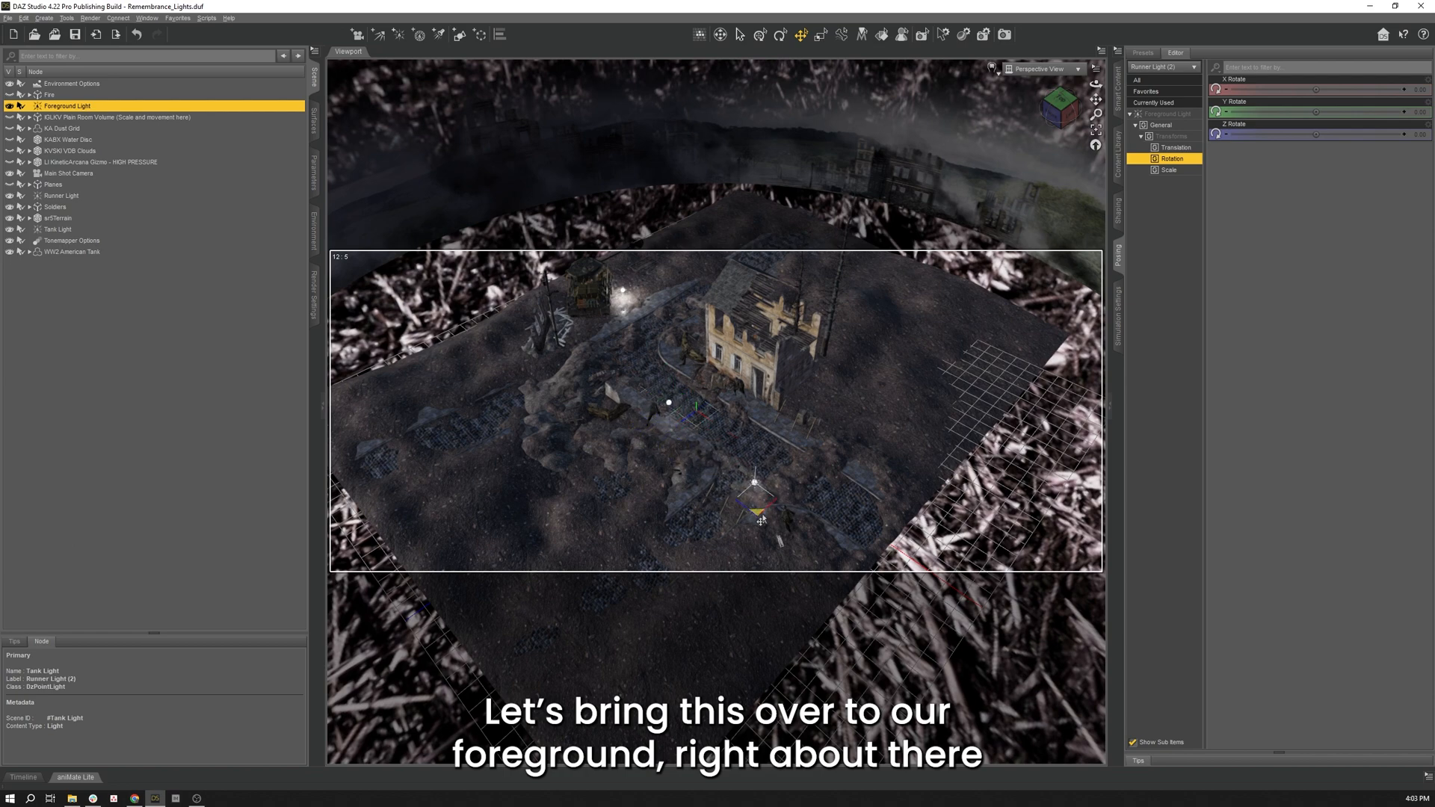
Place Foreground Light at X 888, Y 137, Z 318, viewed from Main Shot Camera.
click(1078, 69)
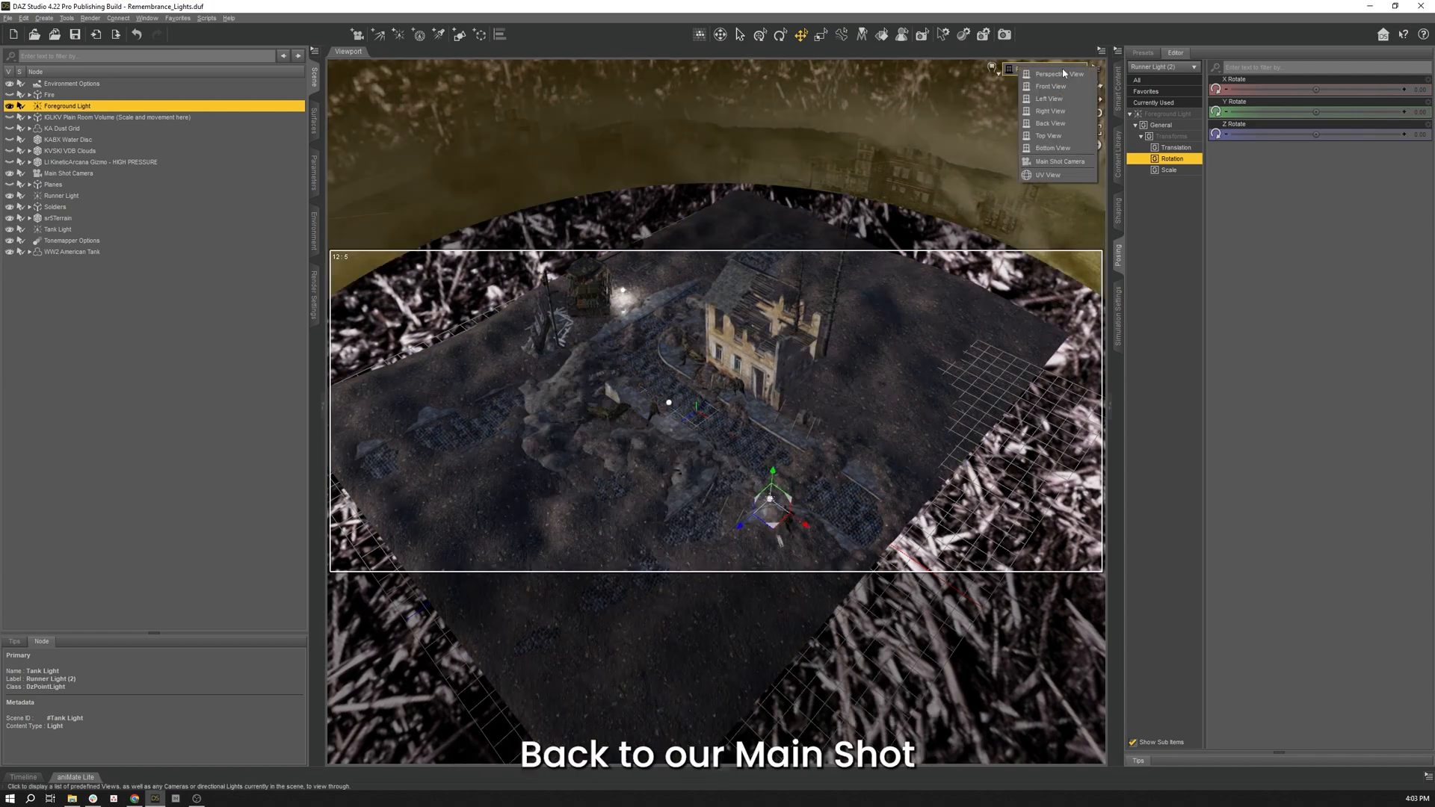
click(1060, 162)
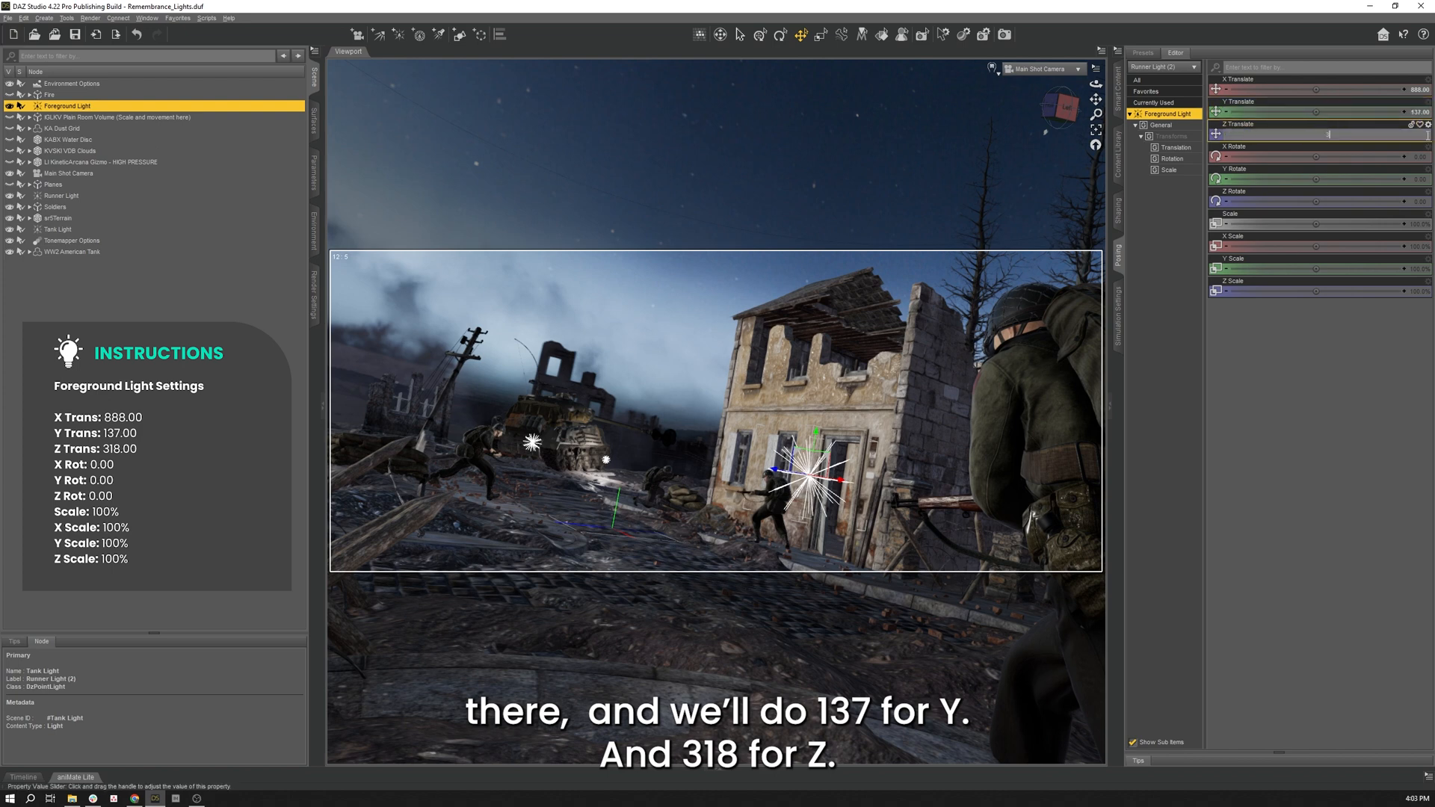
drag(1327, 134, 1419, 135)
text(318)
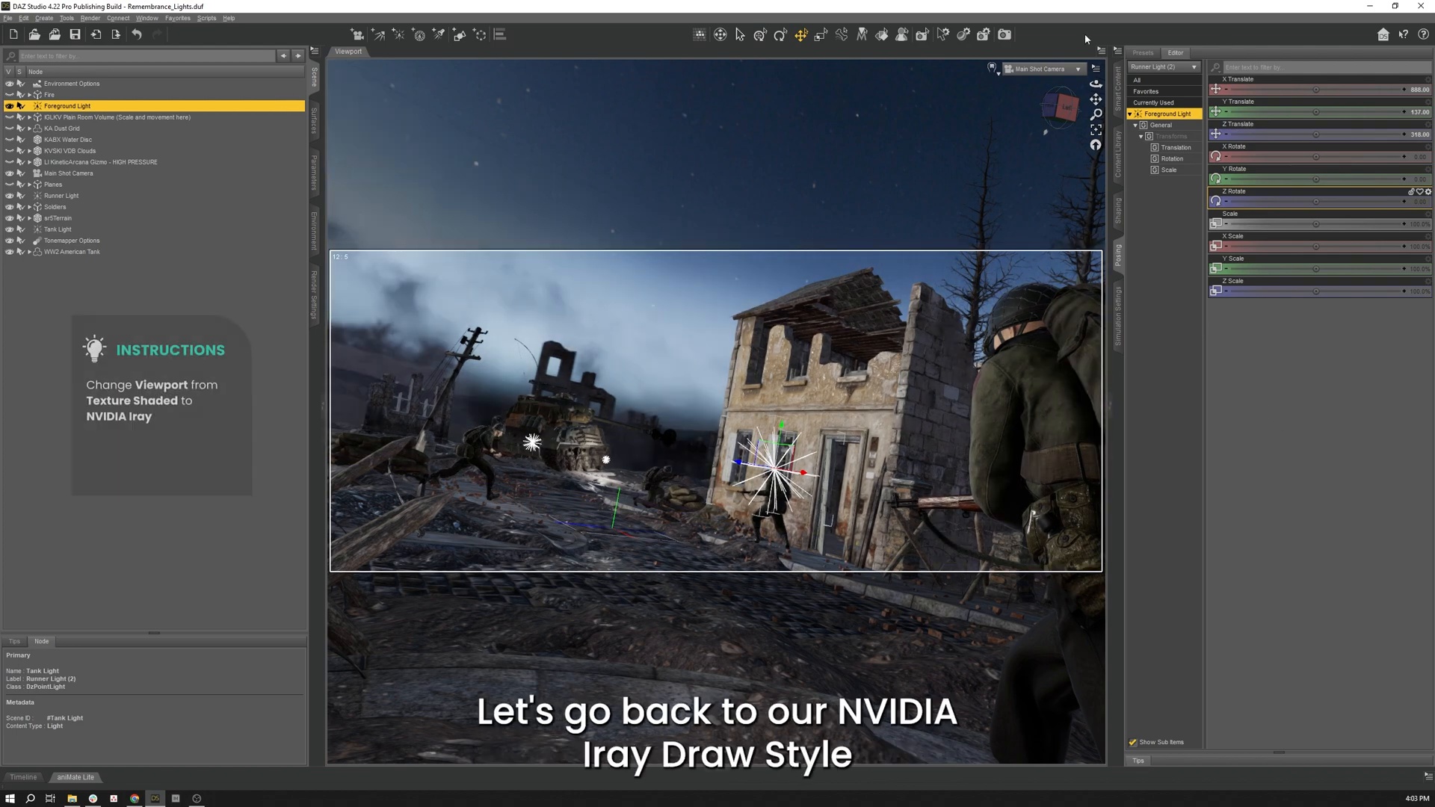
Switch the viewport draw style to NVIDIA Iray to preview the lighting.
click(992, 69)
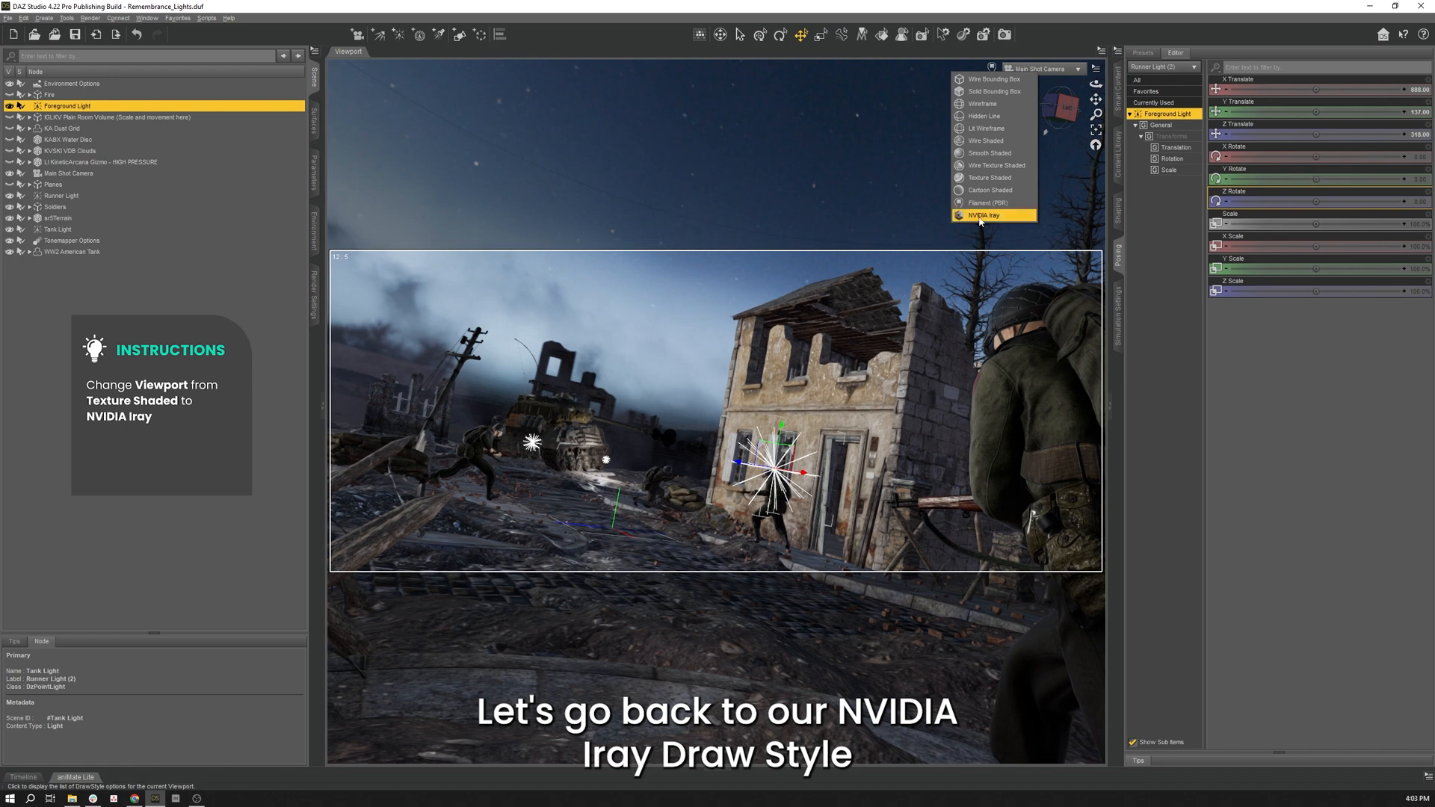
click(984, 215)
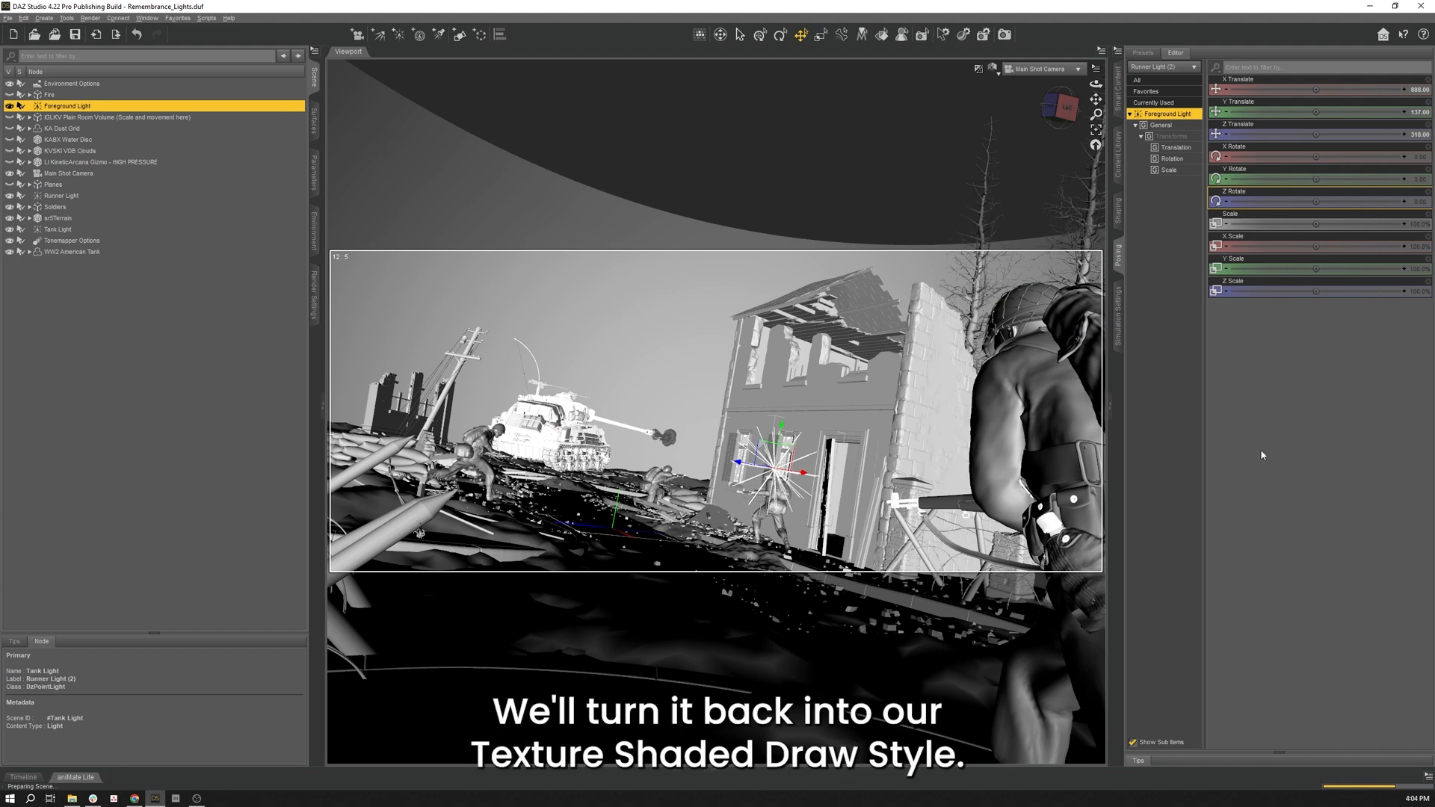
mouse_move(1209, 317)
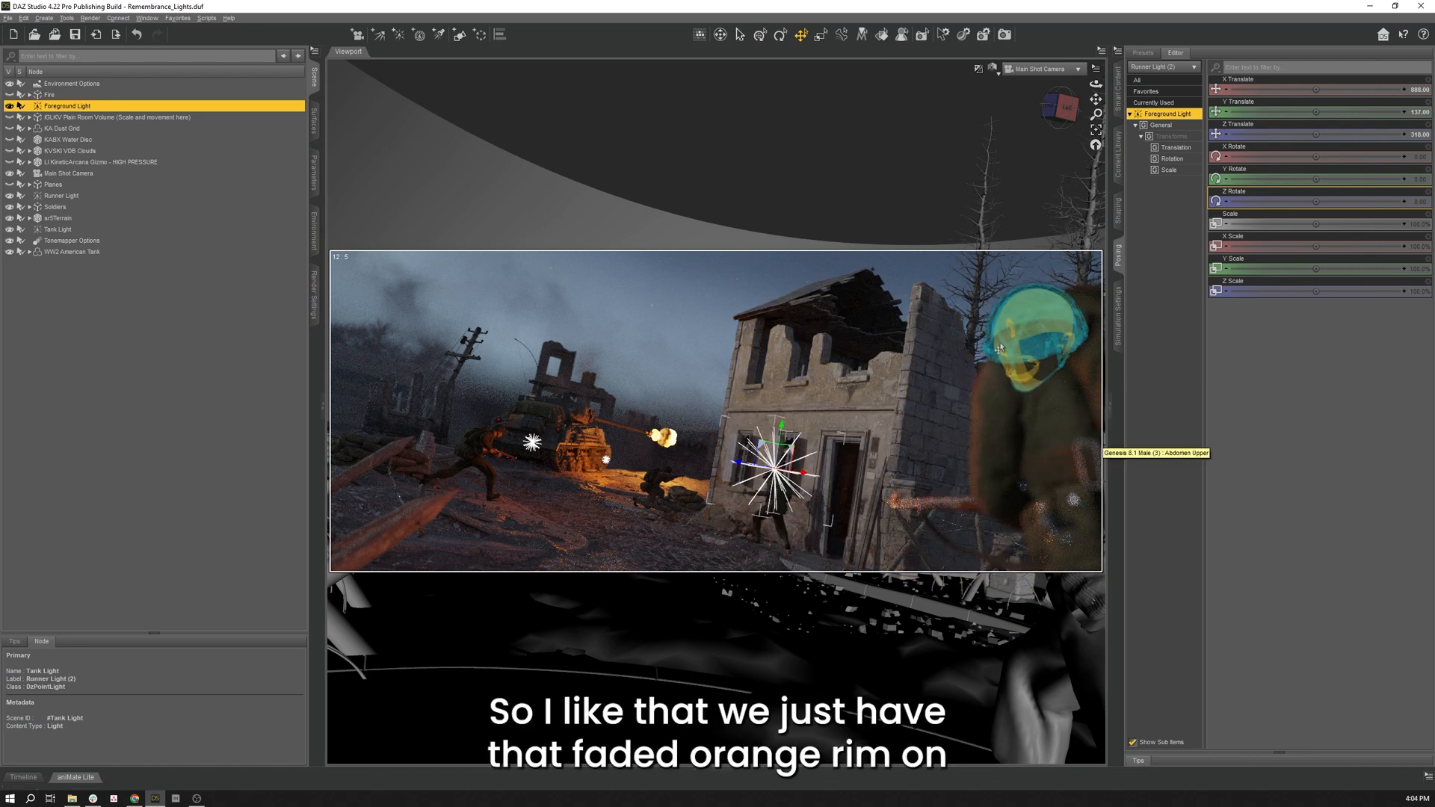
mouse_move(1179, 529)
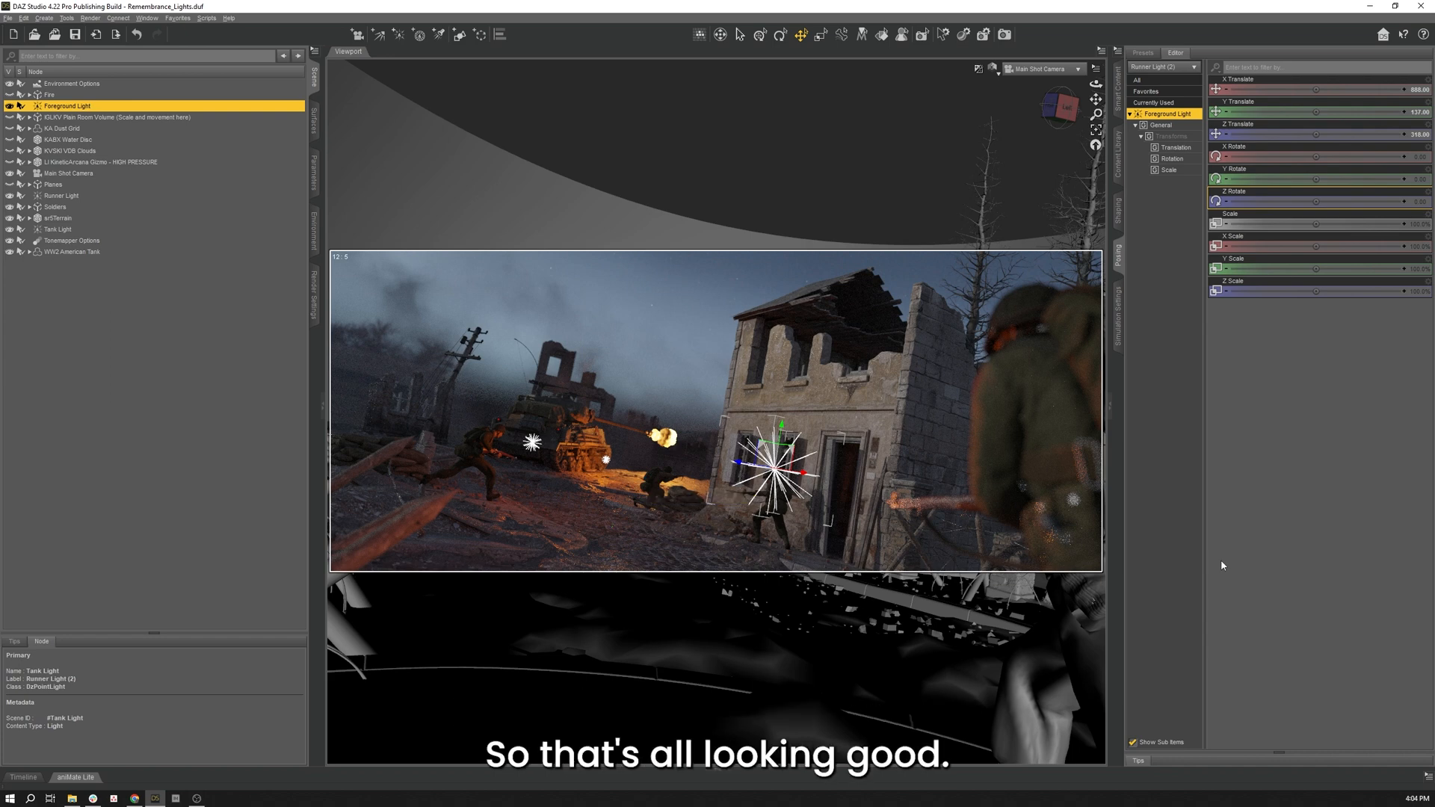
mouse_move(997, 78)
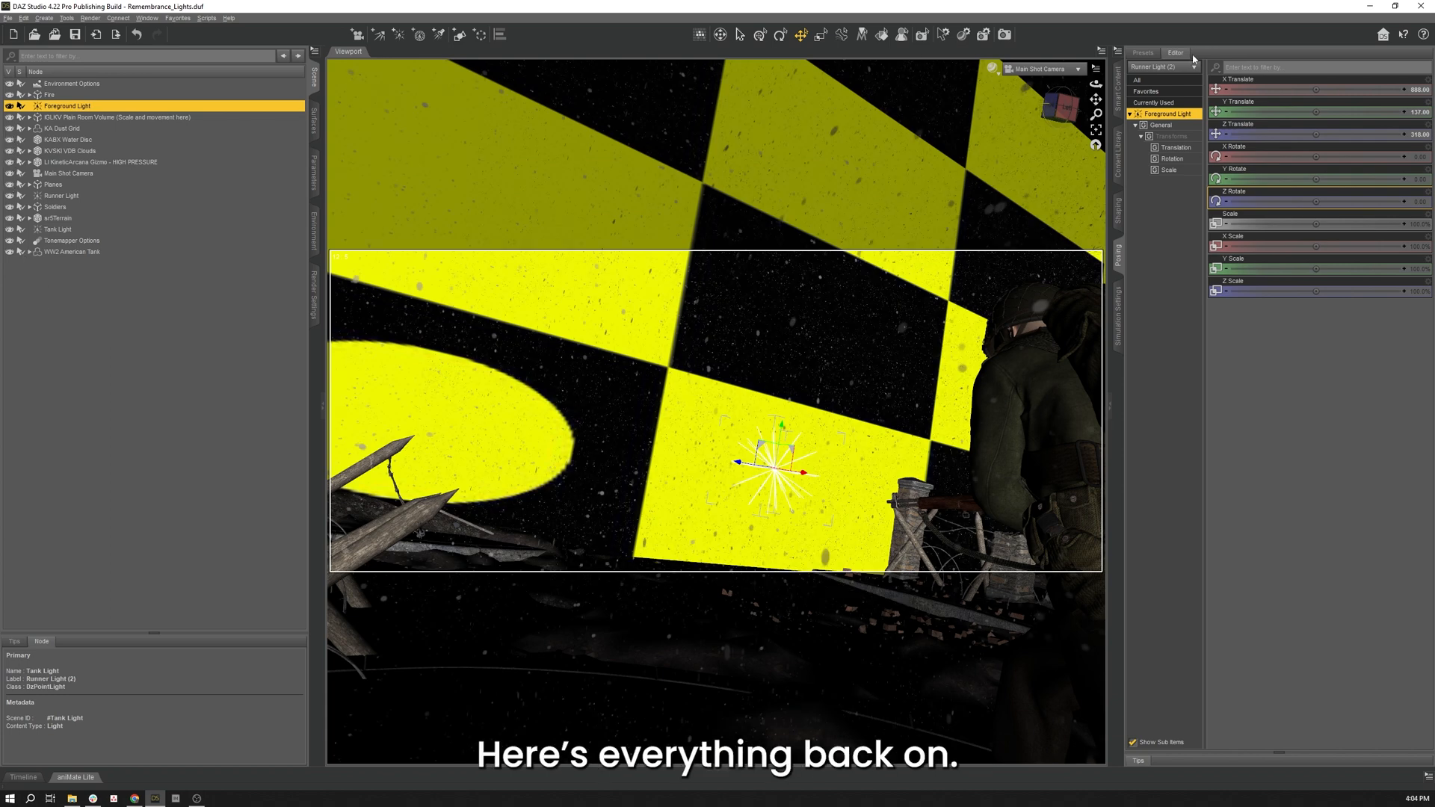
Preview the full burning scene in NVIDIA Iray, then return to Texture Shaded.
click(992, 69)
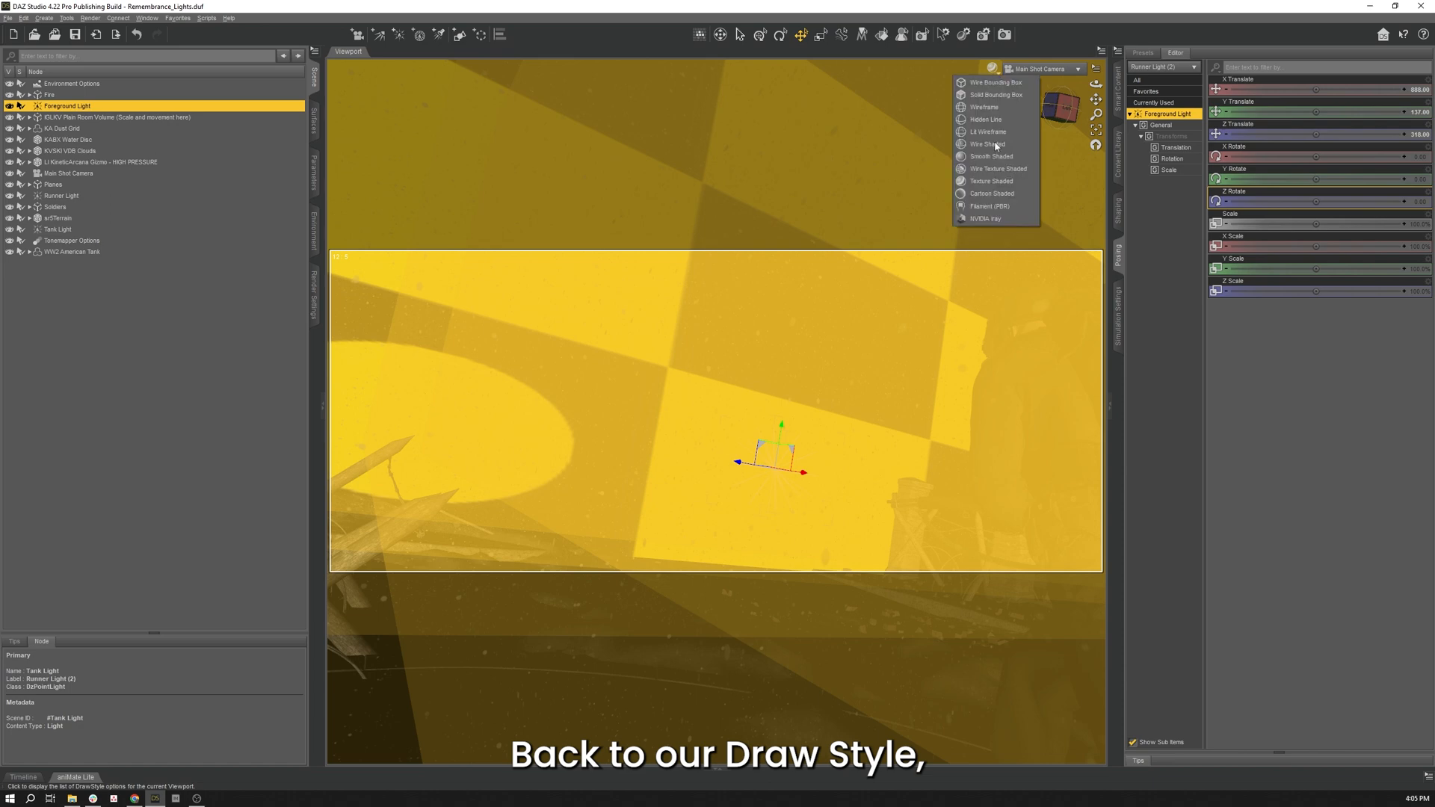
click(995, 168)
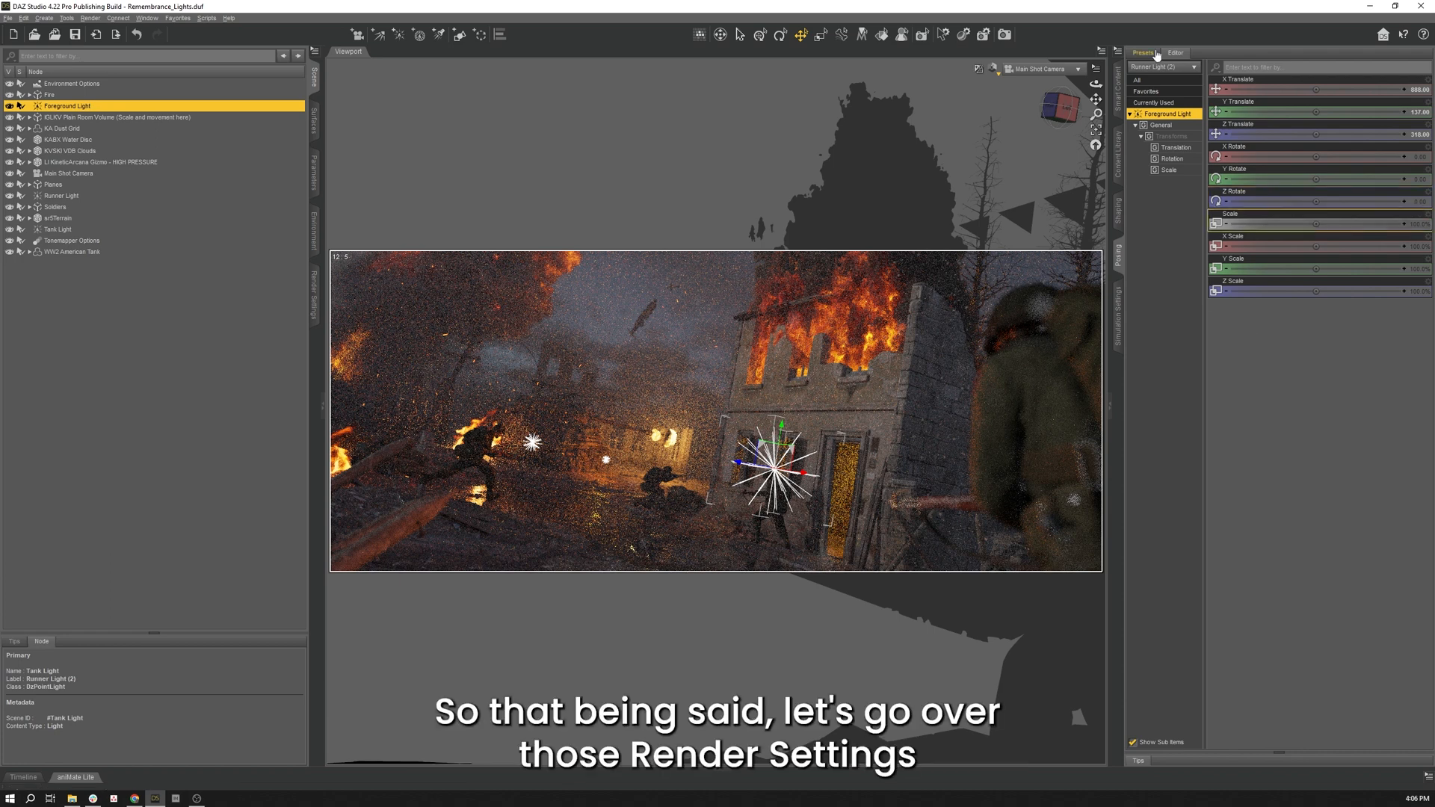
click(991, 70)
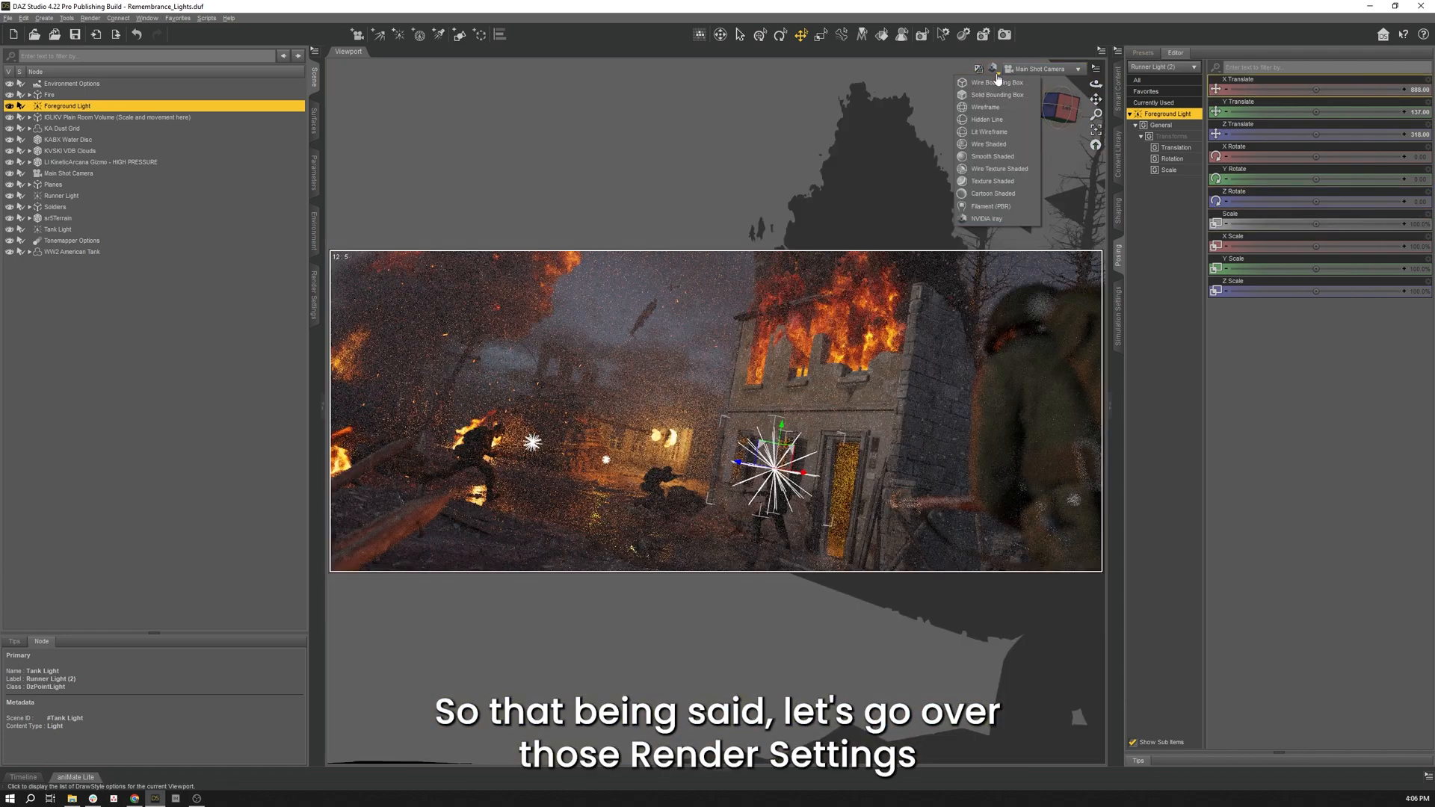
click(1004, 68)
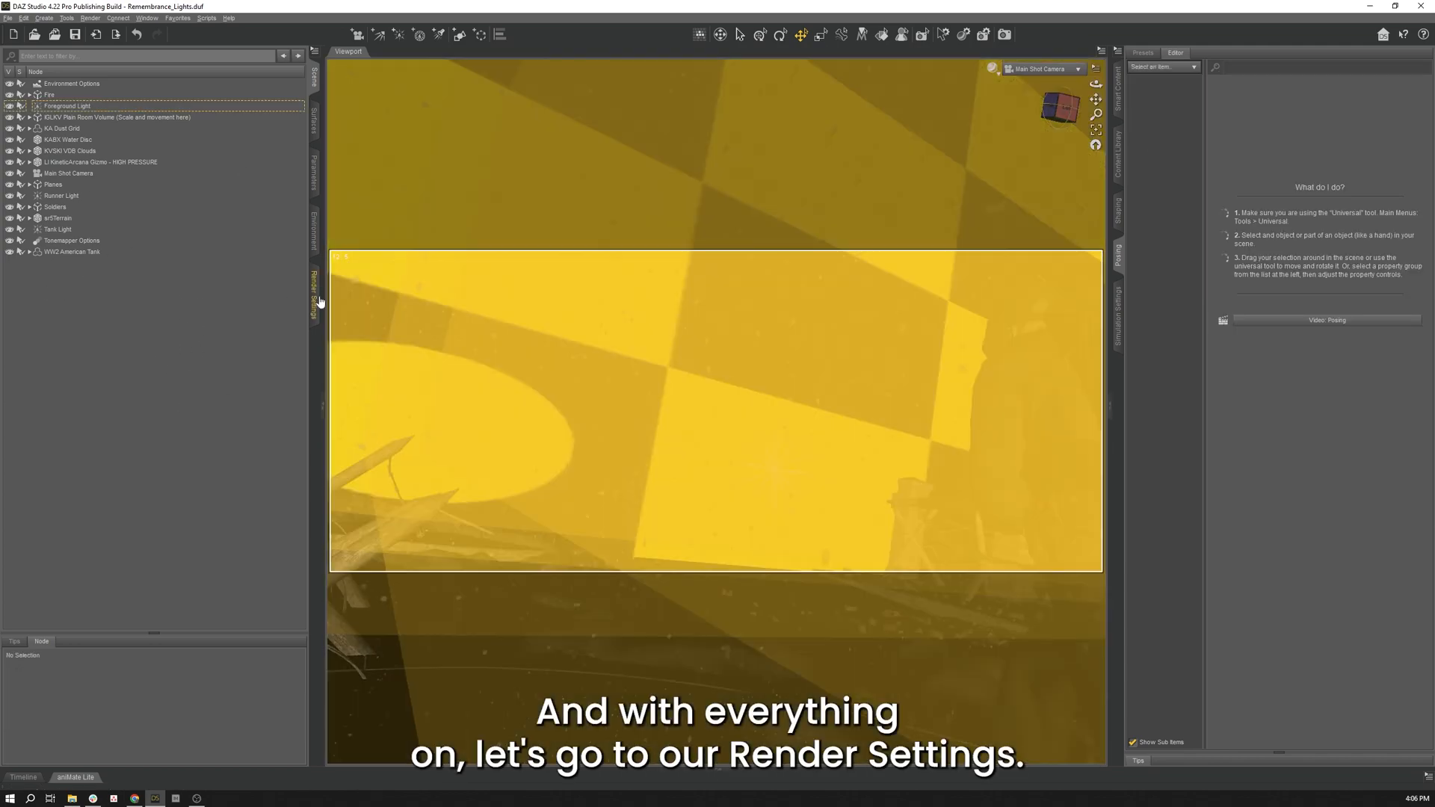
Show all Render Settings to set Max Samples 15000, Max Time 36000, Converged Ratio 99%.
click(315, 287)
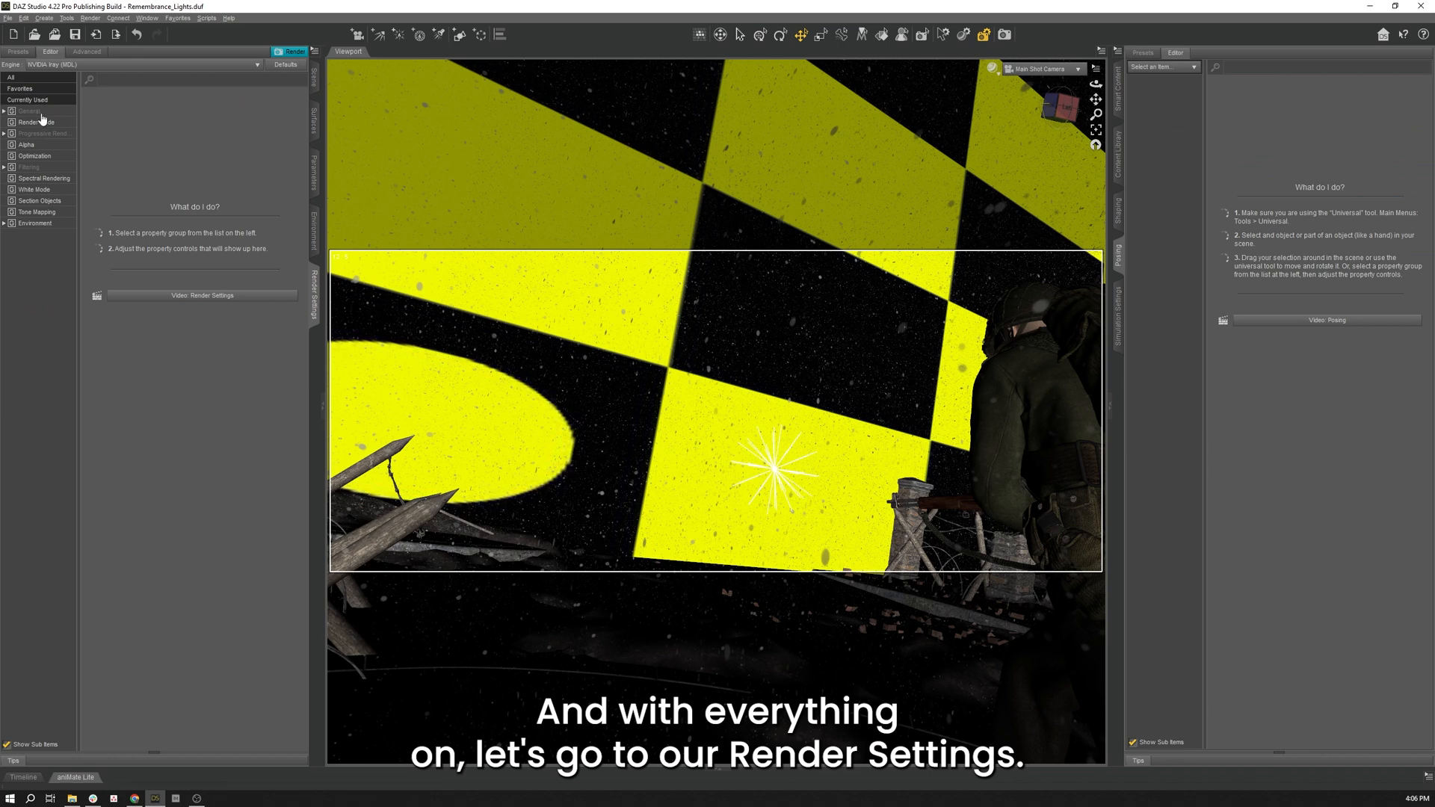
click(10, 76)
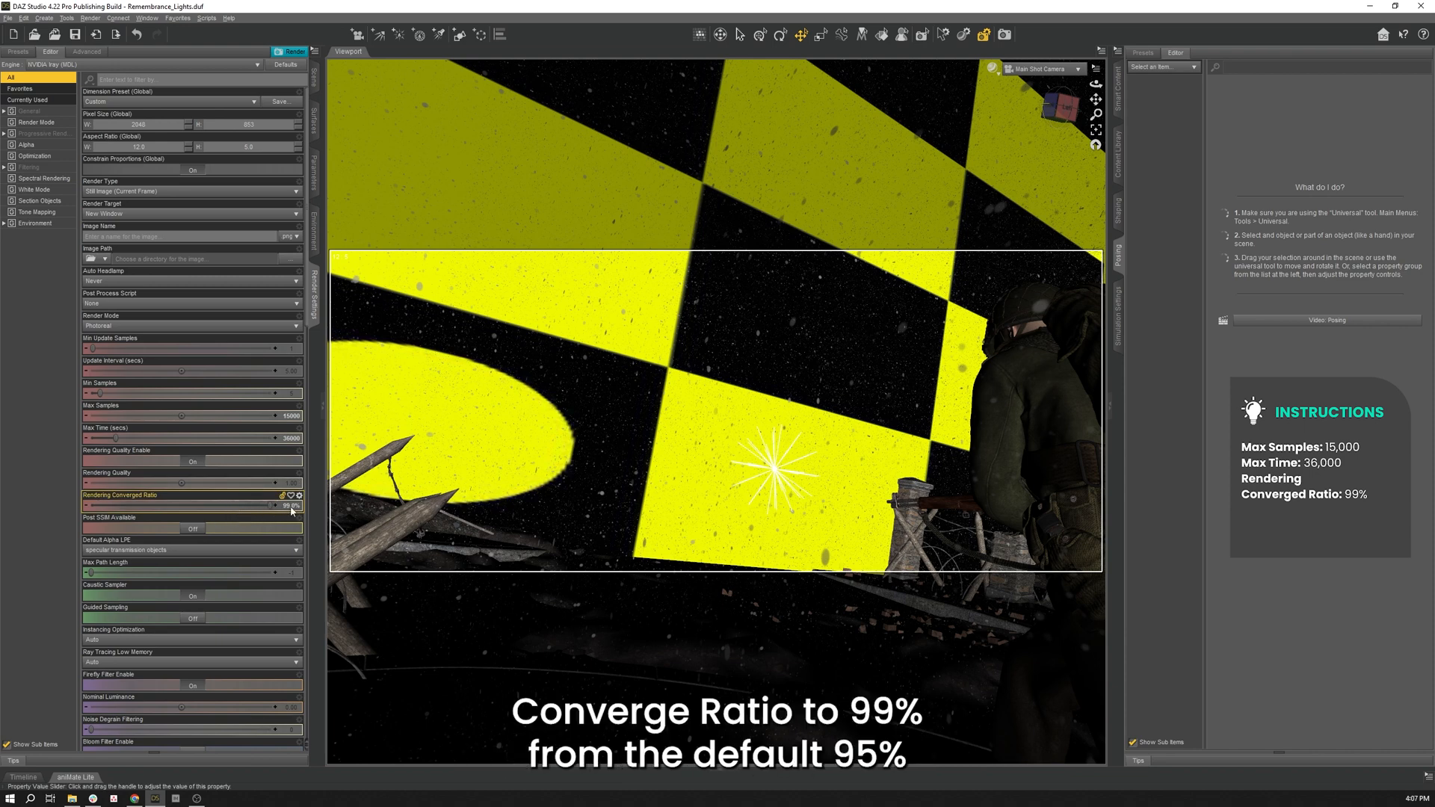
mouse_move(289, 506)
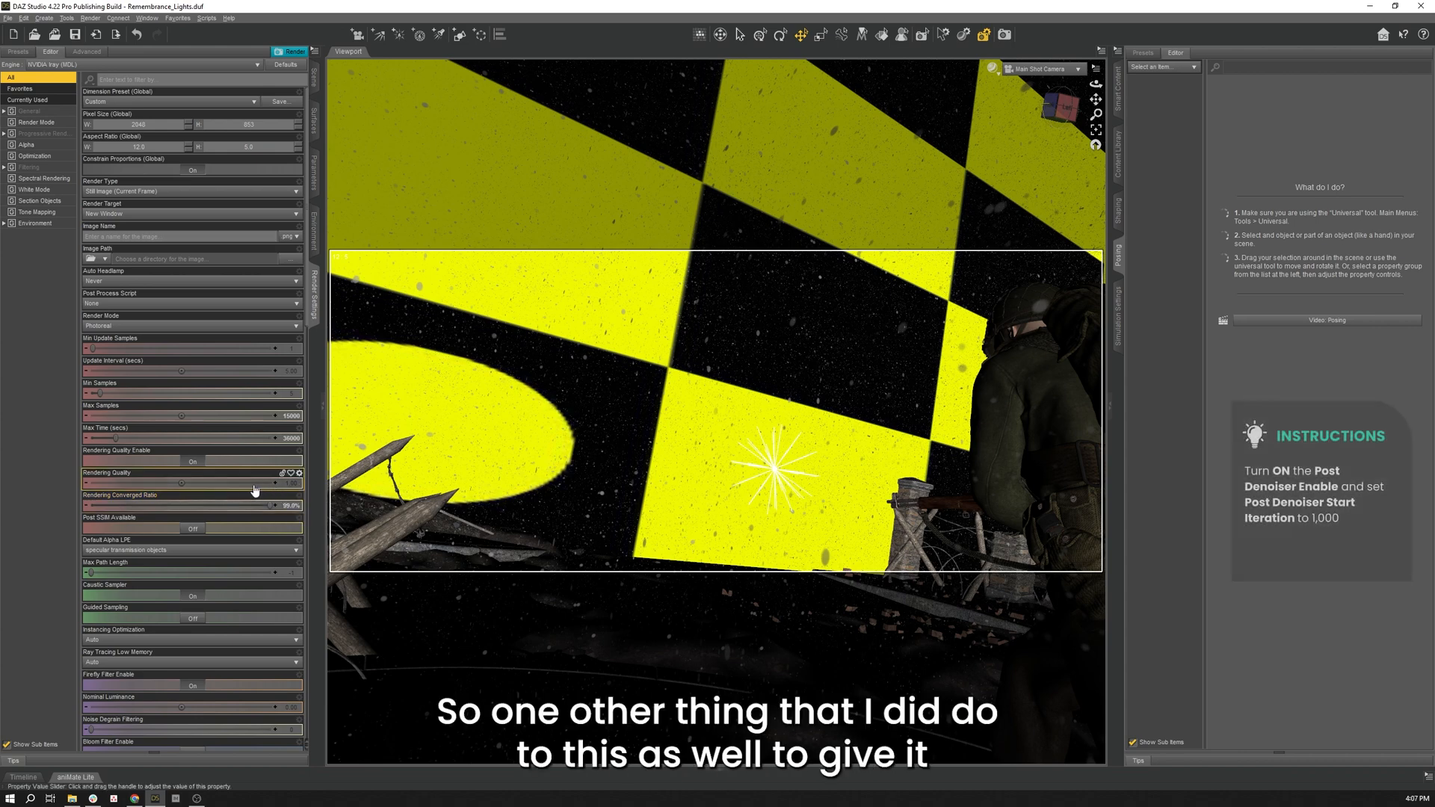
Enable the Post Denoiser from iteration 1000 and start the Iray render (Ctrl+R).
scroll(down, 3)
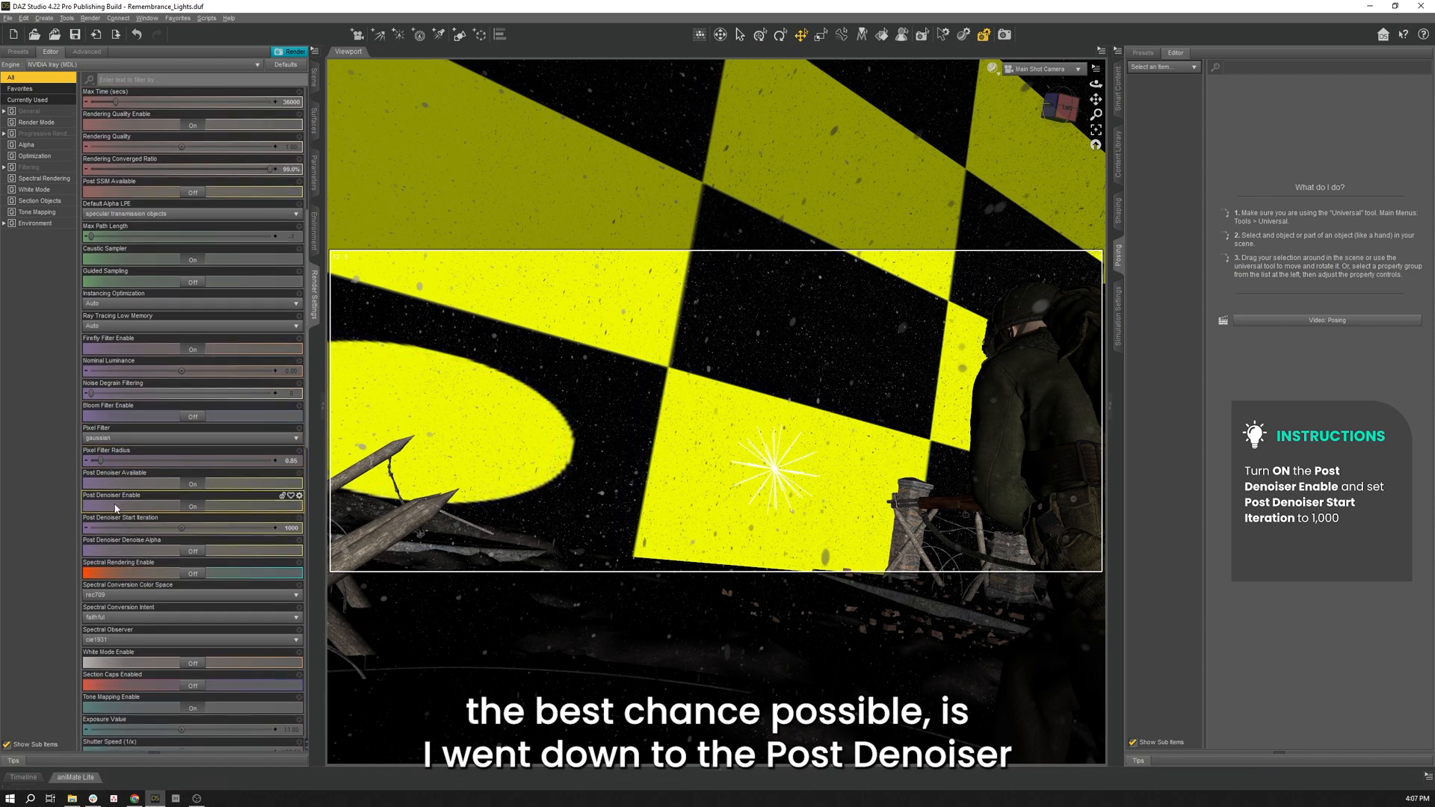
click(193, 505)
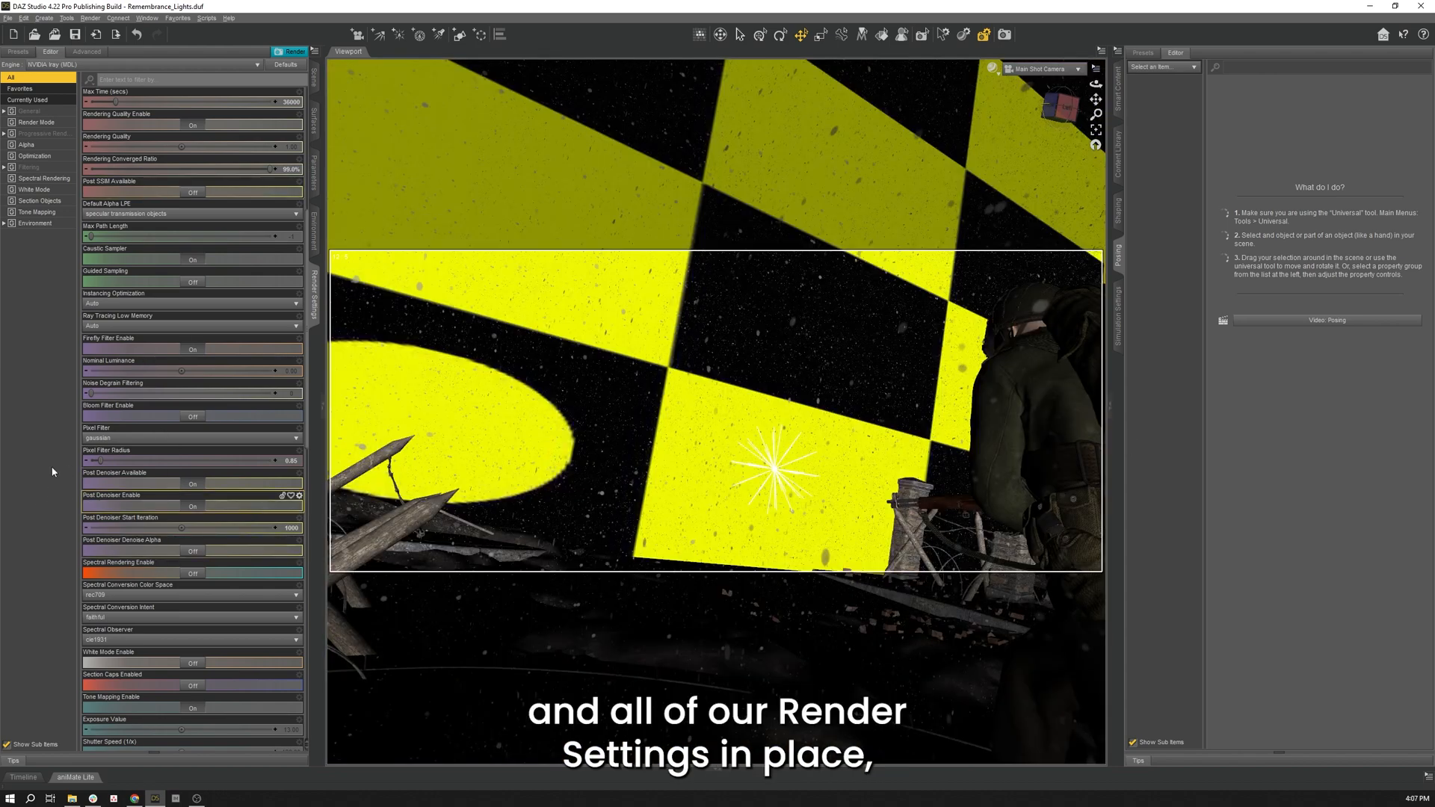
key(ctrl+r)
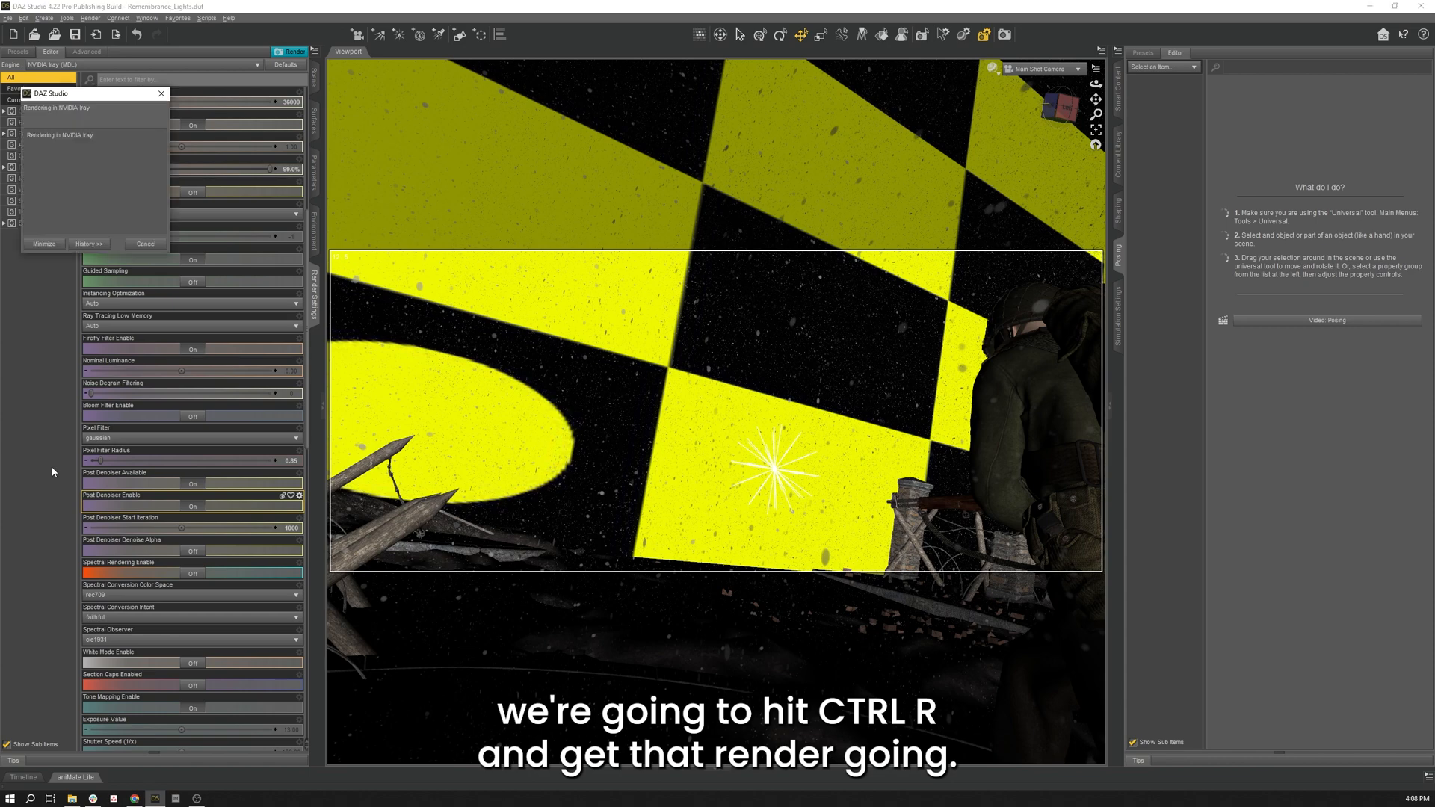